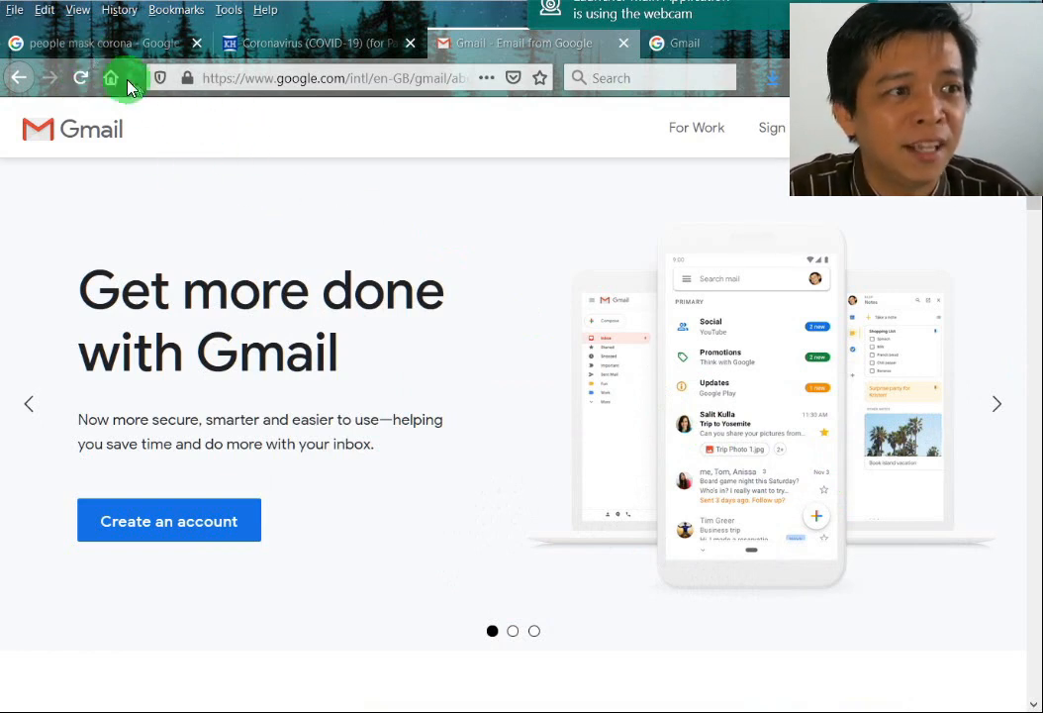
{"action": "mouse_move", "coordinate": [198, 47]}
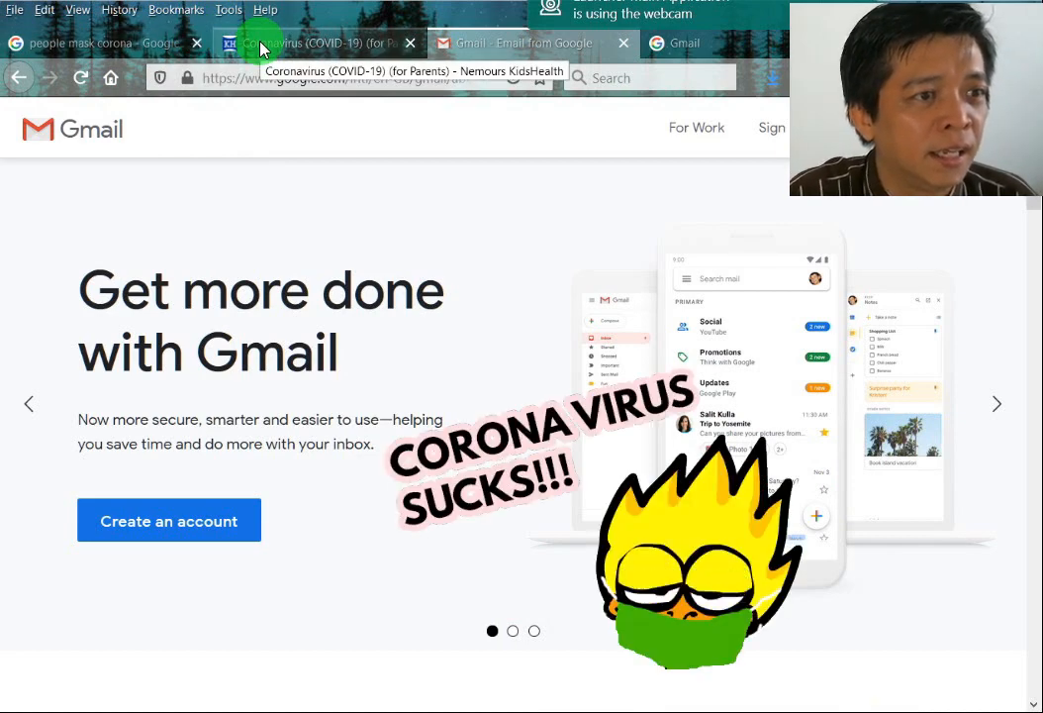
- Read through the KidsHealth Coronavirus (COVID-19) parents' article sections
{"action": "left_click", "coordinate": [317, 43]}
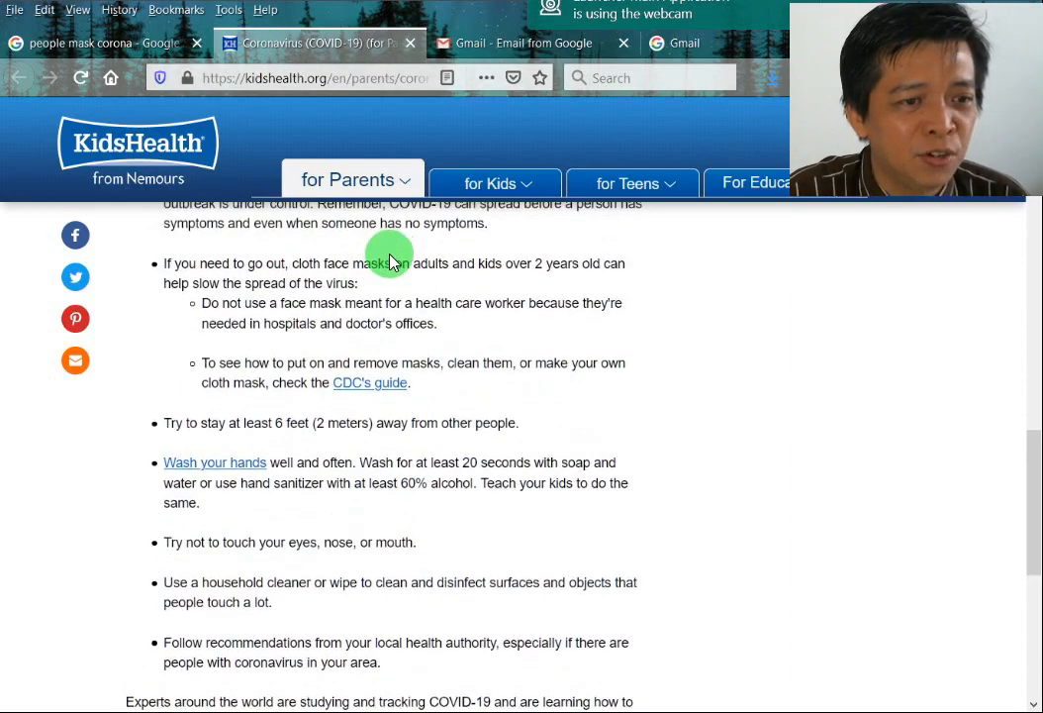
{"action": "scroll", "scroll_direction": "up", "scroll_amount": 3}
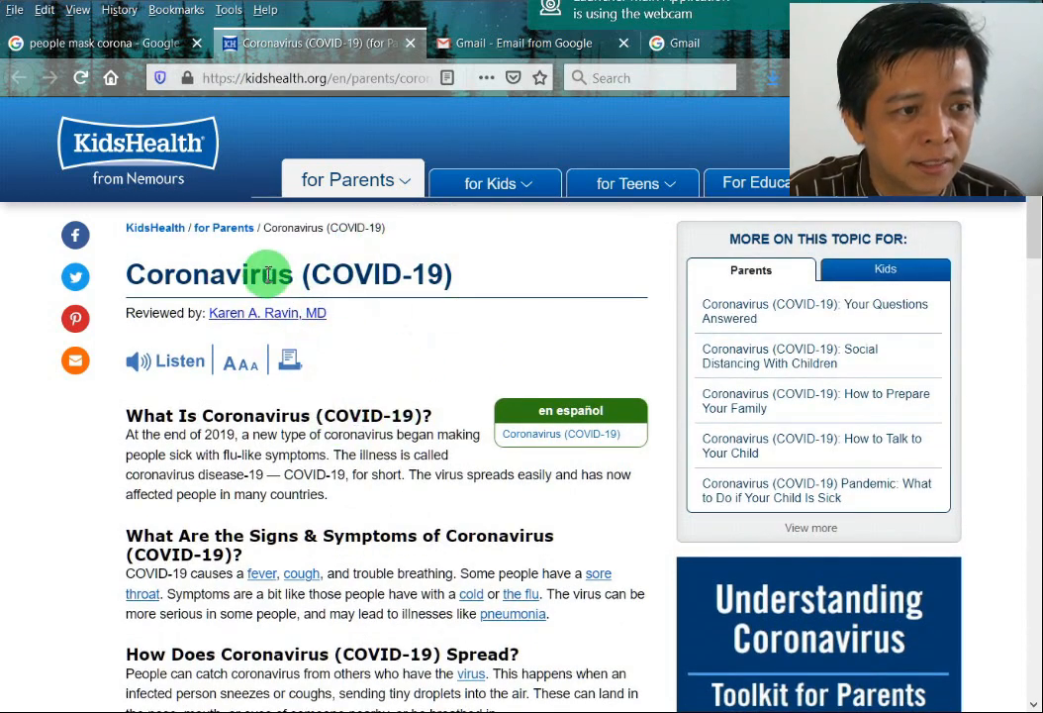
{"action": "scroll", "scroll_direction": "down", "scroll_amount": 3}
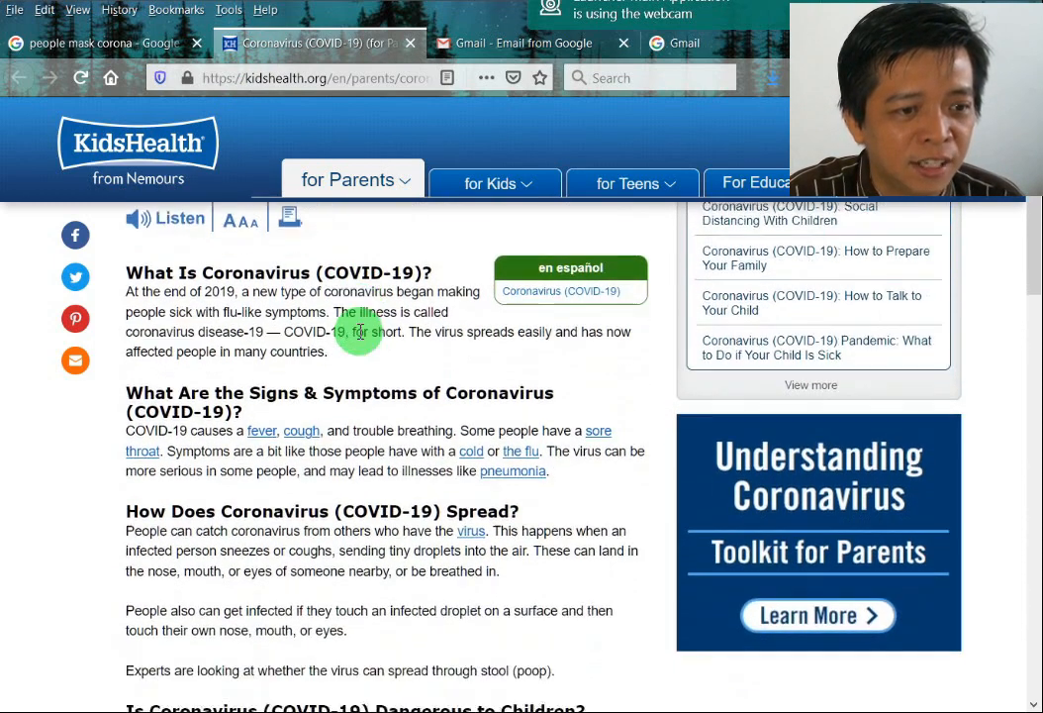
{"action": "scroll", "scroll_direction": "down", "scroll_amount": 3}
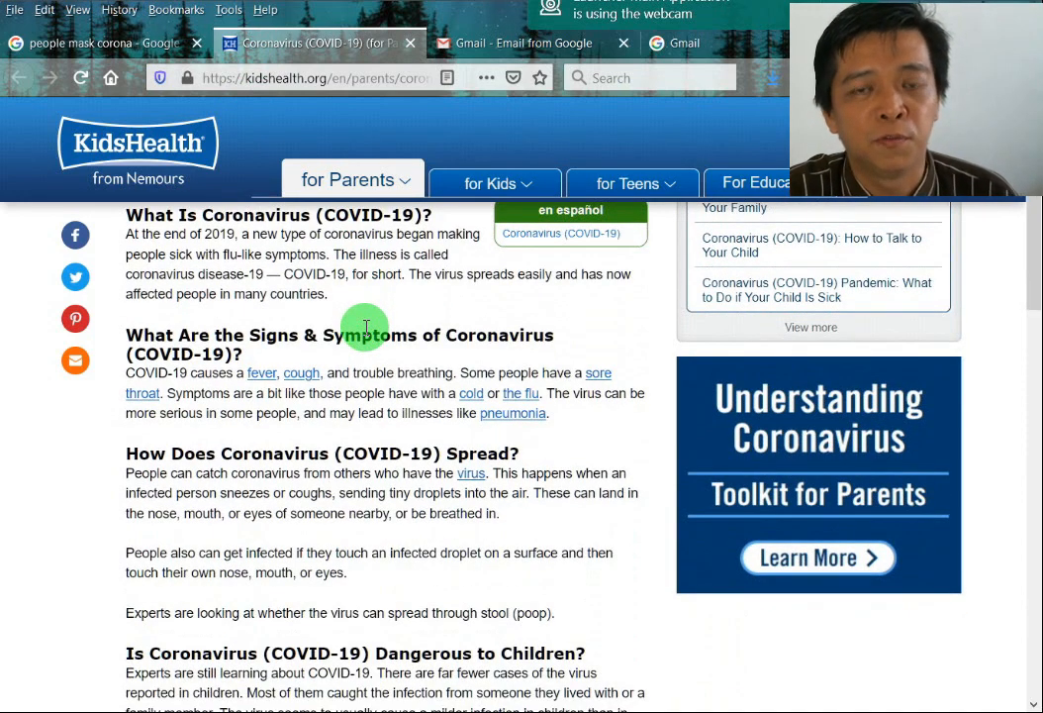
{"action": "mouse_move", "coordinate": [354, 321]}
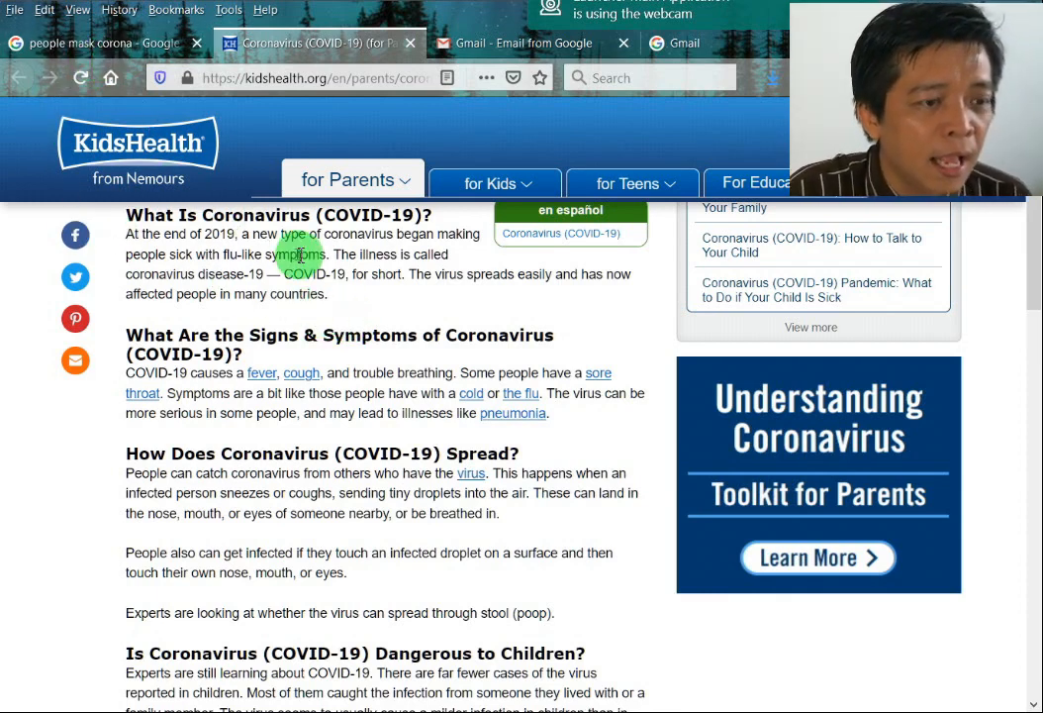
{"action": "mouse_move", "coordinate": [426, 313]}
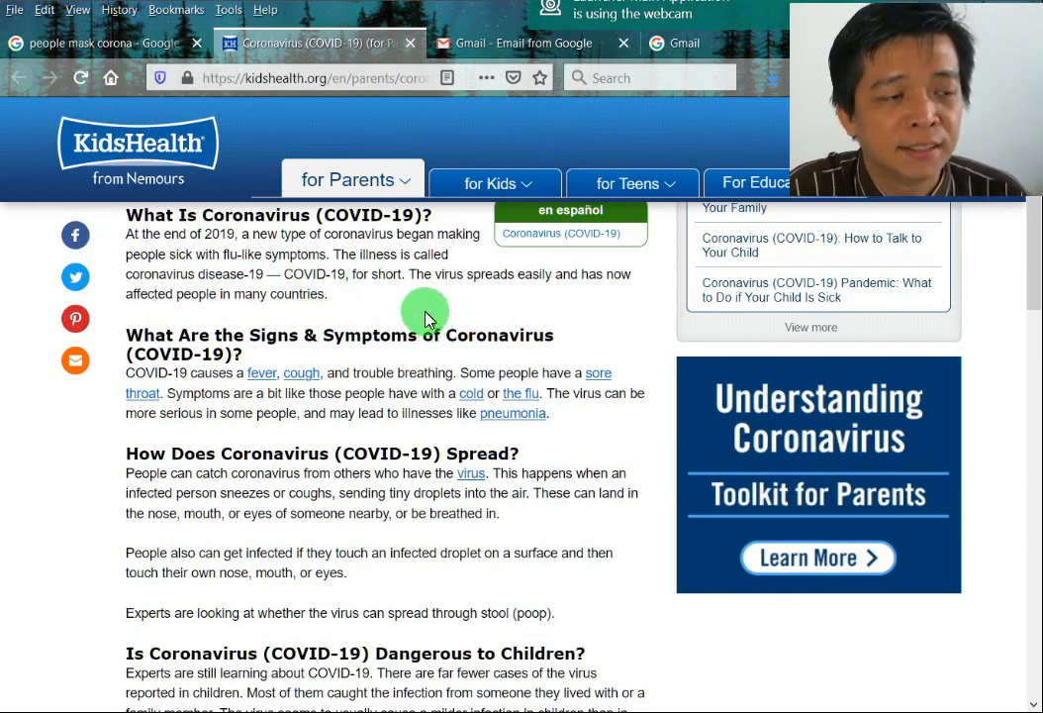
{"action": "left_click", "coordinate": [99, 43]}
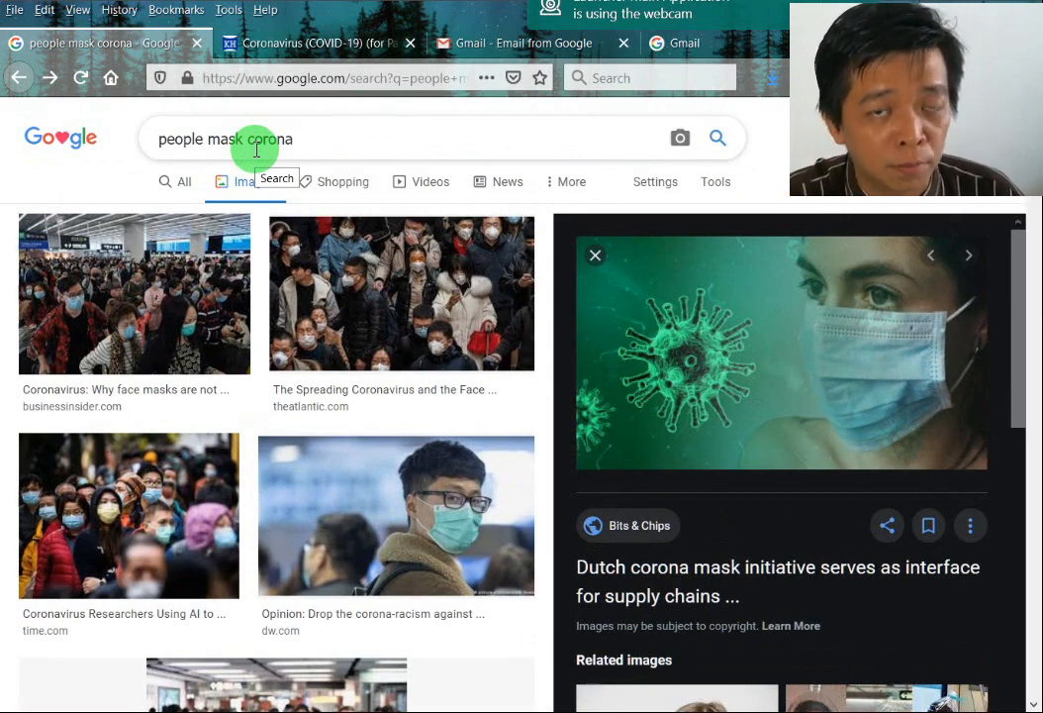
{"action": "mouse_move", "coordinate": [388, 269]}
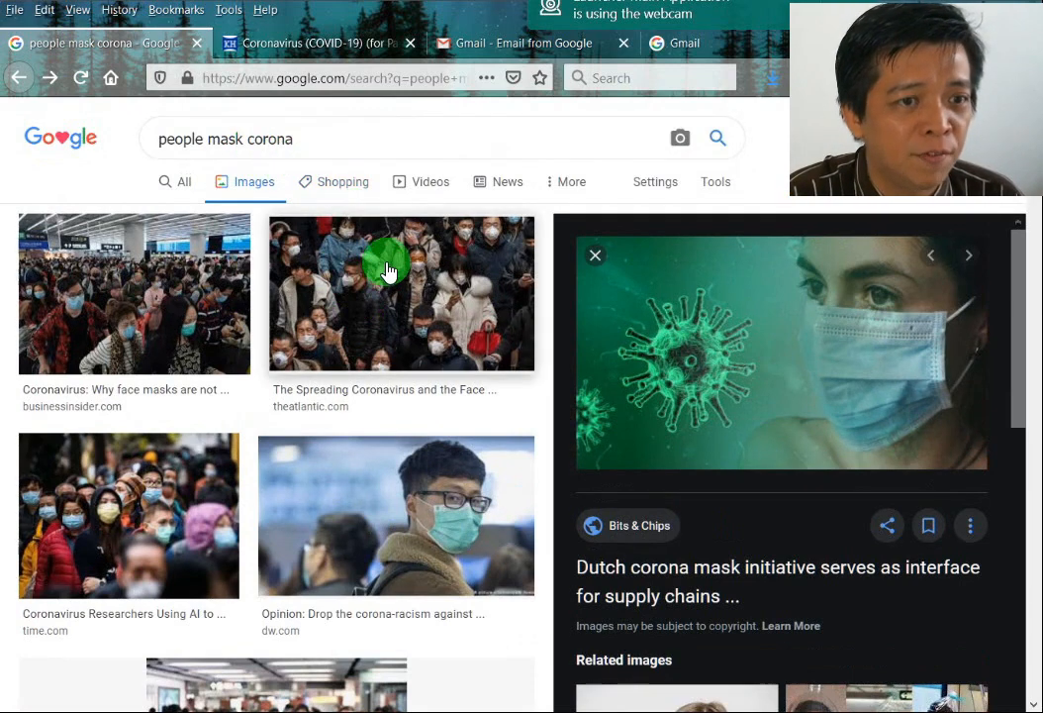
- Bring up the save options for the virus-and-mask picture in the image results
{"action": "scroll", "scroll_direction": "down", "scroll_amount": 3}
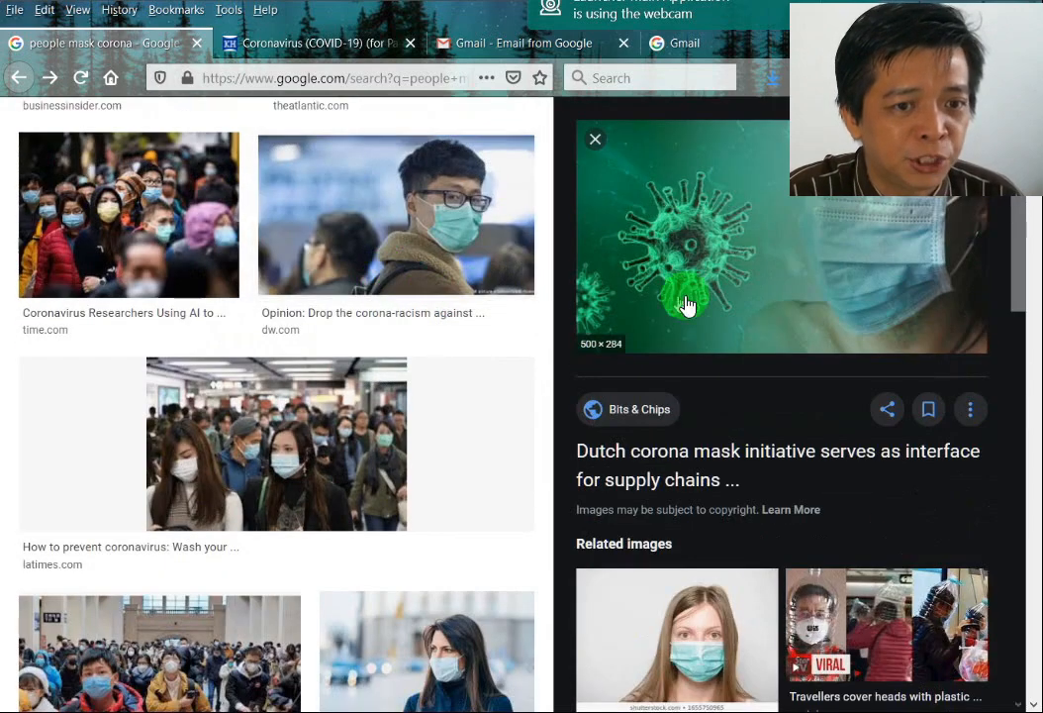
{"action": "right_click", "coordinate": [687, 305]}
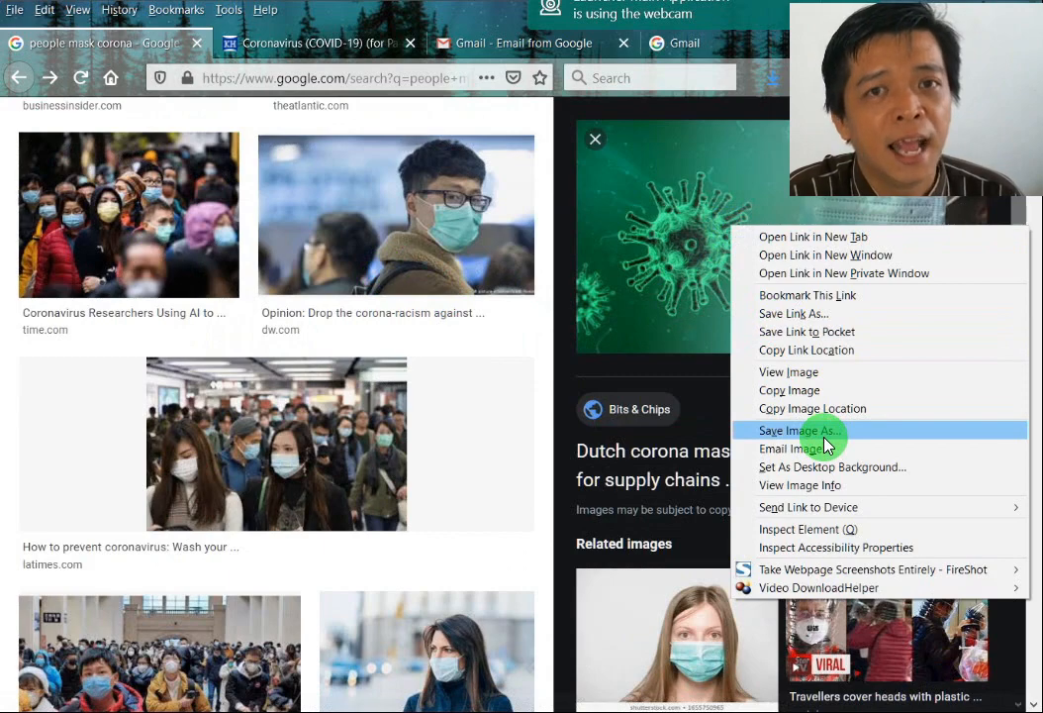
{"action": "mouse_move", "coordinate": [643, 228]}
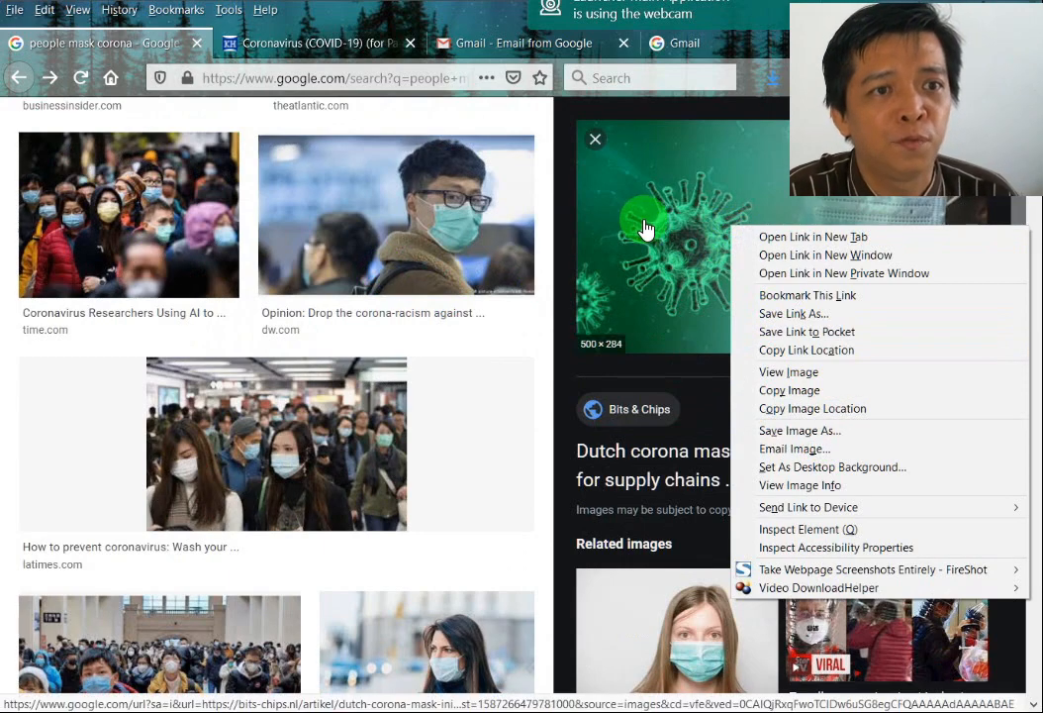
{"action": "mouse_move", "coordinate": [601, 206]}
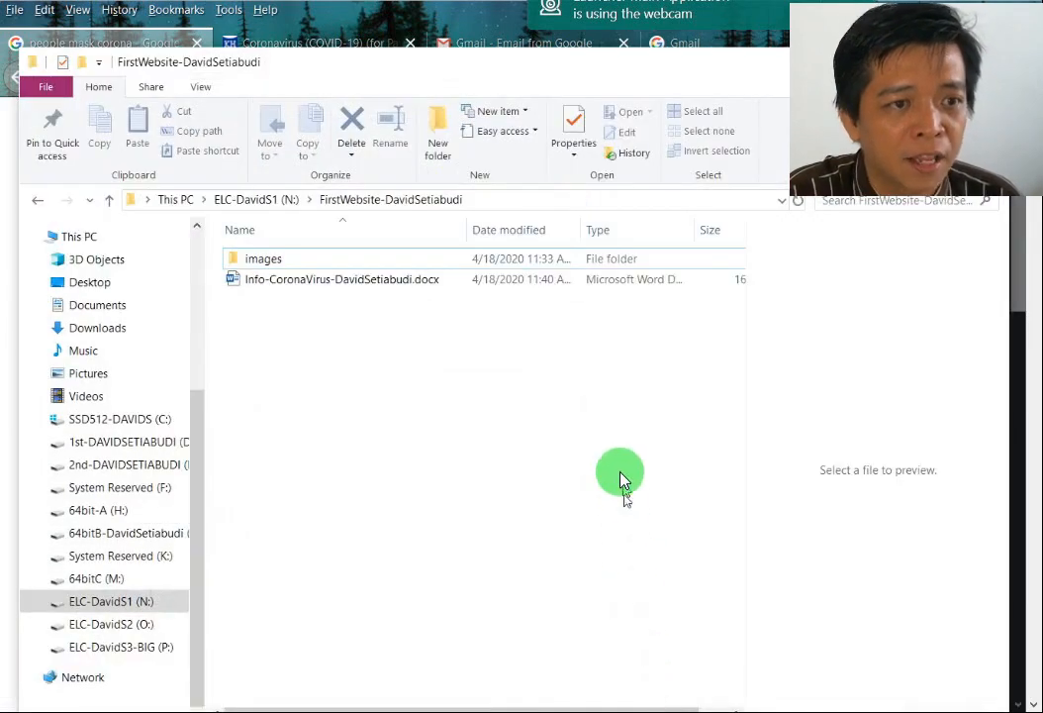
- Show the project folder path and preview the Info-CoronaVirus Word document
{"action": "left_click", "coordinate": [263, 257]}
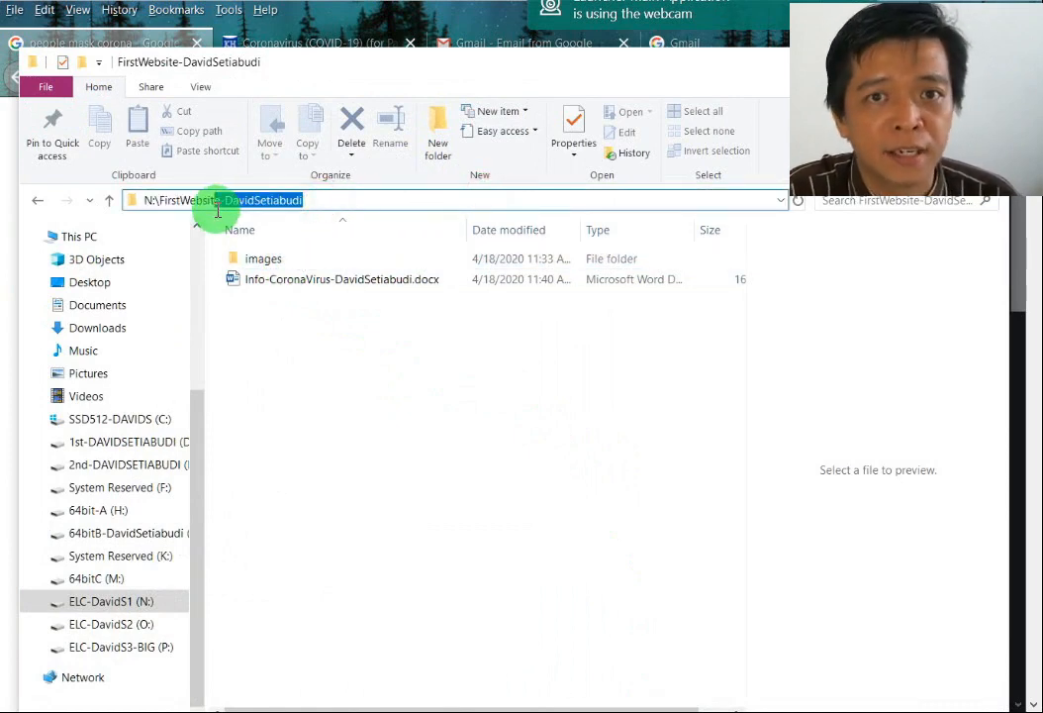
{"action": "left_click", "coordinate": [214, 200]}
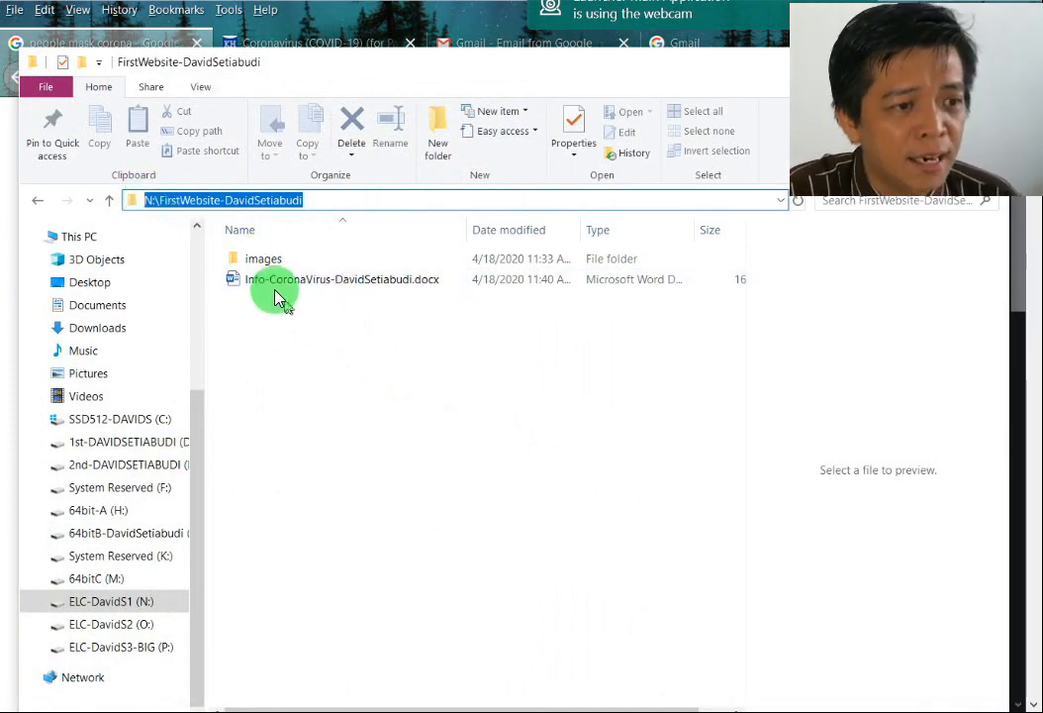
{"action": "left_click", "coordinate": [344, 279]}
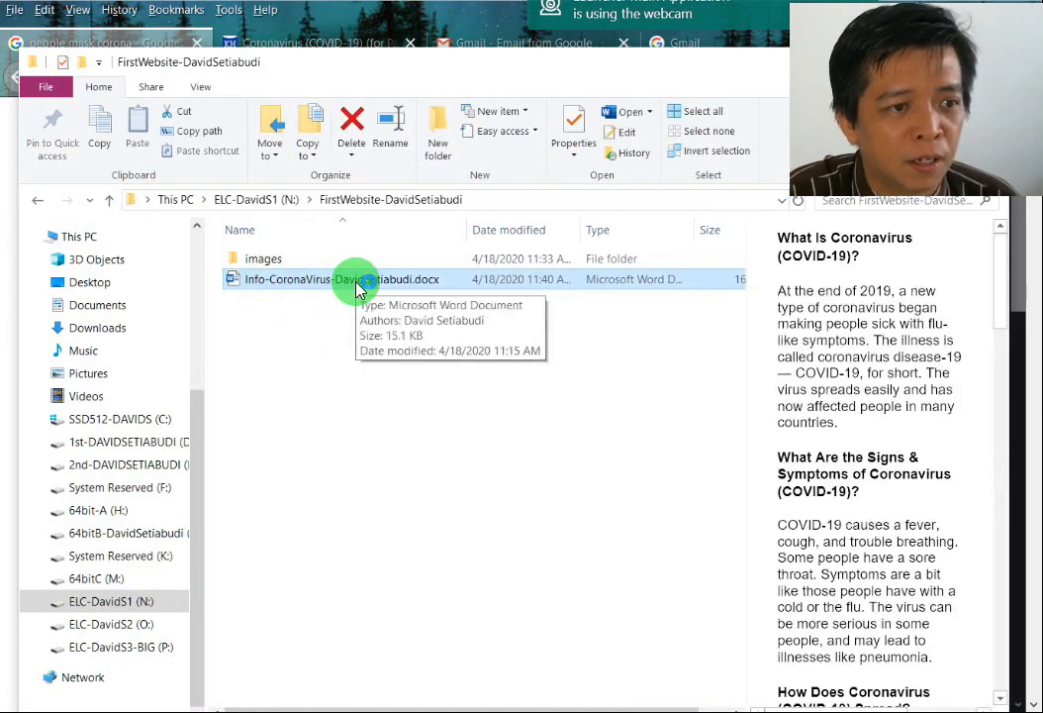
- Open the Info-CoronaVirus document in Word and read its questions and answers
{"action": "double_click", "coordinate": [340, 279]}
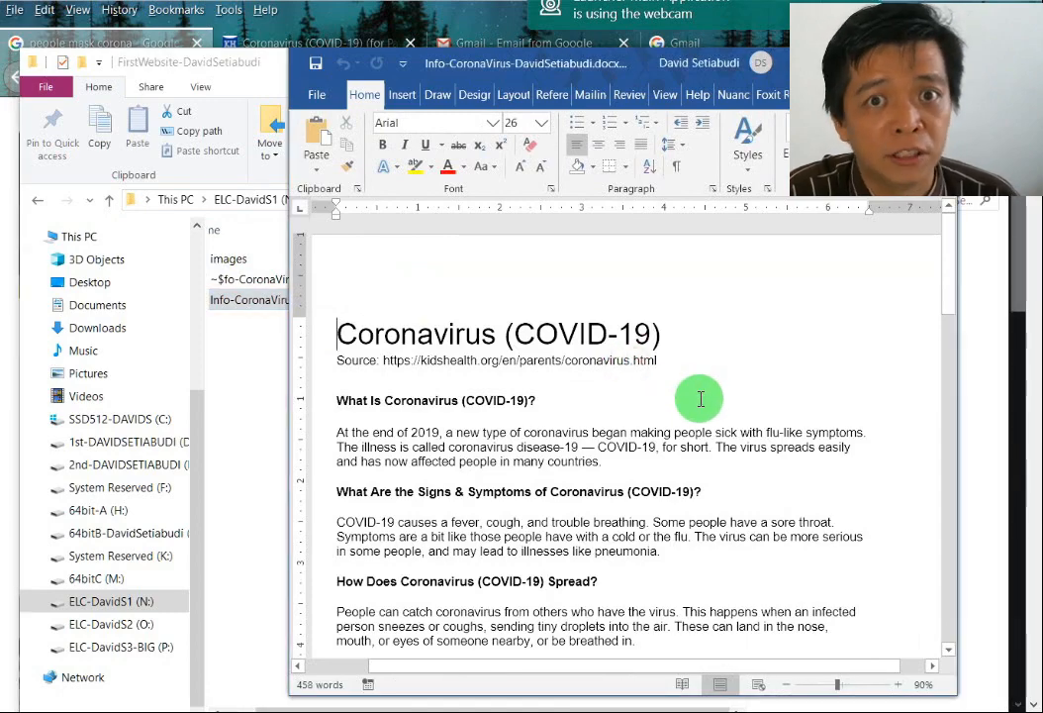
{"action": "scroll", "scroll_direction": "down", "scroll_amount": 3}
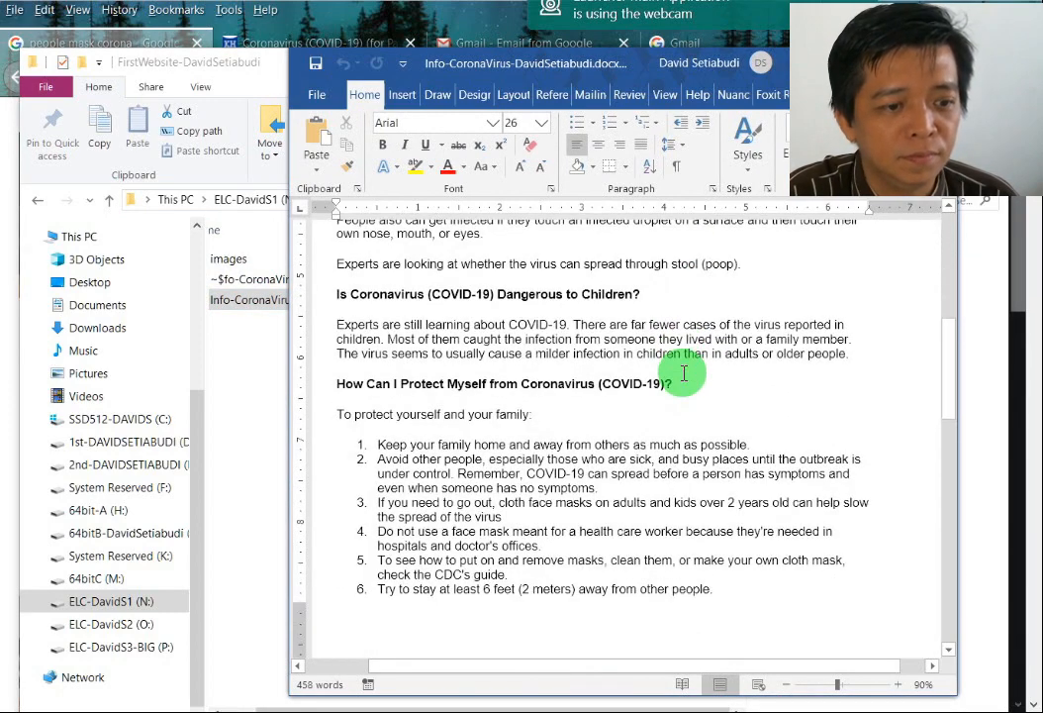
{"action": "scroll", "scroll_direction": "down", "scroll_amount": 3}
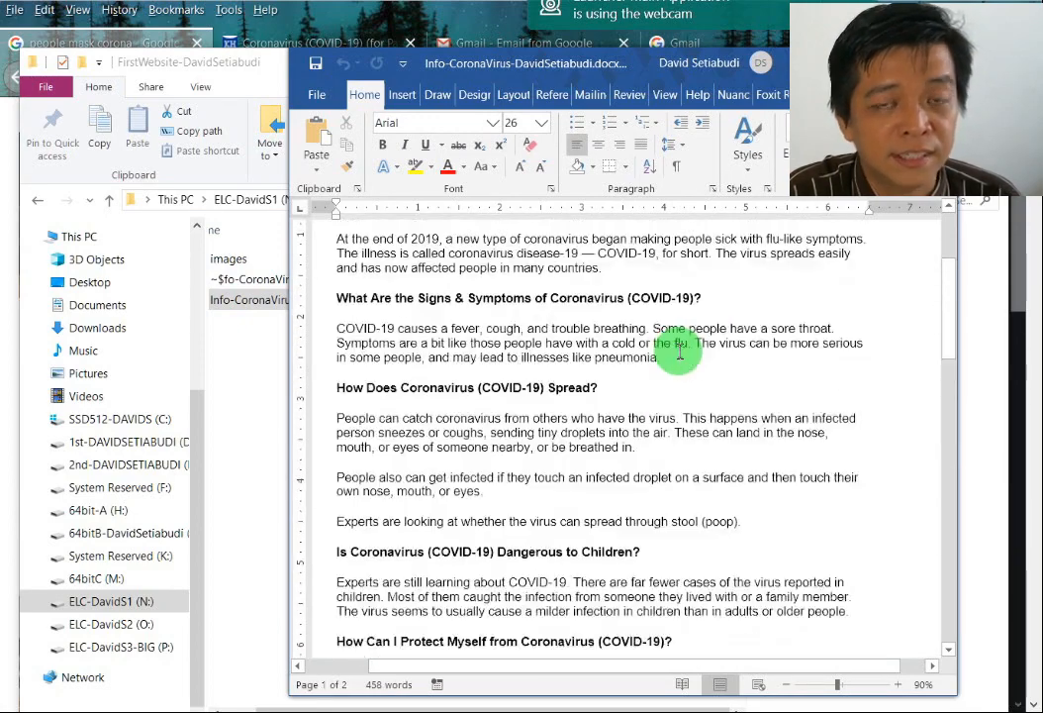
{"action": "scroll", "scroll_direction": "up", "scroll_amount": 3}
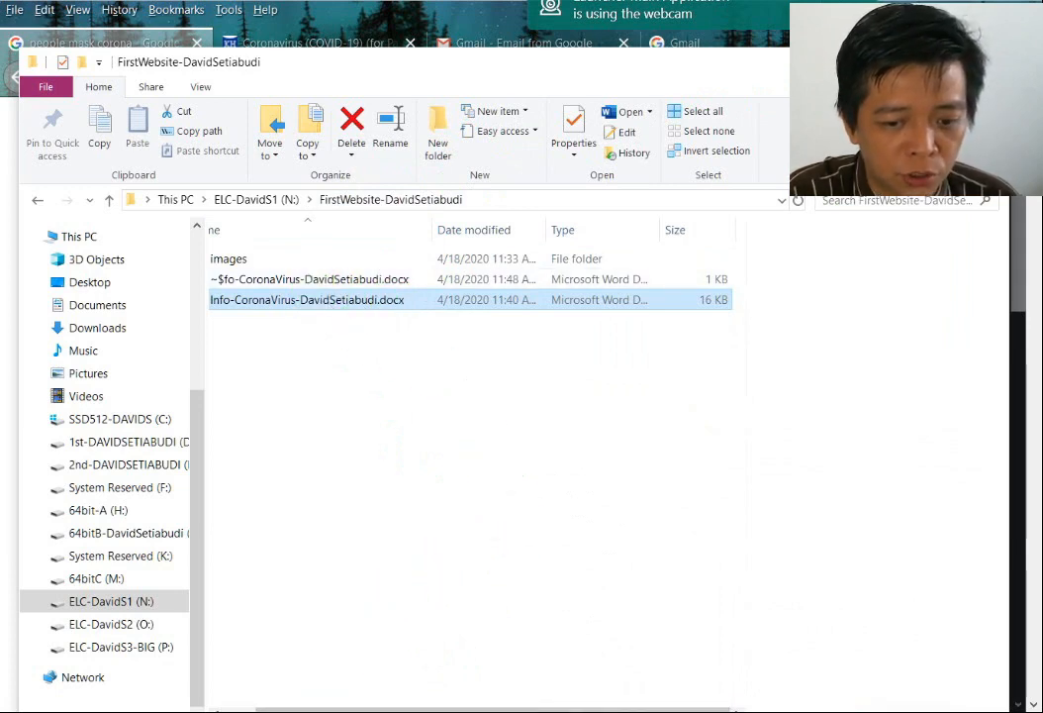
{"action": "mouse_move", "coordinate": [485, 75]}
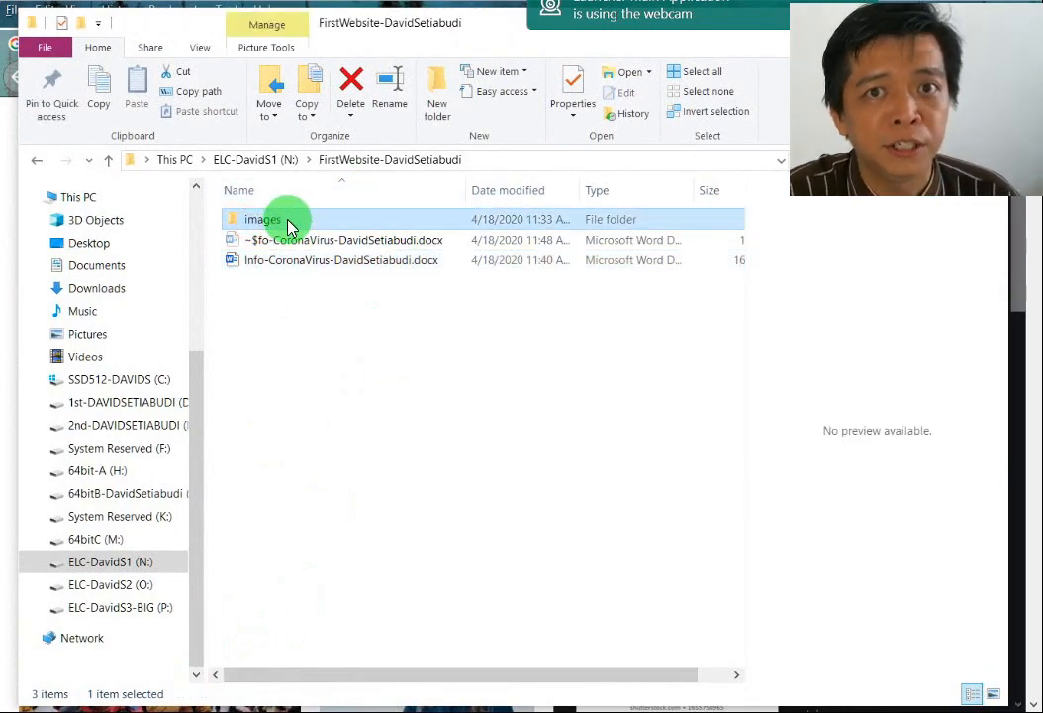
- Preview the cartoon virus, Kidi-head-smile, hand-washing and reduce-risk pictures in the images folder
{"action": "double_click", "coordinate": [263, 217]}
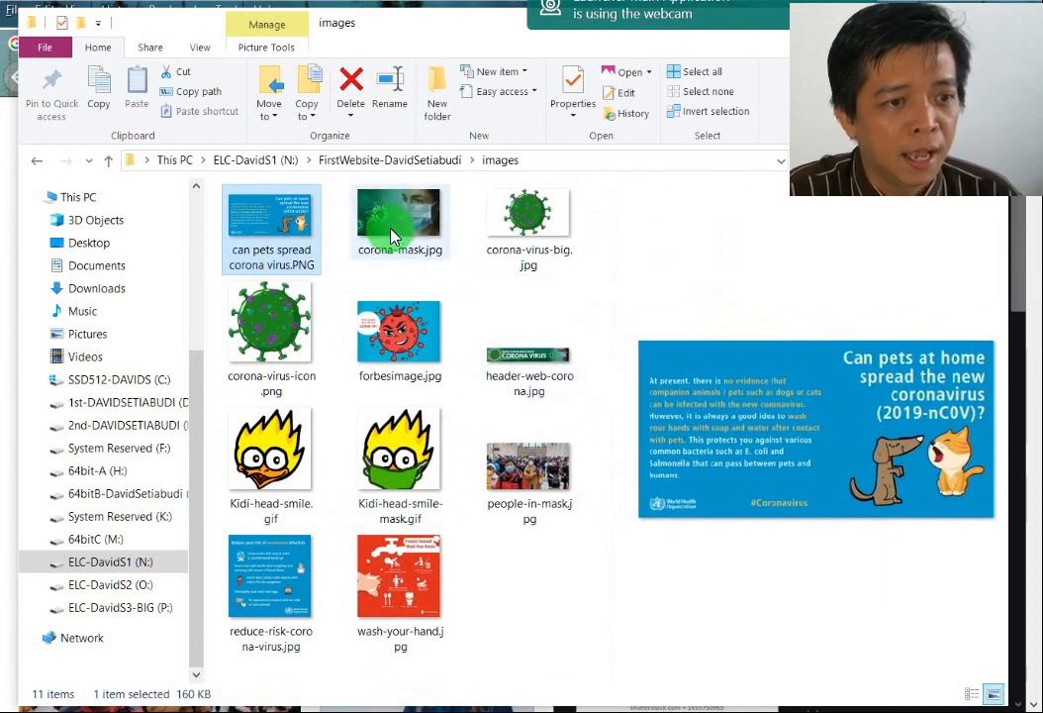
{"action": "left_click", "coordinate": [400, 331]}
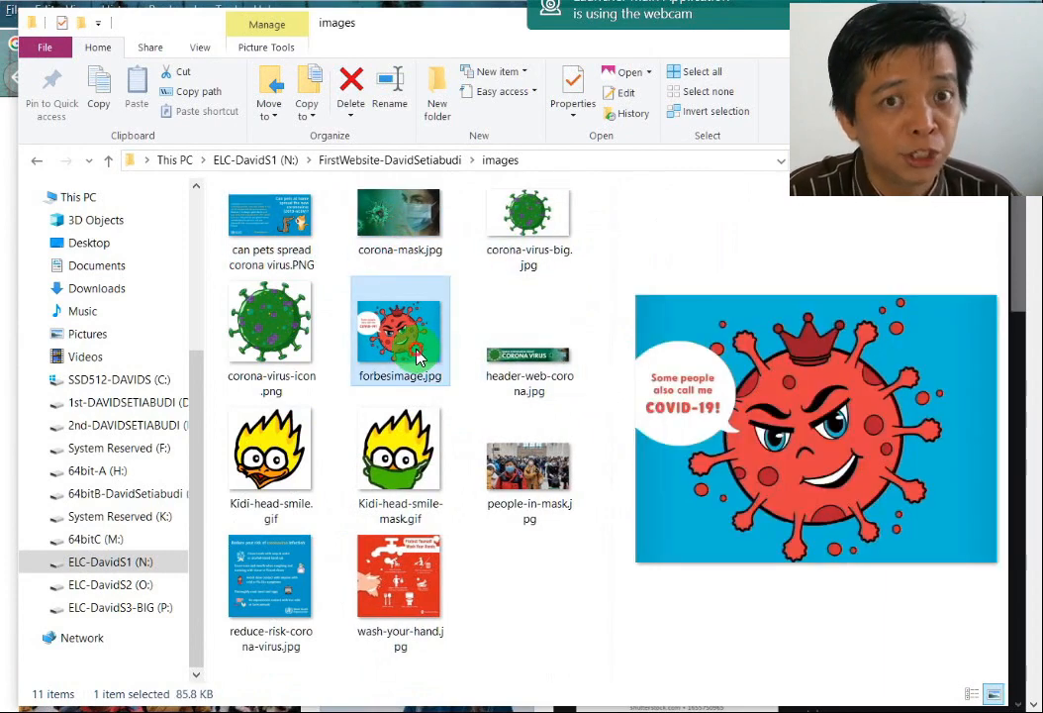
{"action": "left_click", "coordinate": [400, 451]}
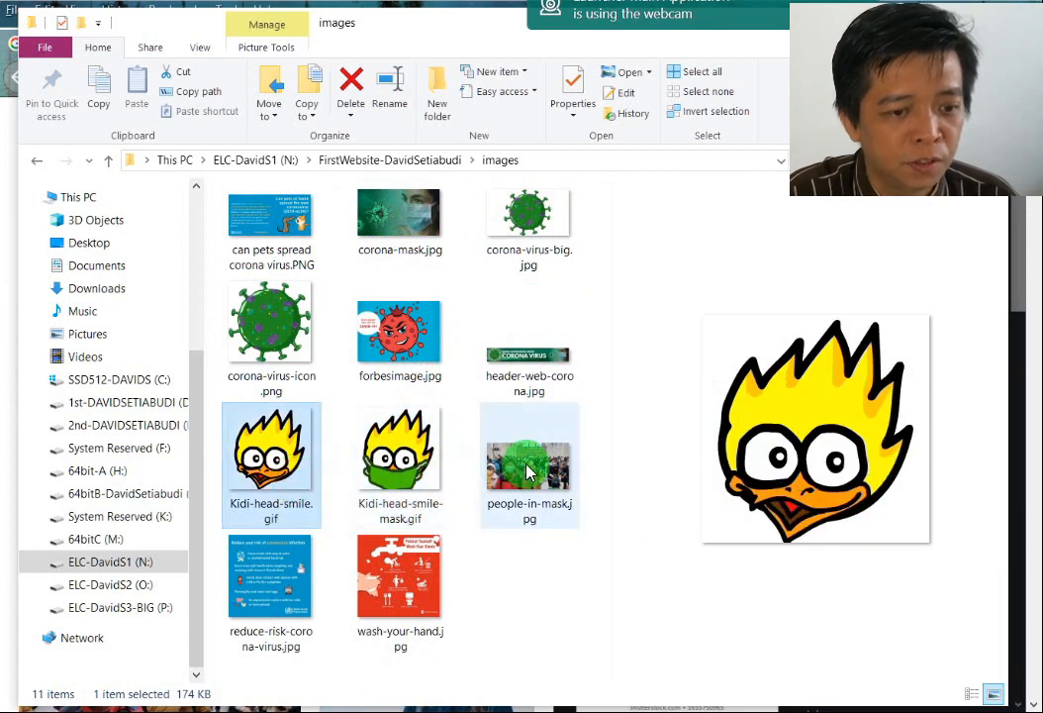
{"action": "left_click", "coordinate": [399, 578]}
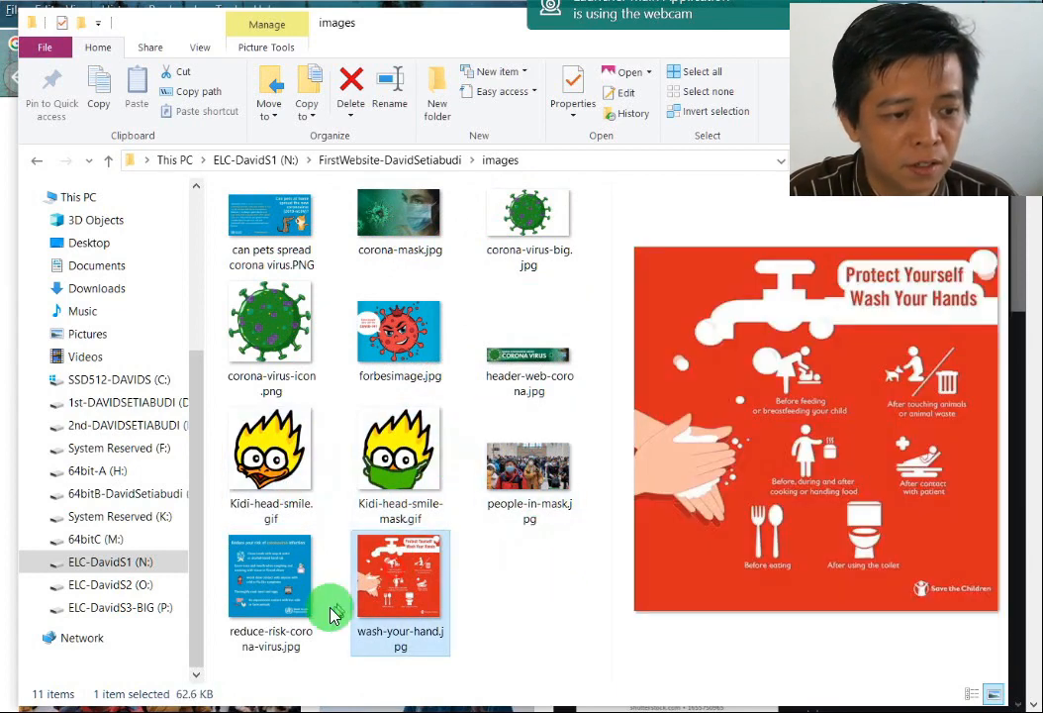
{"action": "left_click", "coordinate": [269, 574]}
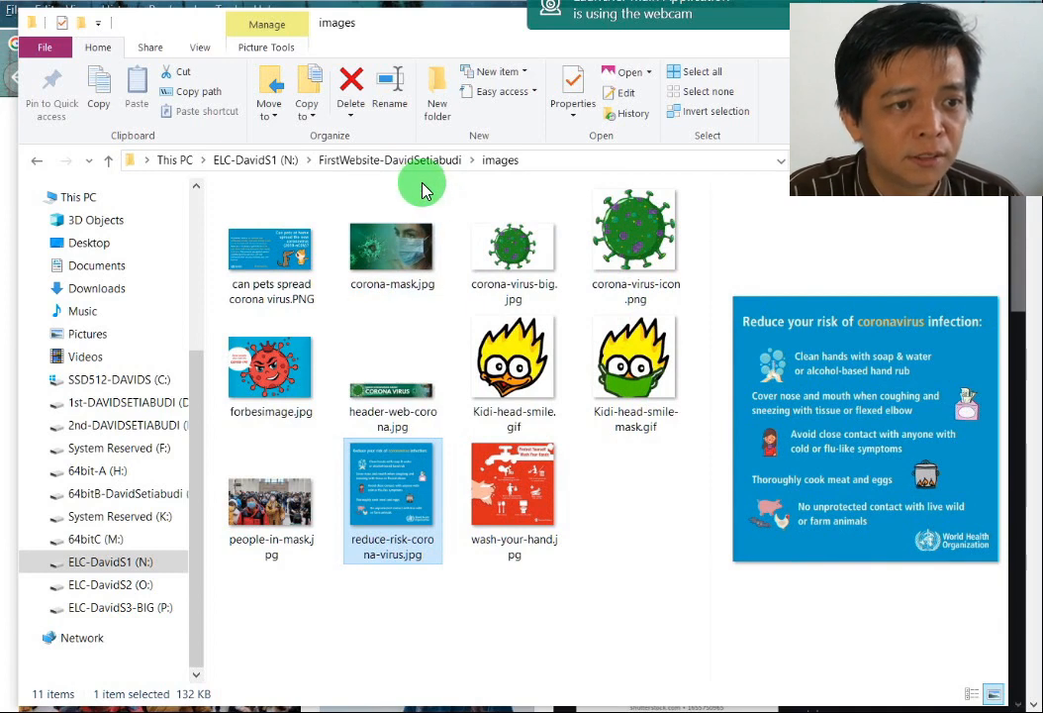
{"action": "left_click", "coordinate": [515, 245]}
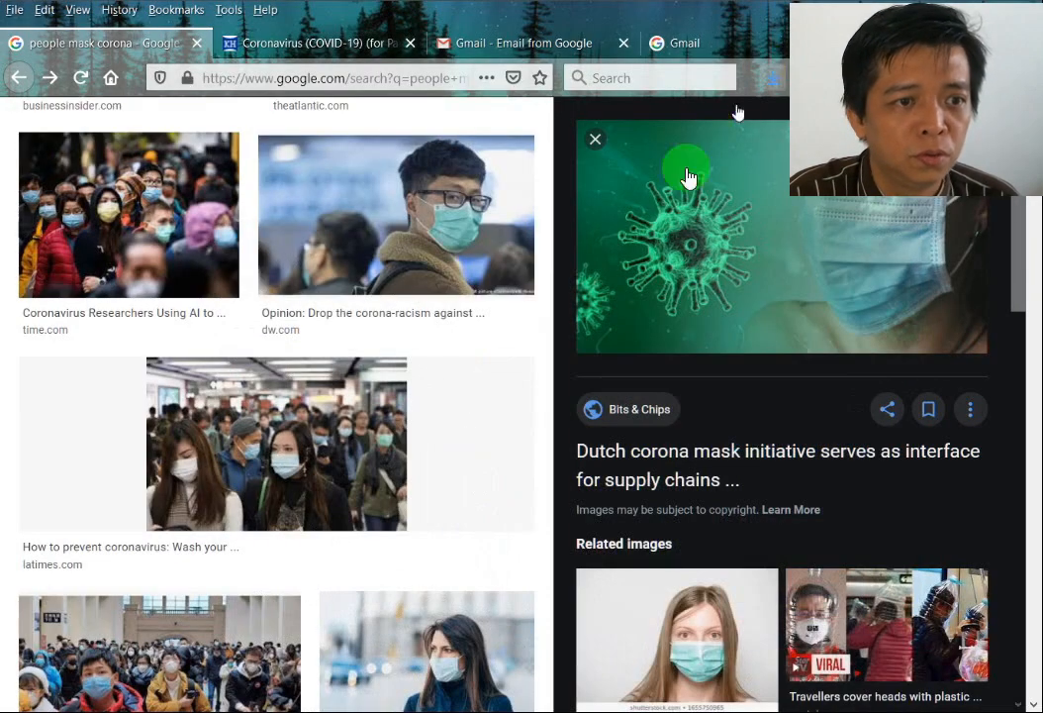
- Sign in to Gmail with the saved exercise account so the inbox loads
{"action": "left_click", "coordinate": [317, 44]}
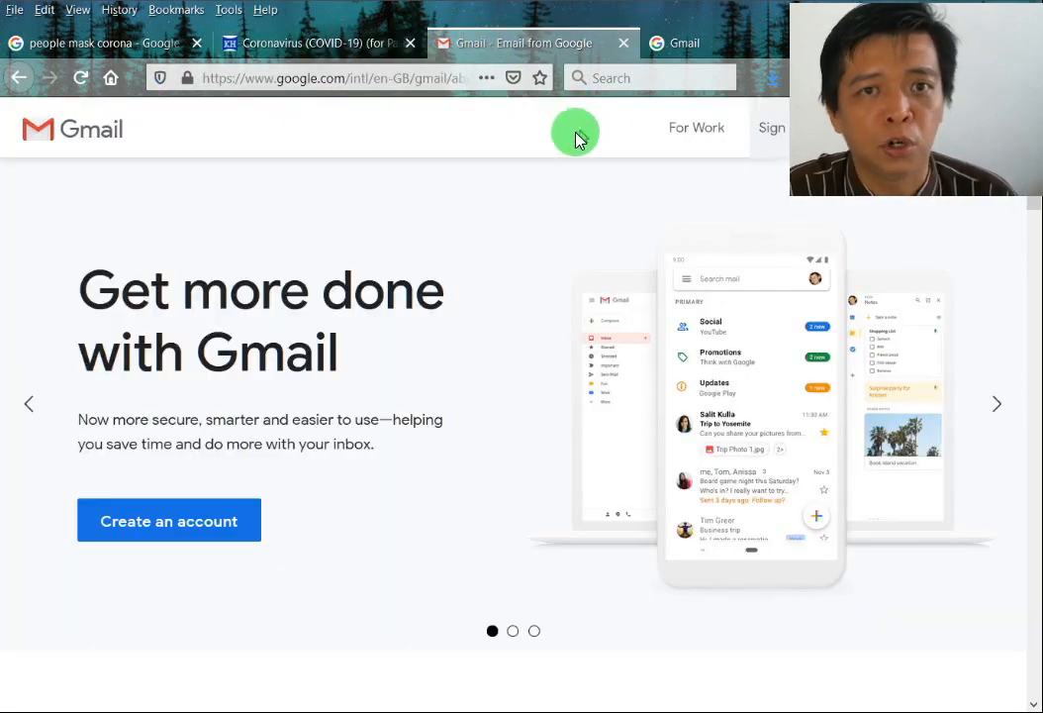
{"action": "mouse_move", "coordinate": [448, 147]}
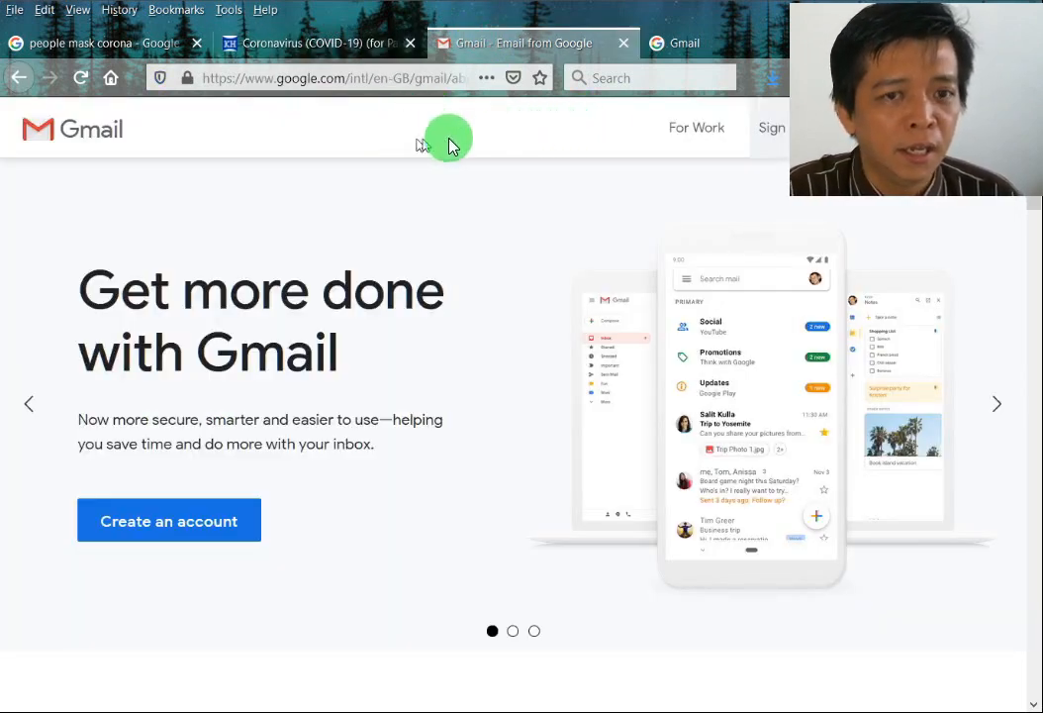
{"action": "mouse_move", "coordinate": [775, 134]}
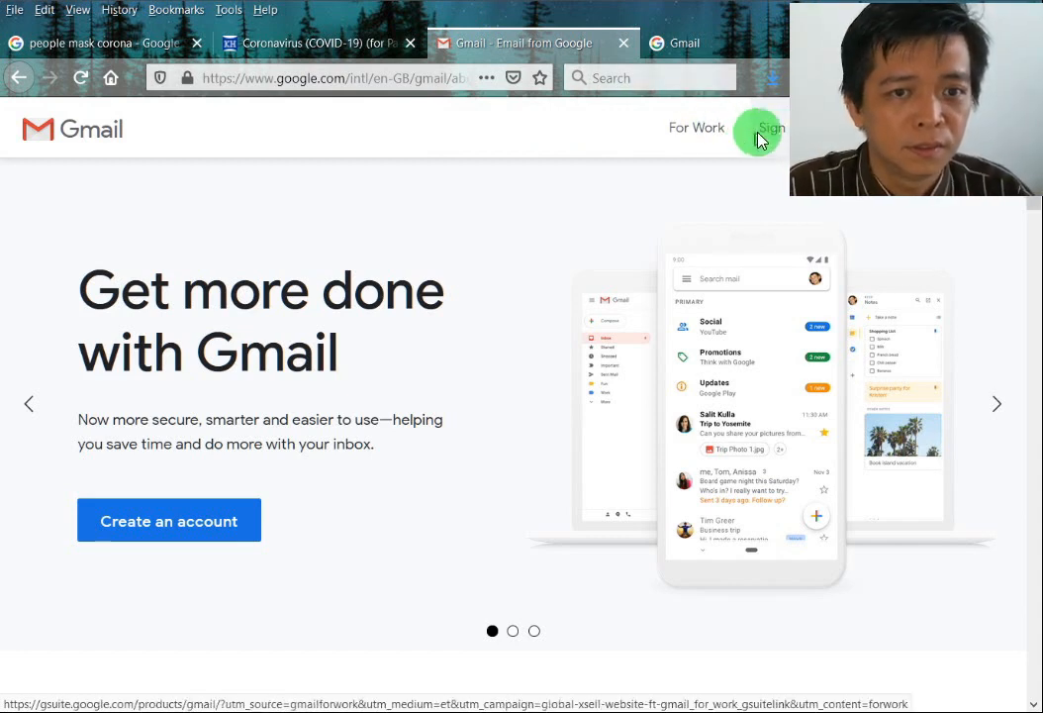
{"action": "left_click", "coordinate": [760, 127]}
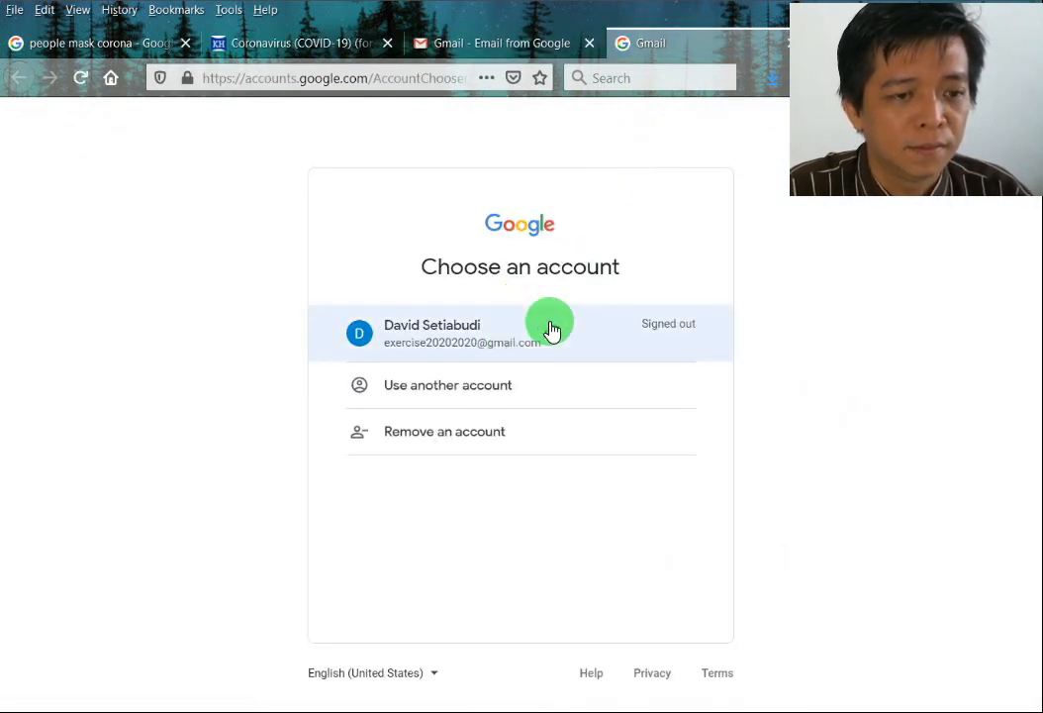
{"action": "left_click", "coordinate": [519, 332]}
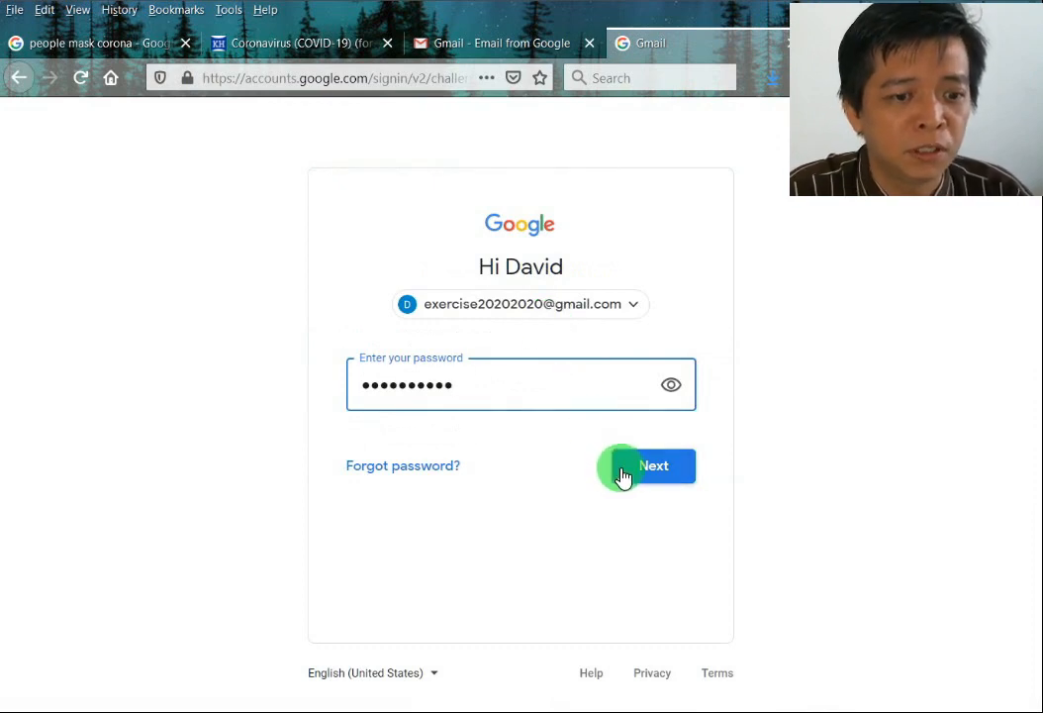
{"action": "left_click", "coordinate": [653, 465]}
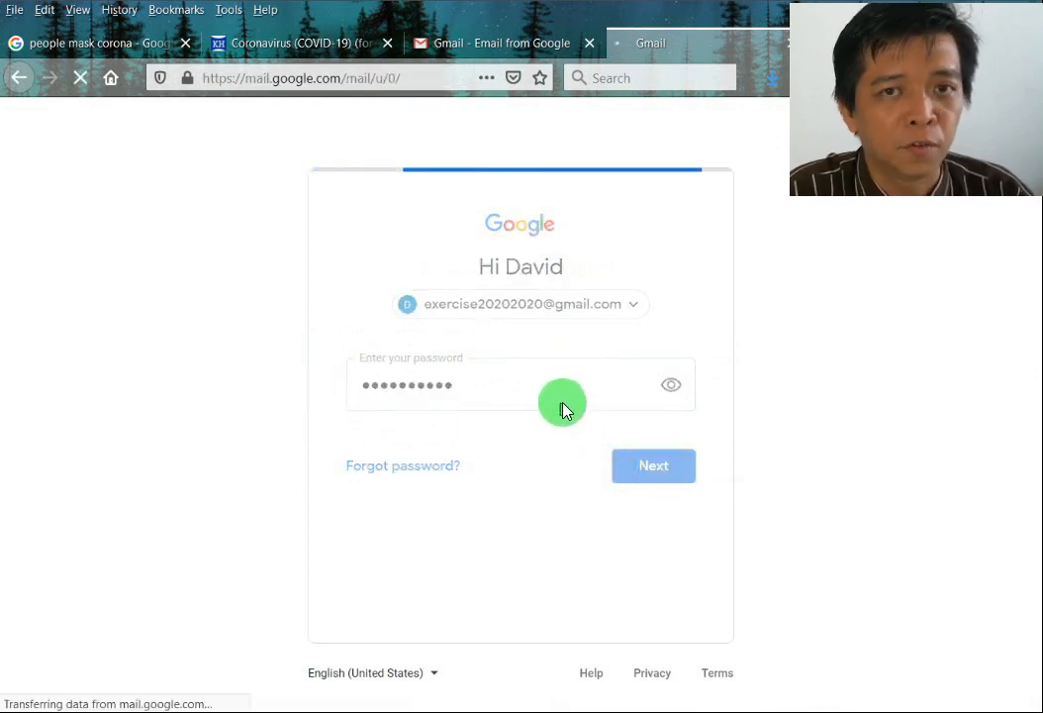
{"action": "left_click", "coordinate": [653, 465]}
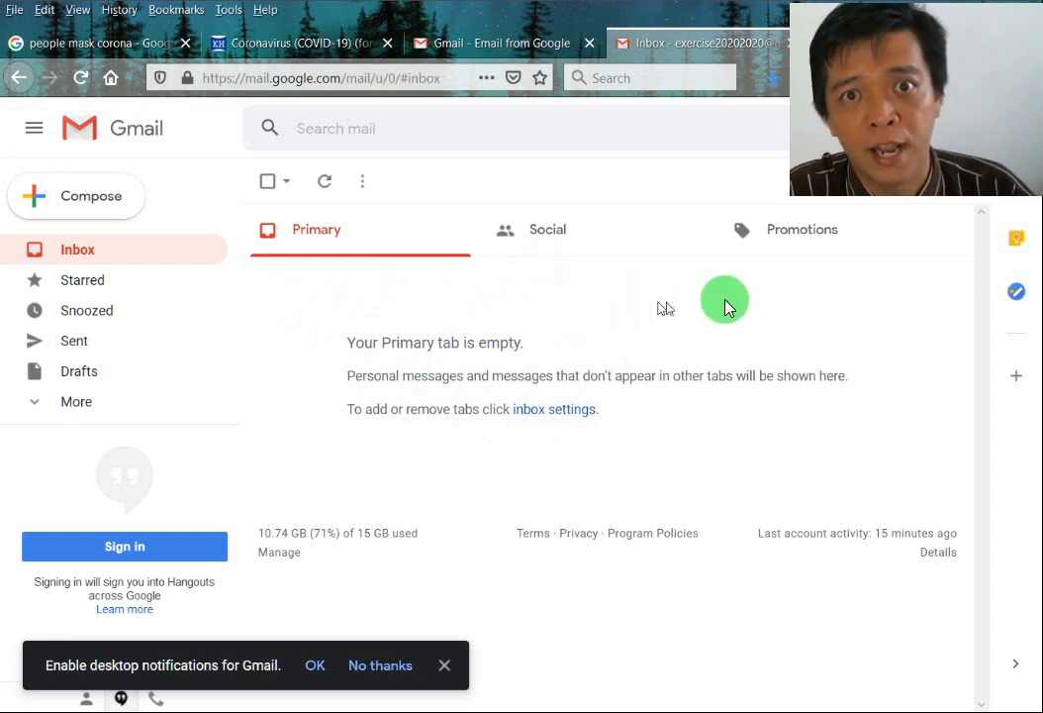
{"action": "mouse_move", "coordinate": [895, 198]}
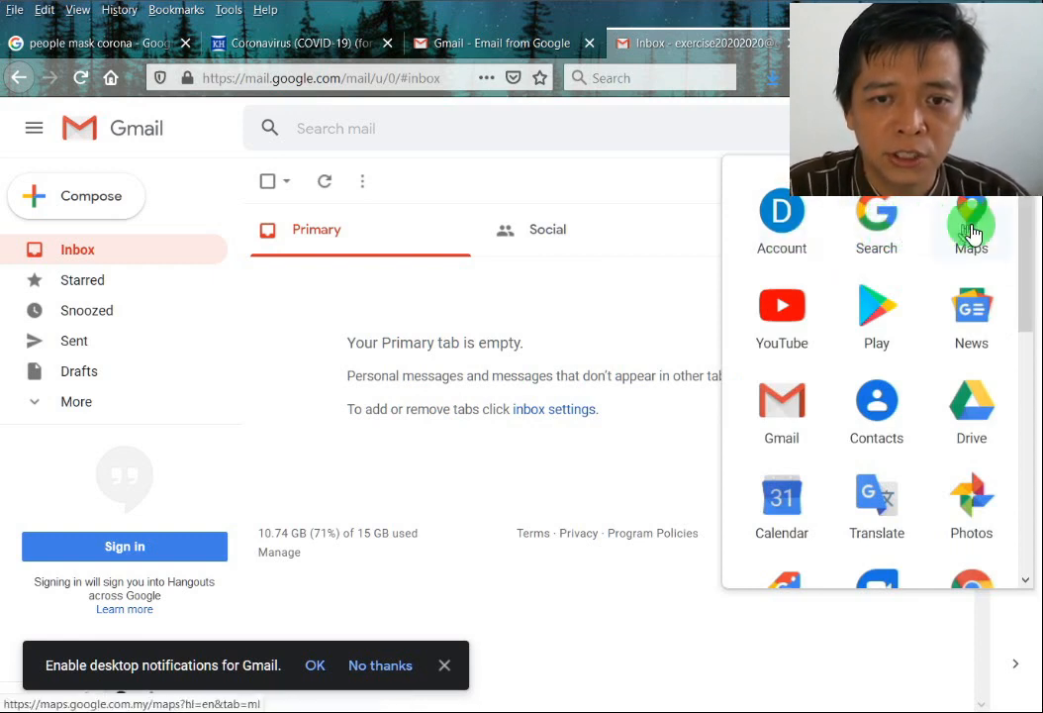
{"action": "mouse_move", "coordinate": [875, 332]}
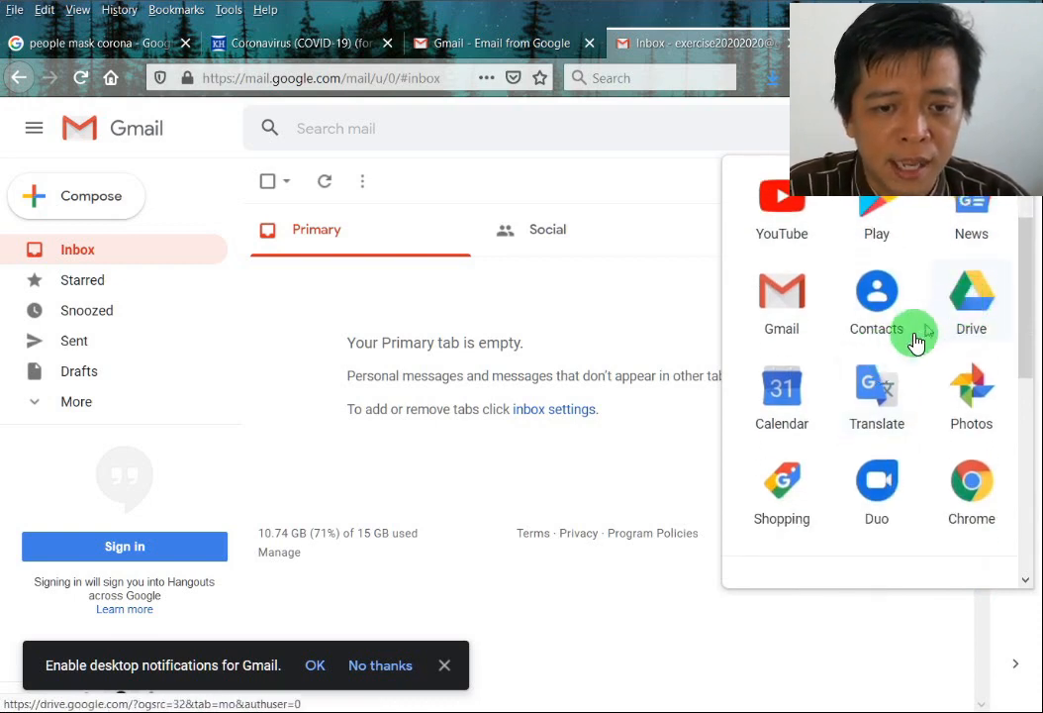
{"action": "mouse_move", "coordinate": [875, 392]}
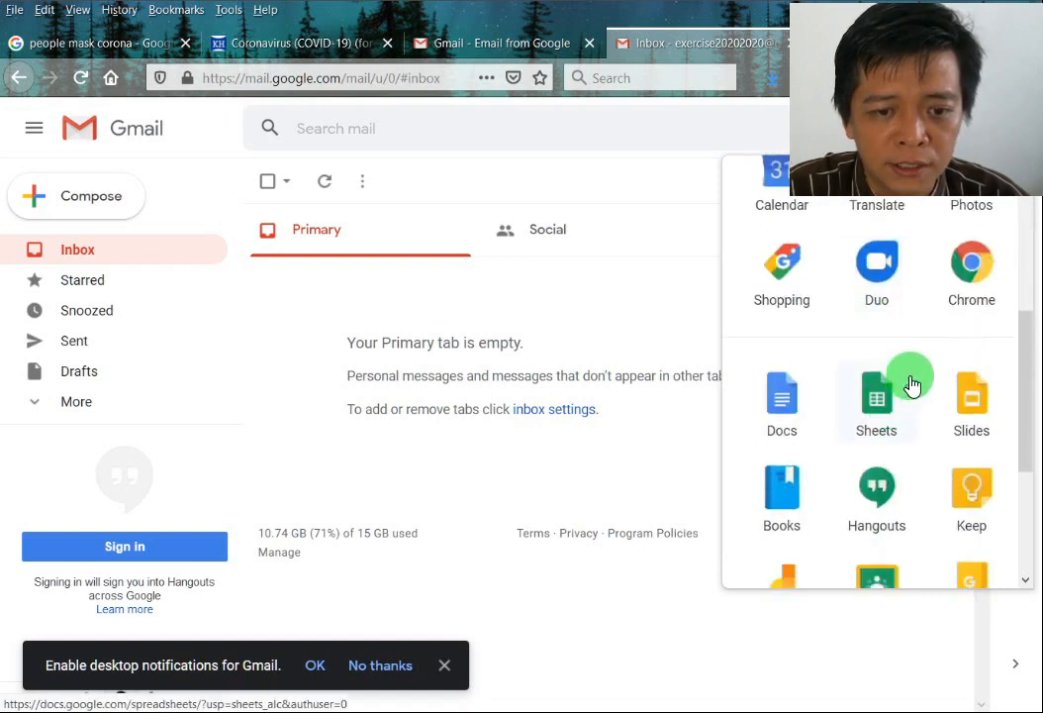
- Scroll through the Google apps launcher list from Account to Arts and Culture
{"action": "scroll", "scroll_direction": "down", "scroll_amount": 3}
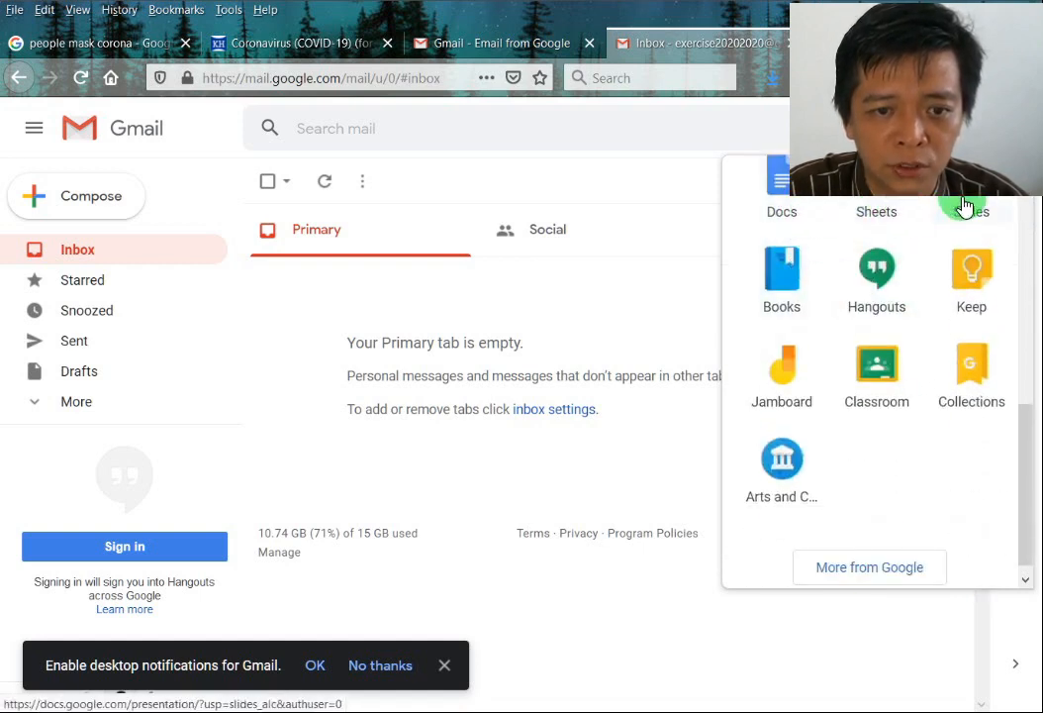
{"action": "mouse_move", "coordinate": [926, 278]}
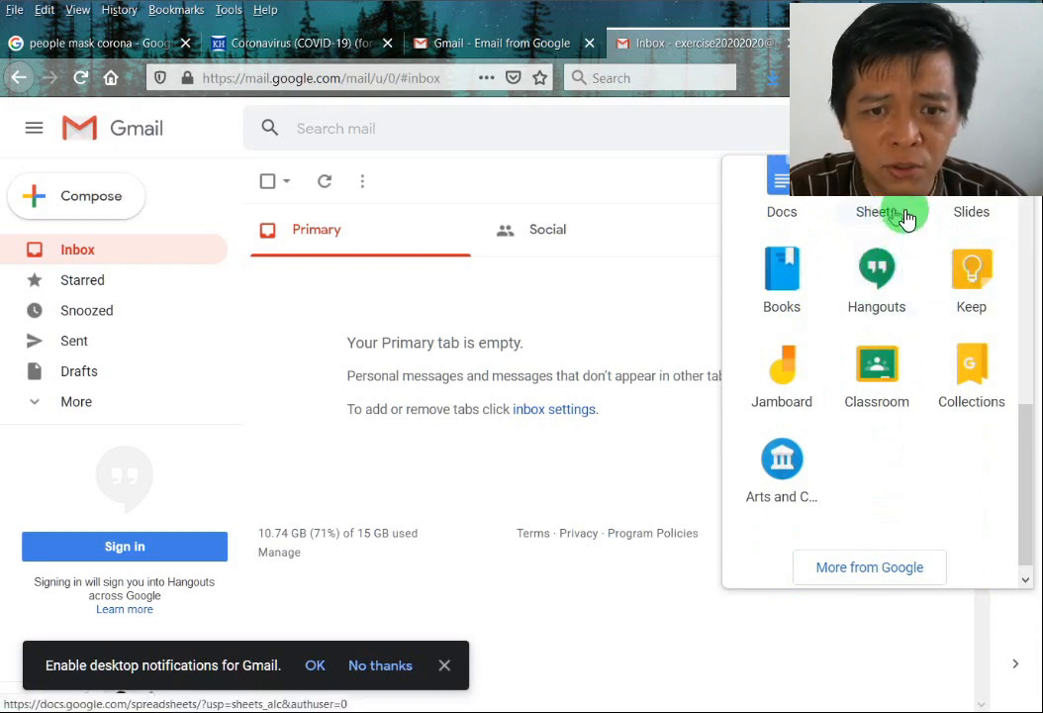
{"action": "mouse_move", "coordinate": [921, 246]}
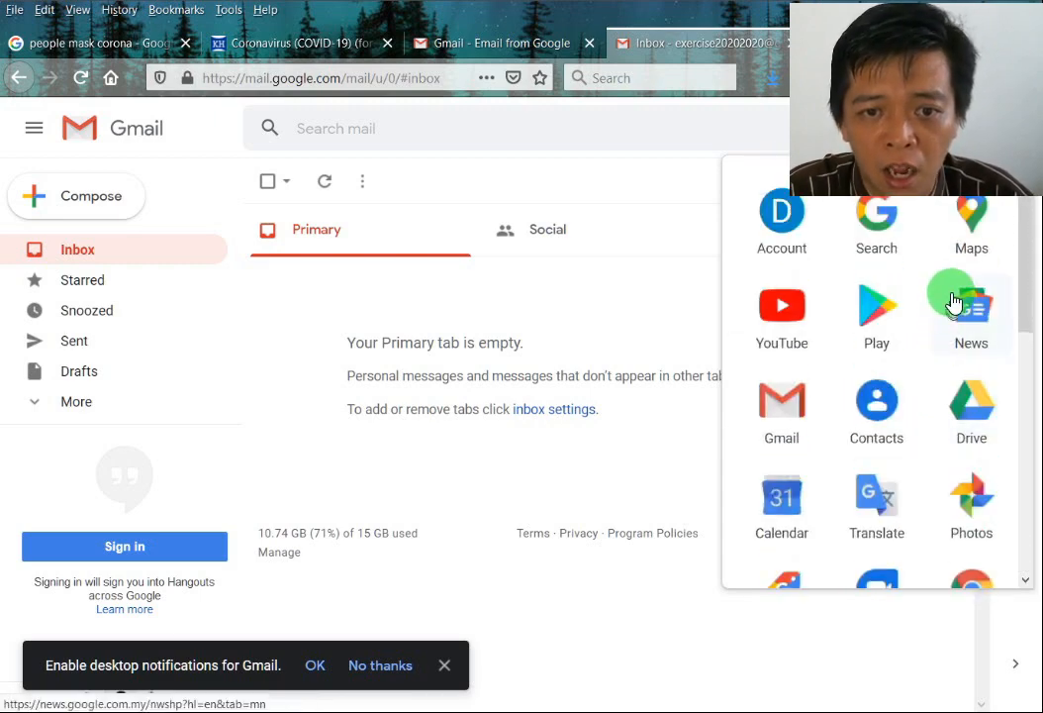
{"action": "scroll", "scroll_direction": "down", "scroll_amount": 3}
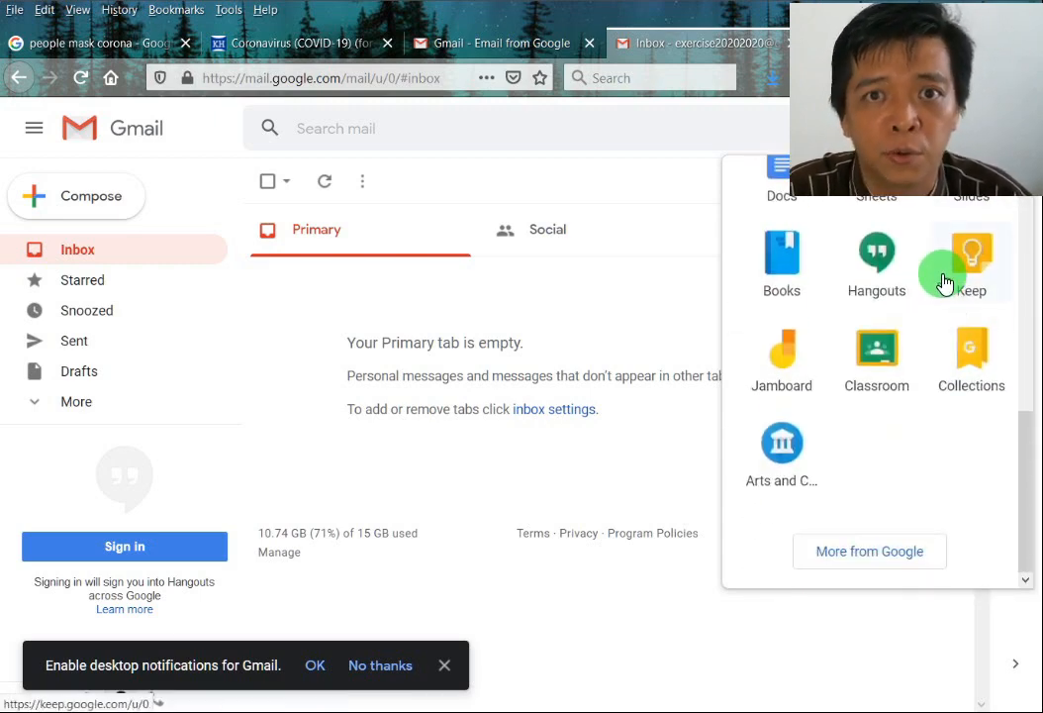
{"action": "mouse_move", "coordinate": [906, 458]}
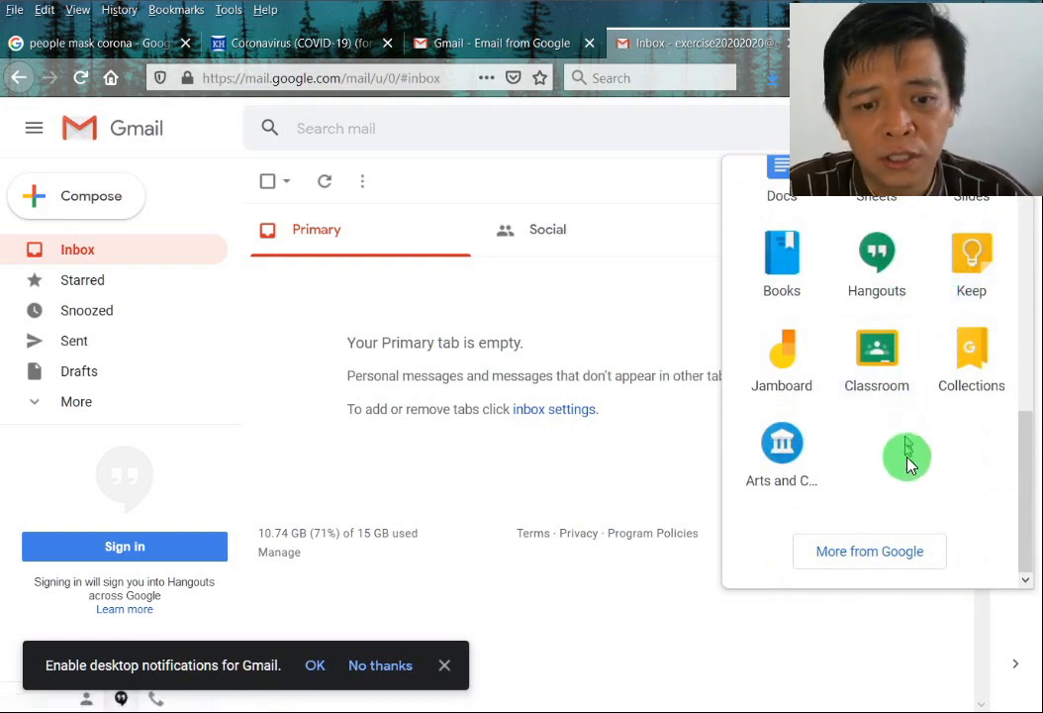
- Scroll the All products page from Android Auto down until Sites is visible
{"action": "left_click", "coordinate": [907, 455]}
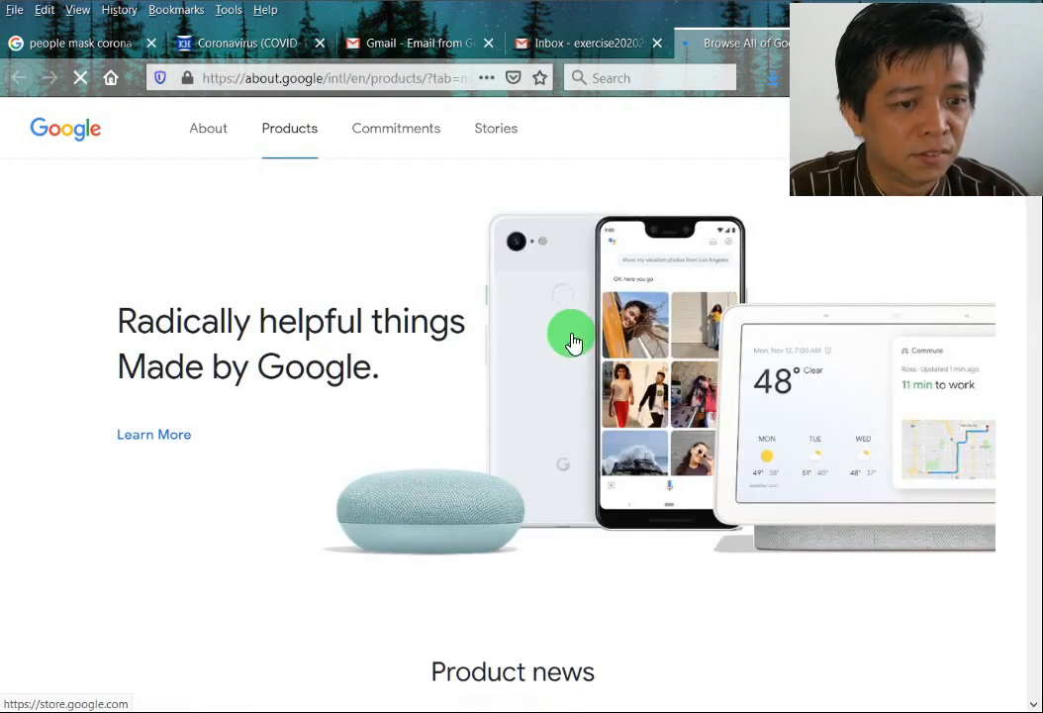
{"action": "scroll", "scroll_direction": "down", "scroll_amount": 3}
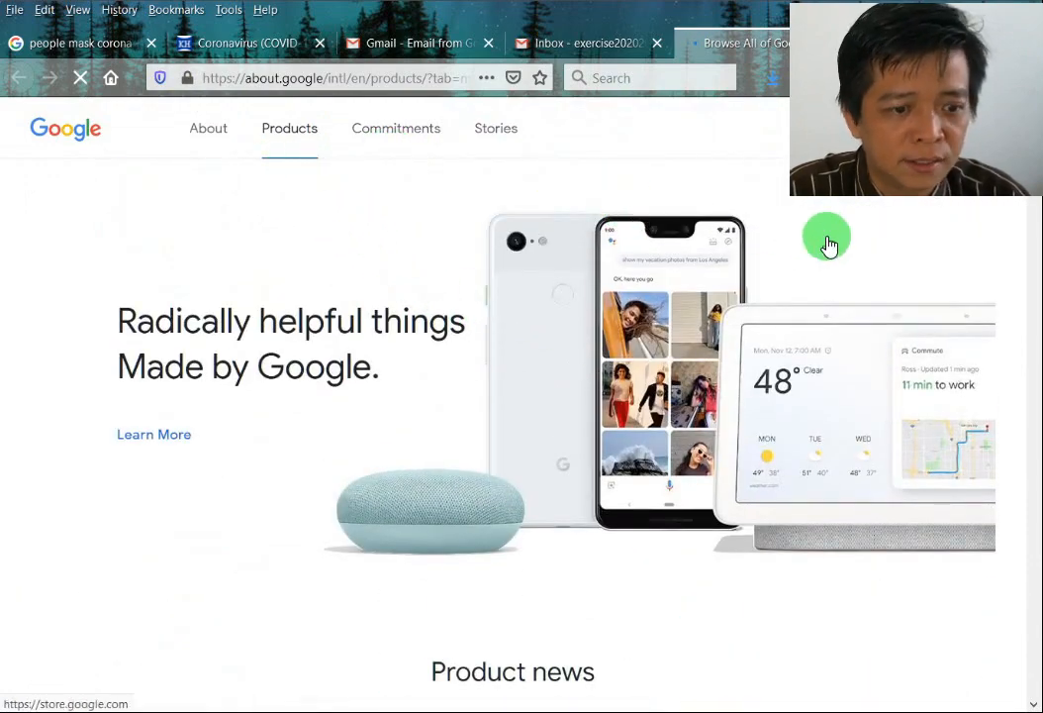
{"action": "scroll", "scroll_direction": "down", "scroll_amount": 3}
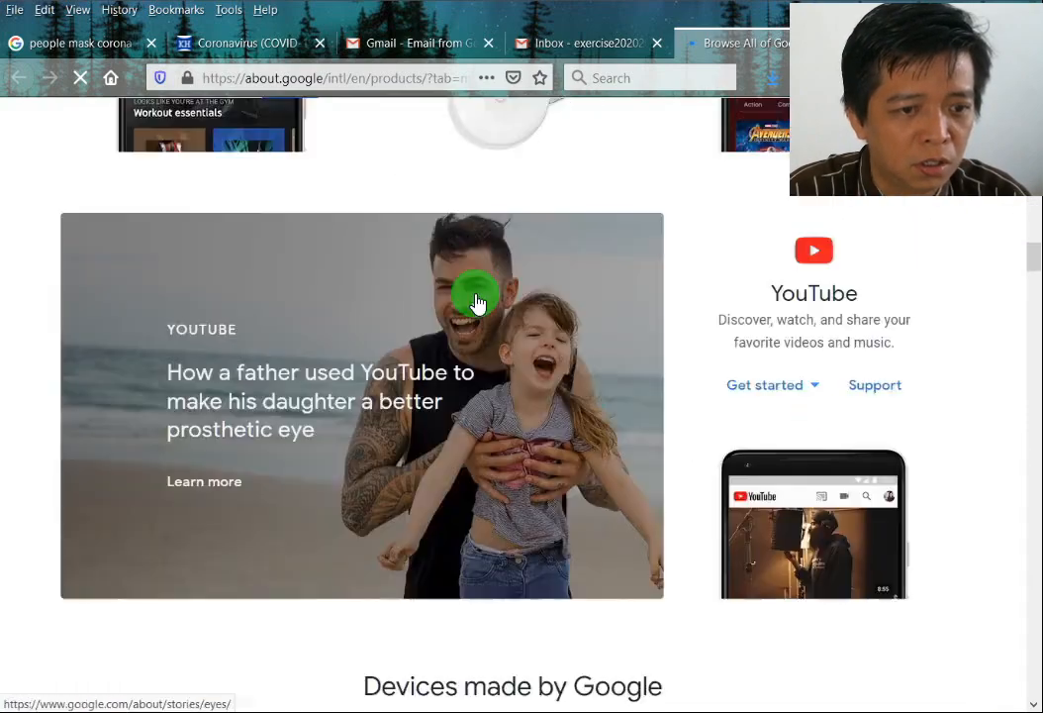
{"action": "scroll", "scroll_direction": "down", "scroll_amount": 3}
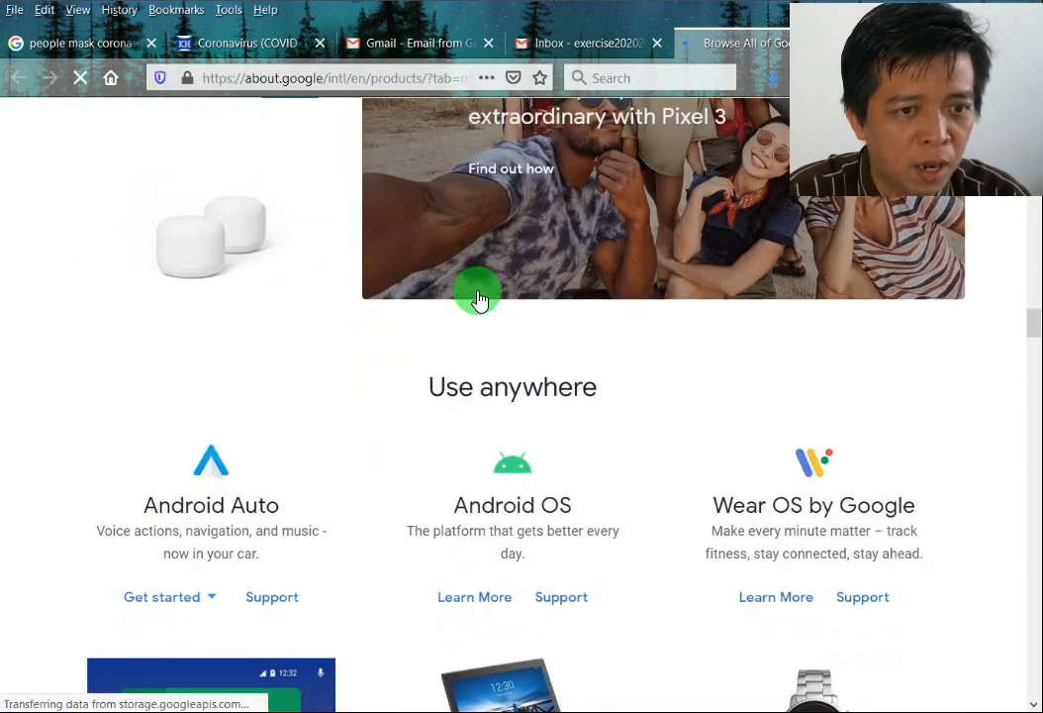
{"action": "scroll", "scroll_direction": "down", "scroll_amount": 3}
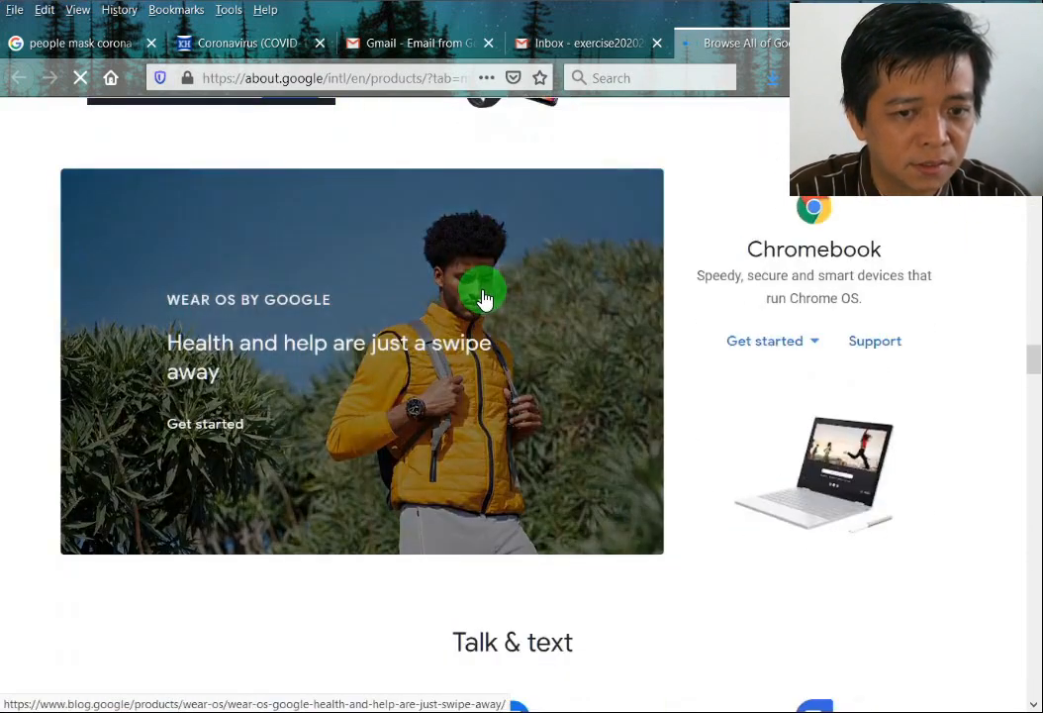
{"action": "scroll", "scroll_direction": "down", "scroll_amount": 3}
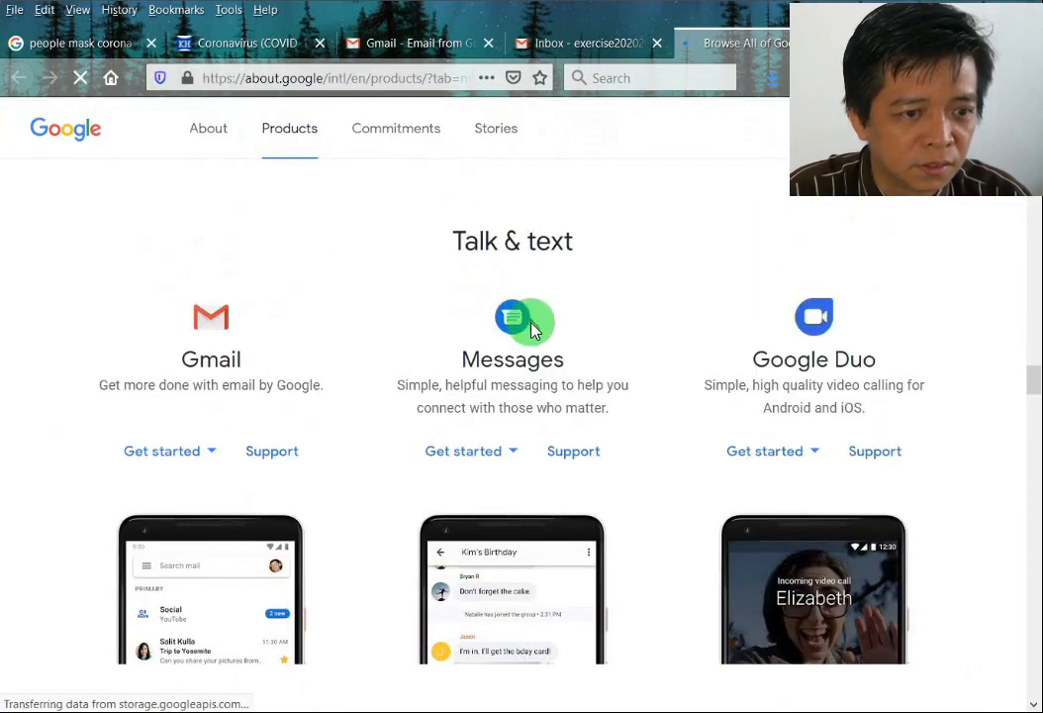
{"action": "scroll", "scroll_direction": "down", "scroll_amount": 3}
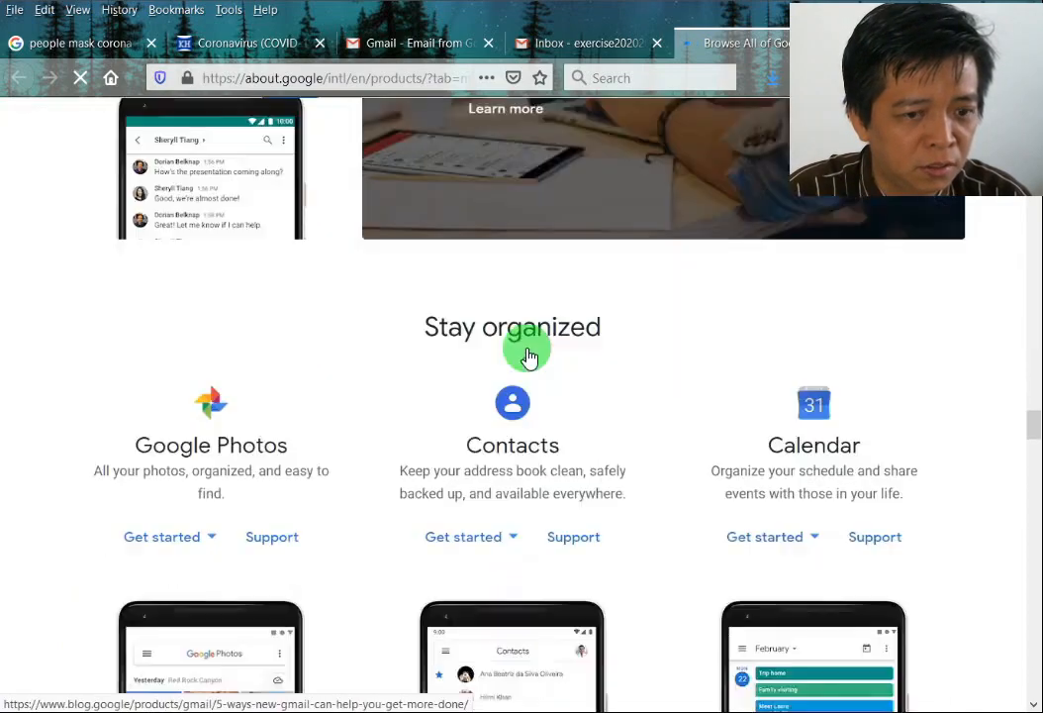
{"action": "scroll", "scroll_direction": "down", "scroll_amount": 3}
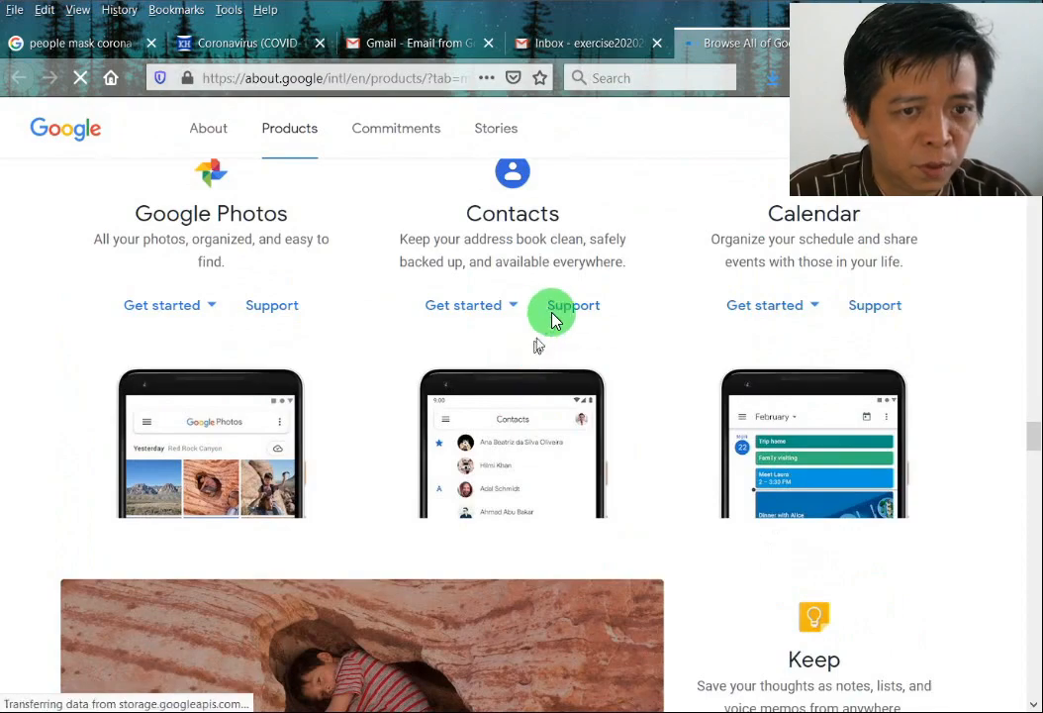
{"action": "scroll", "scroll_direction": "down", "scroll_amount": 3}
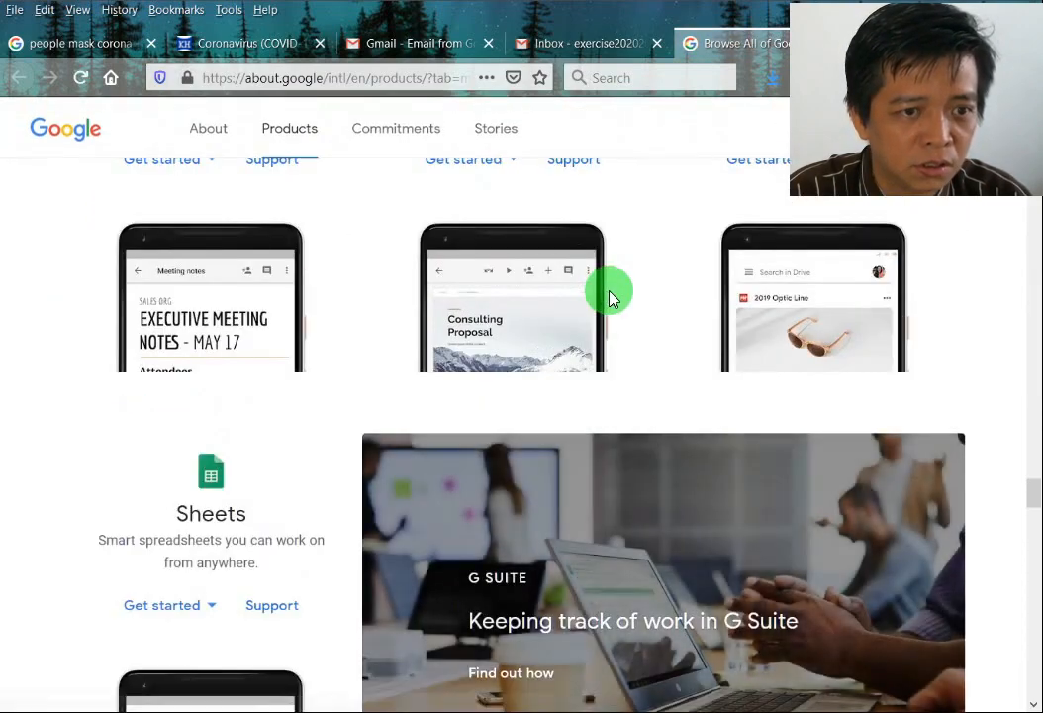
{"action": "scroll", "scroll_direction": "down", "scroll_amount": 3}
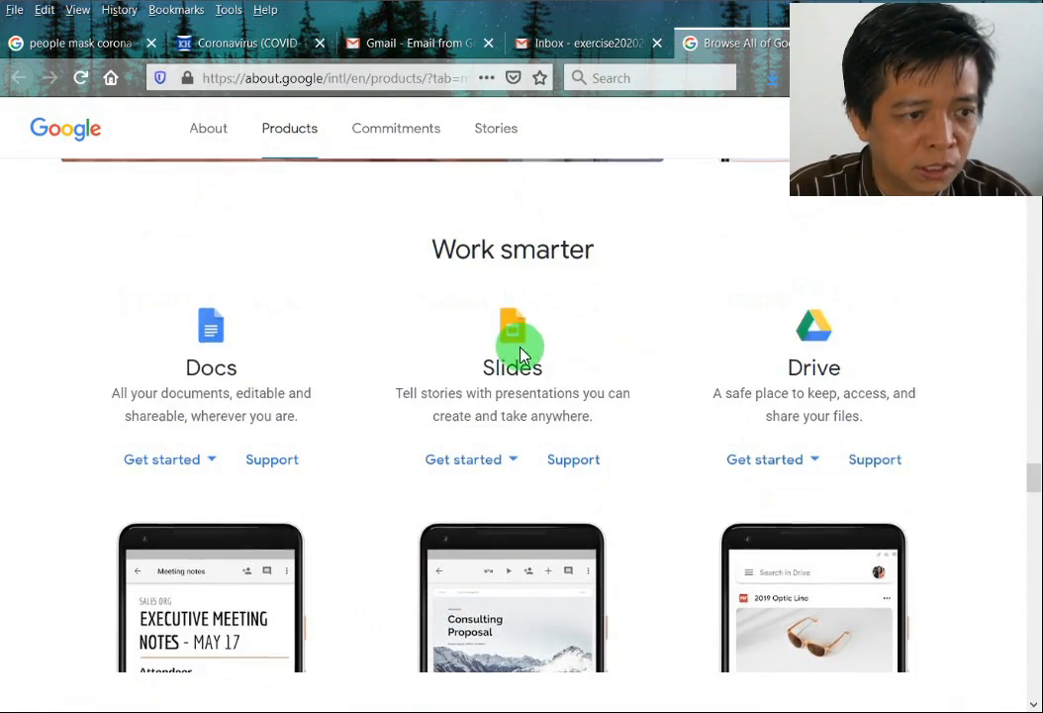
{"action": "scroll", "scroll_direction": "down", "scroll_amount": 3}
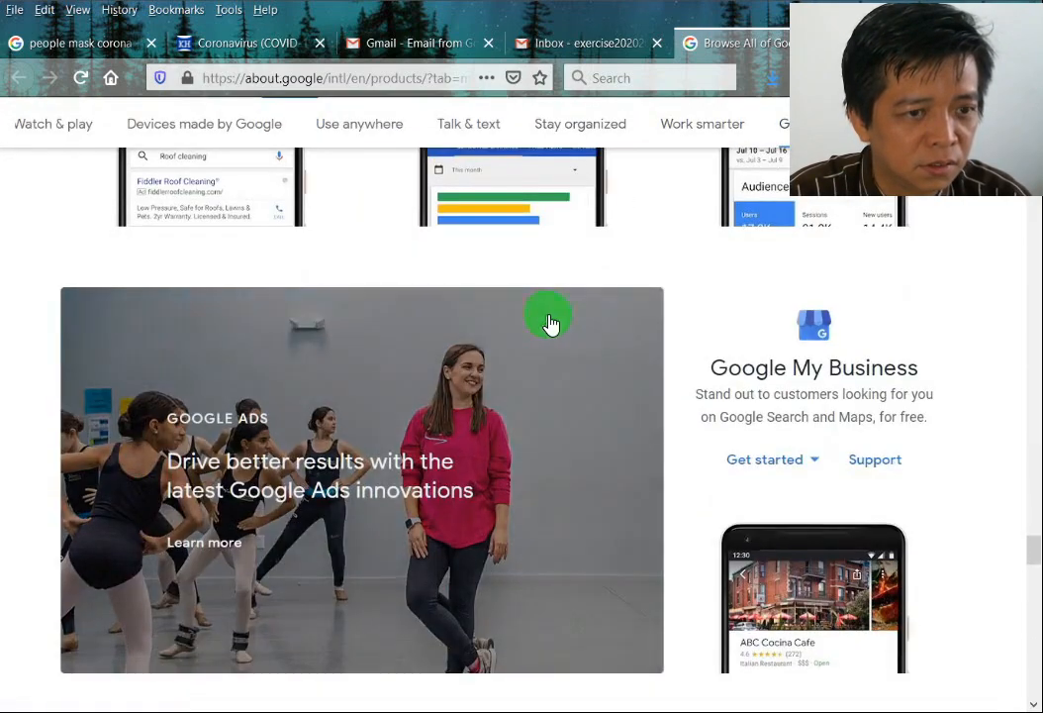
{"action": "mouse_move", "coordinate": [689, 333]}
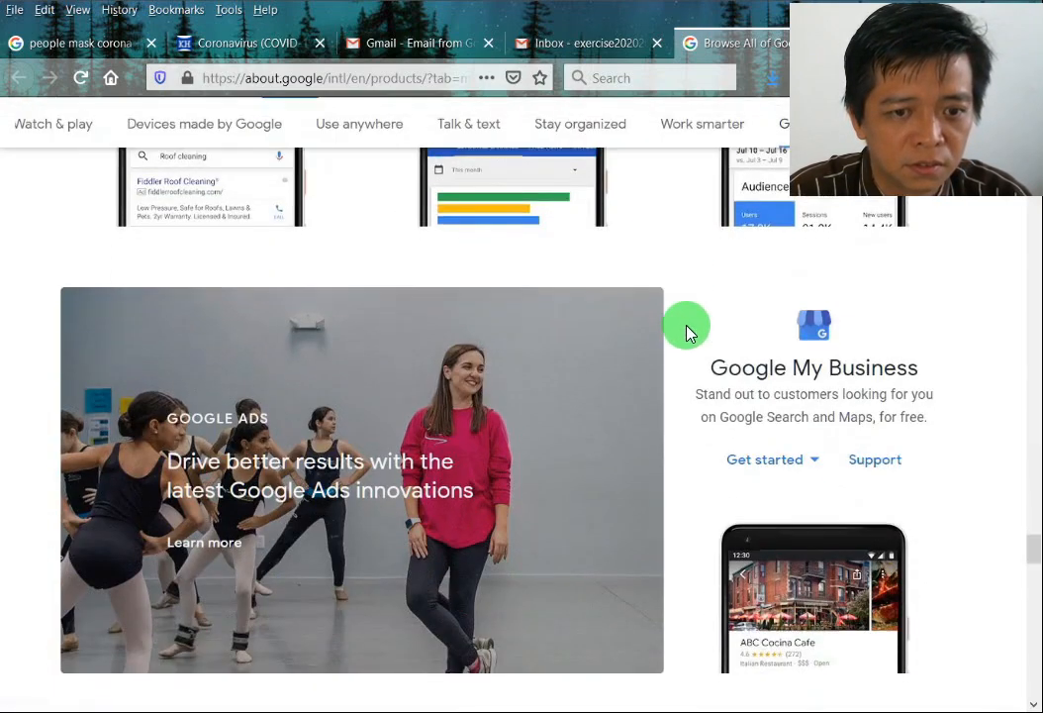
{"action": "scroll", "scroll_direction": "down", "scroll_amount": 3}
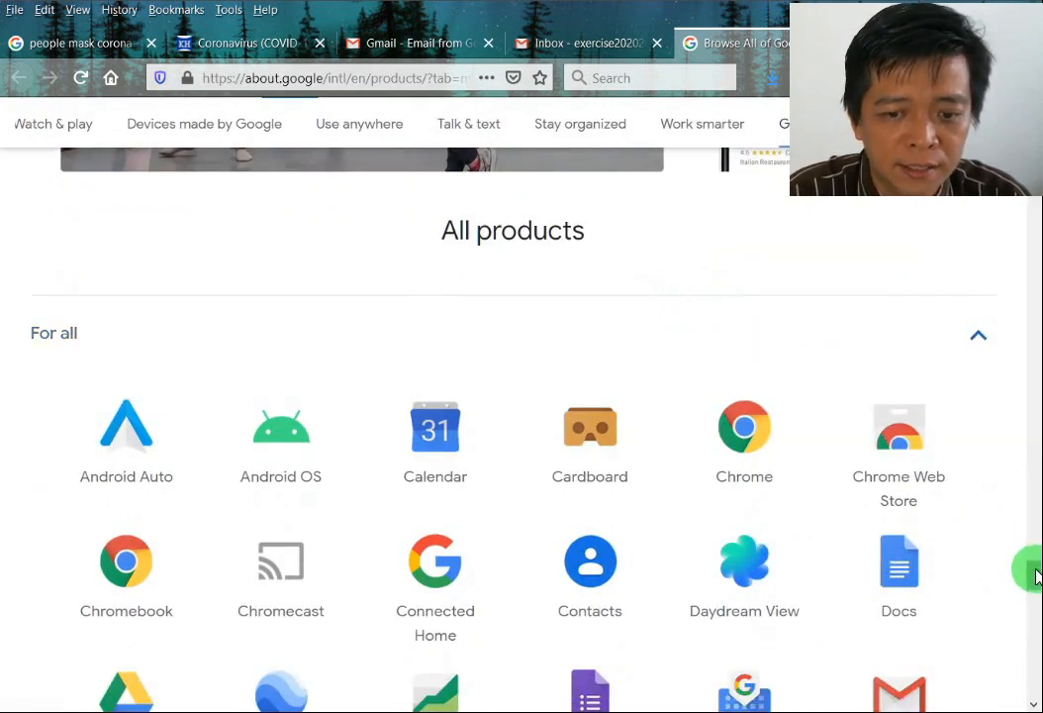
{"action": "scroll", "scroll_direction": "down", "scroll_amount": 3}
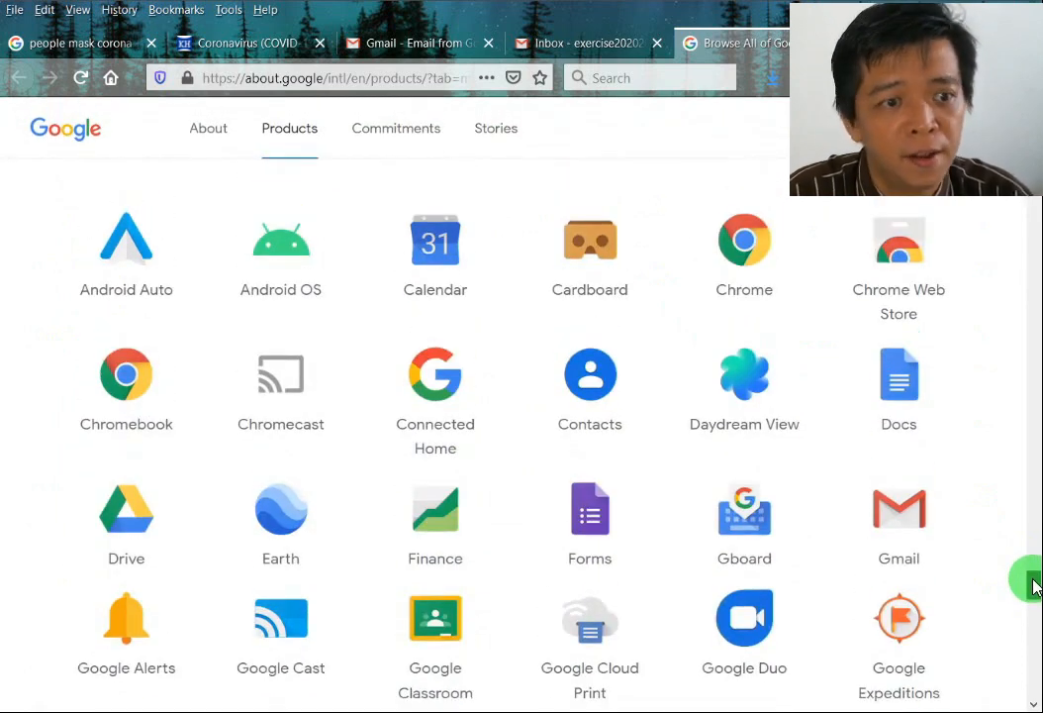
{"action": "scroll", "scroll_direction": "down", "scroll_amount": 3}
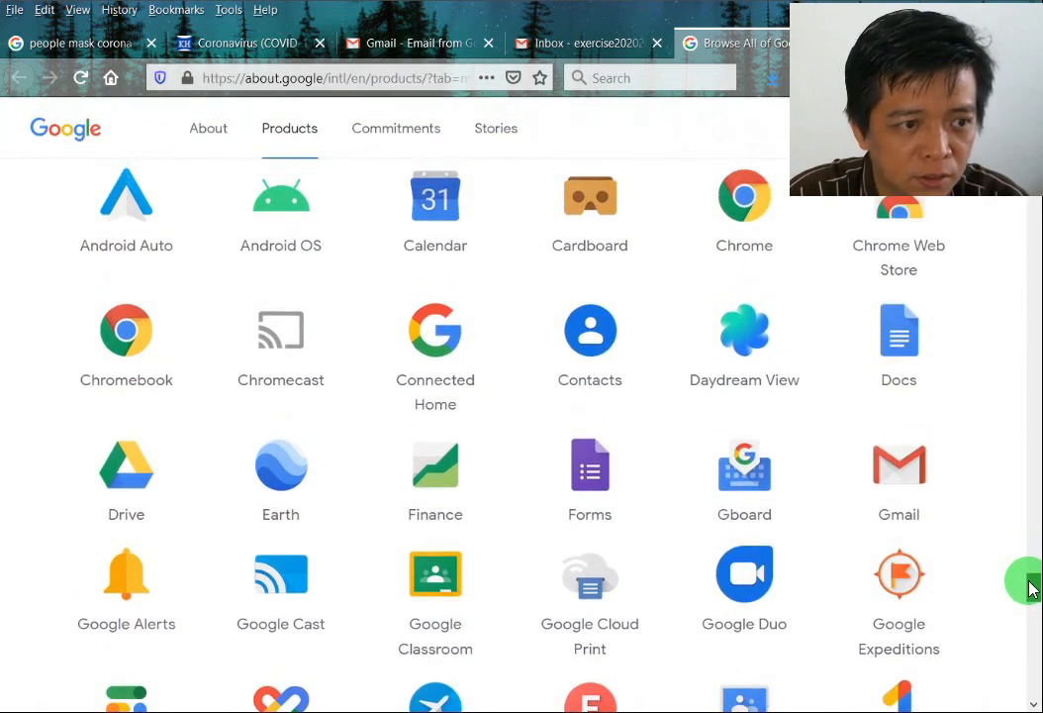
{"action": "scroll", "scroll_direction": "down", "scroll_amount": 3}
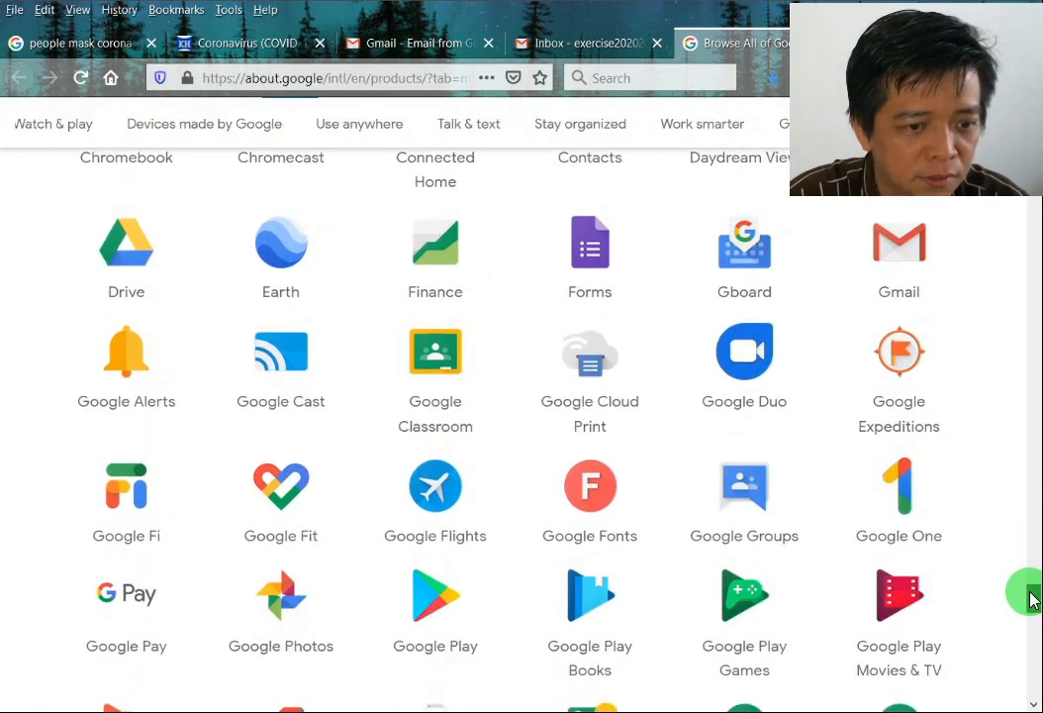
{"action": "scroll", "scroll_direction": "down", "scroll_amount": 3}
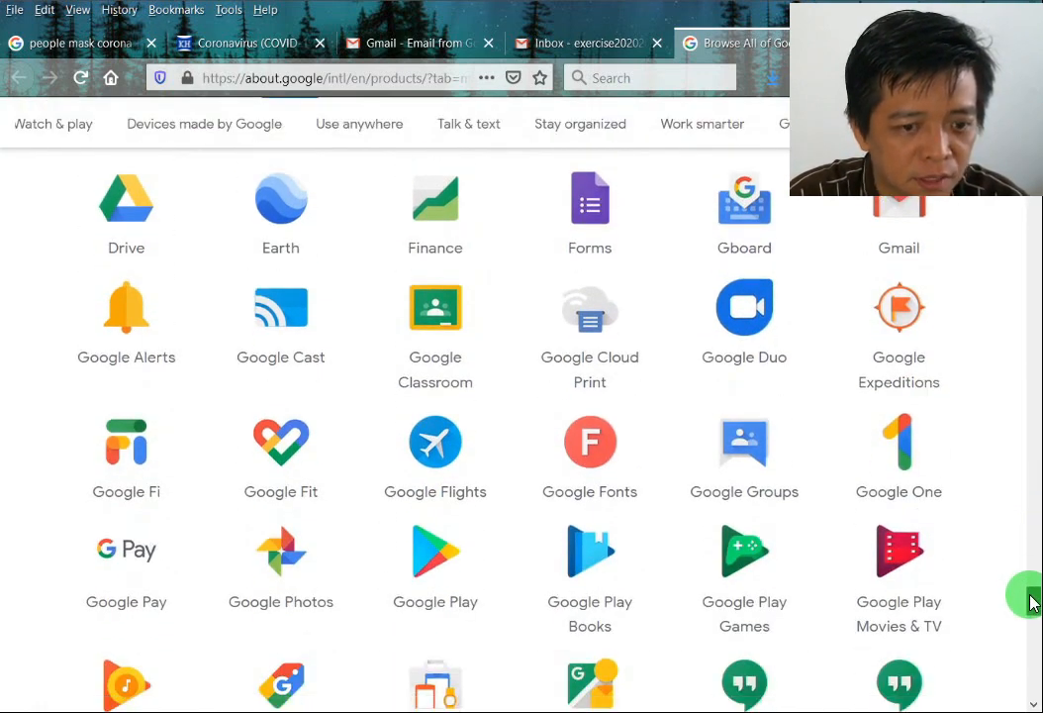
{"action": "scroll", "scroll_direction": "down", "scroll_amount": 3}
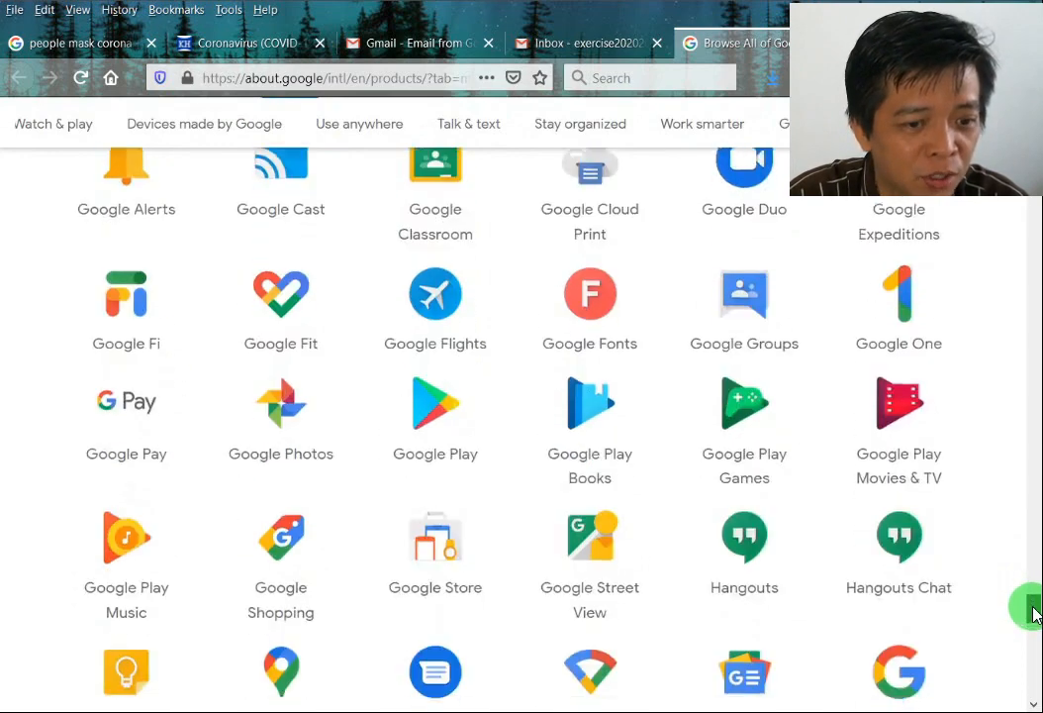
{"action": "scroll", "scroll_direction": "down", "scroll_amount": 3}
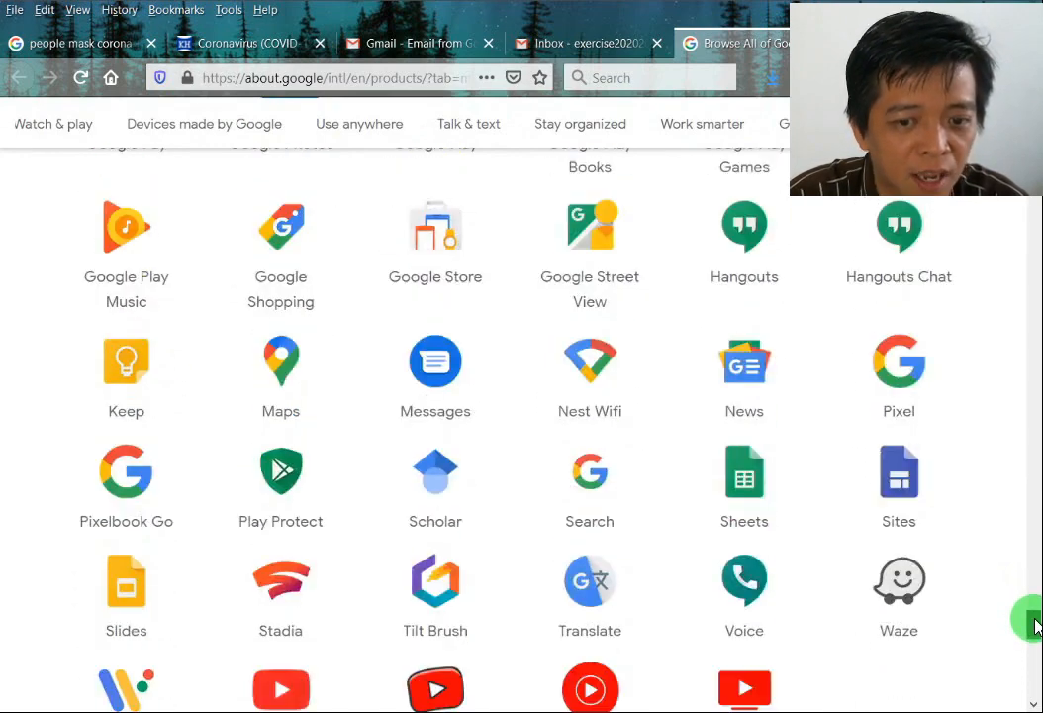
{"action": "scroll", "scroll_direction": "down", "scroll_amount": 3}
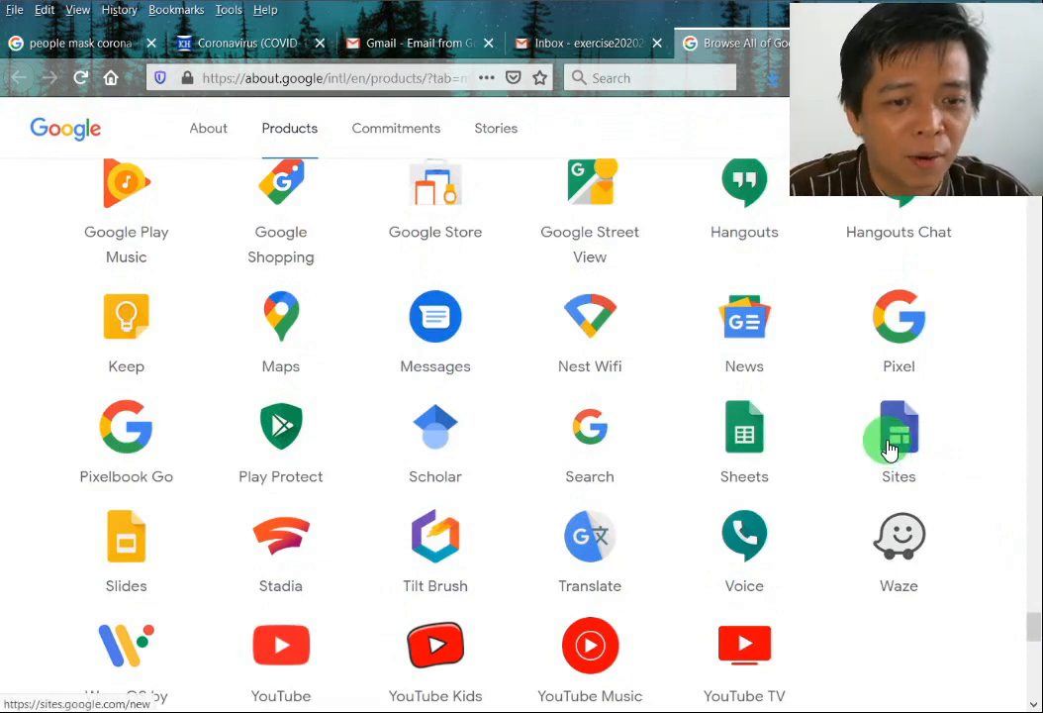
- Open Google Sites and dismiss the welcome message to show the empty Recent sites page
{"action": "left_click", "coordinate": [899, 427]}
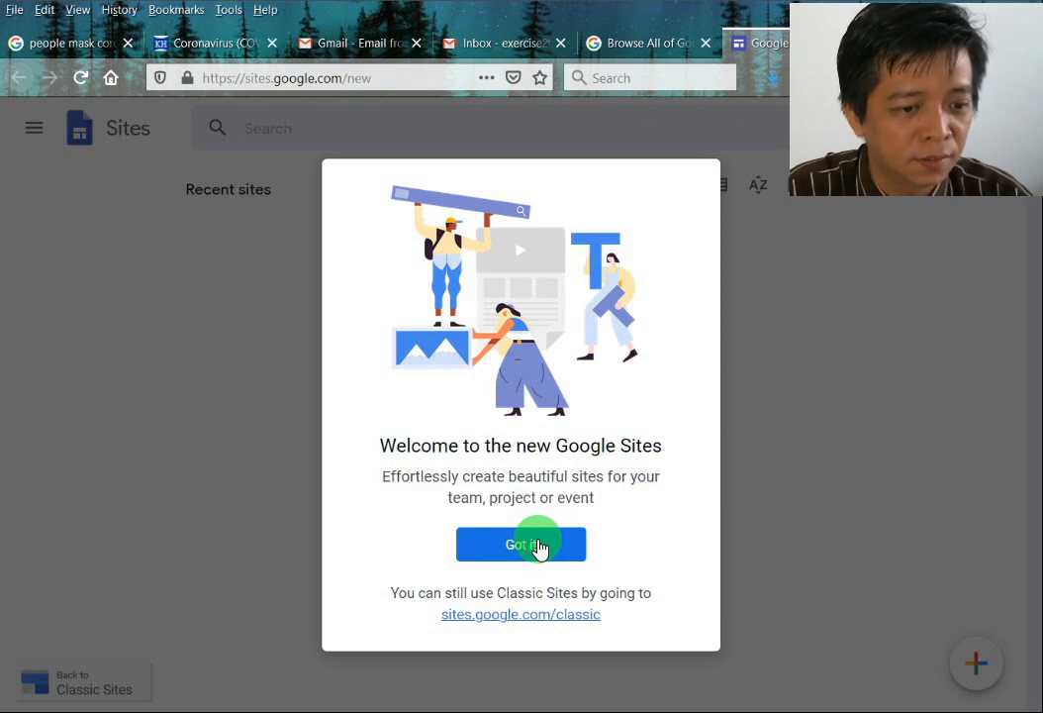
{"action": "left_click", "coordinate": [521, 544]}
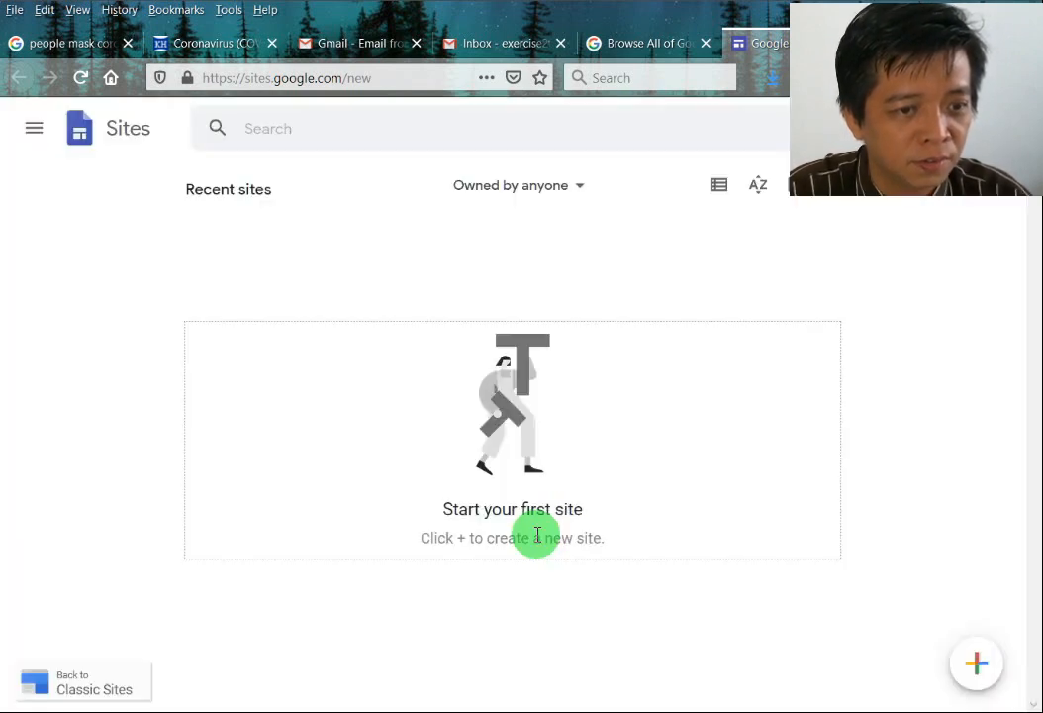
{"action": "mouse_move", "coordinate": [408, 349]}
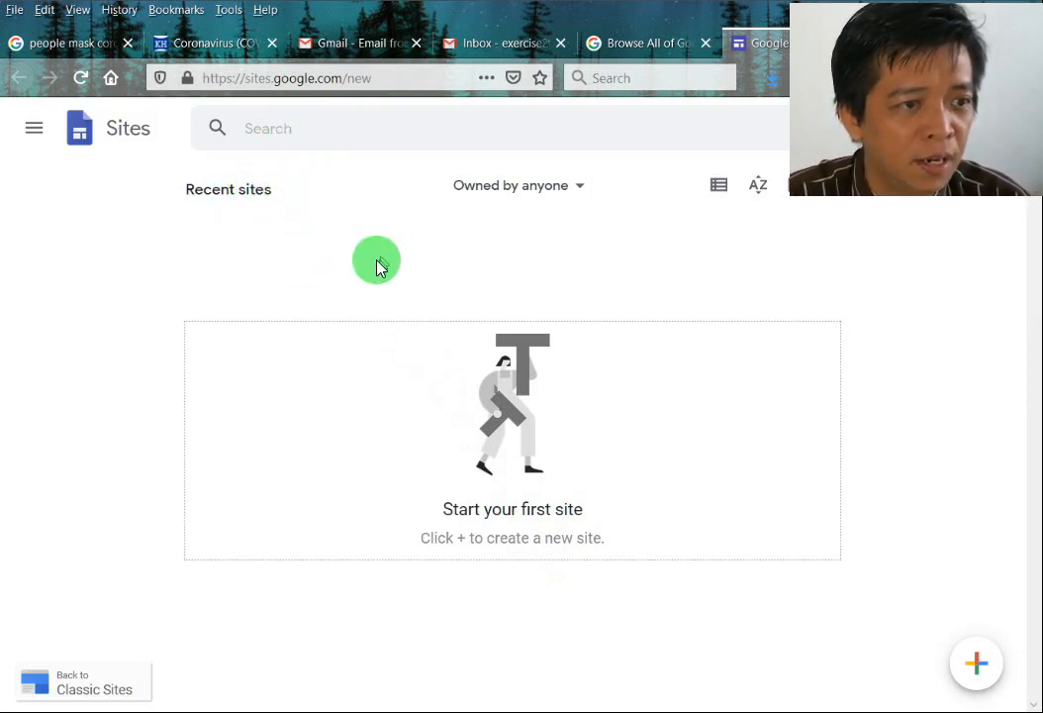
{"action": "mouse_move", "coordinate": [598, 204]}
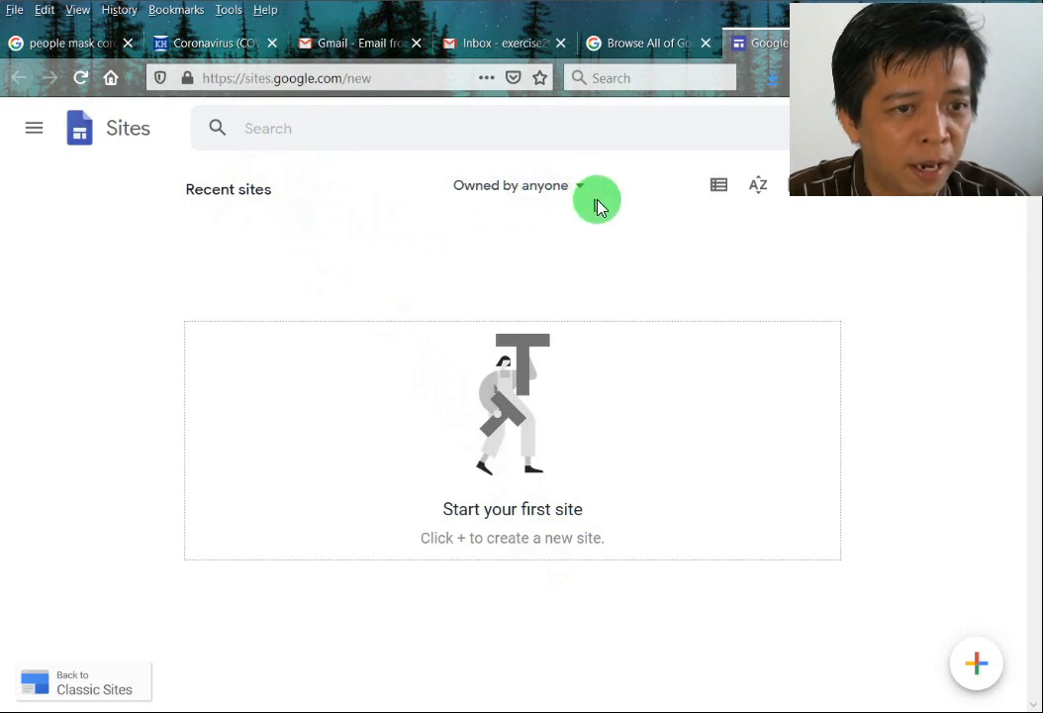
{"action": "mouse_move", "coordinate": [546, 493]}
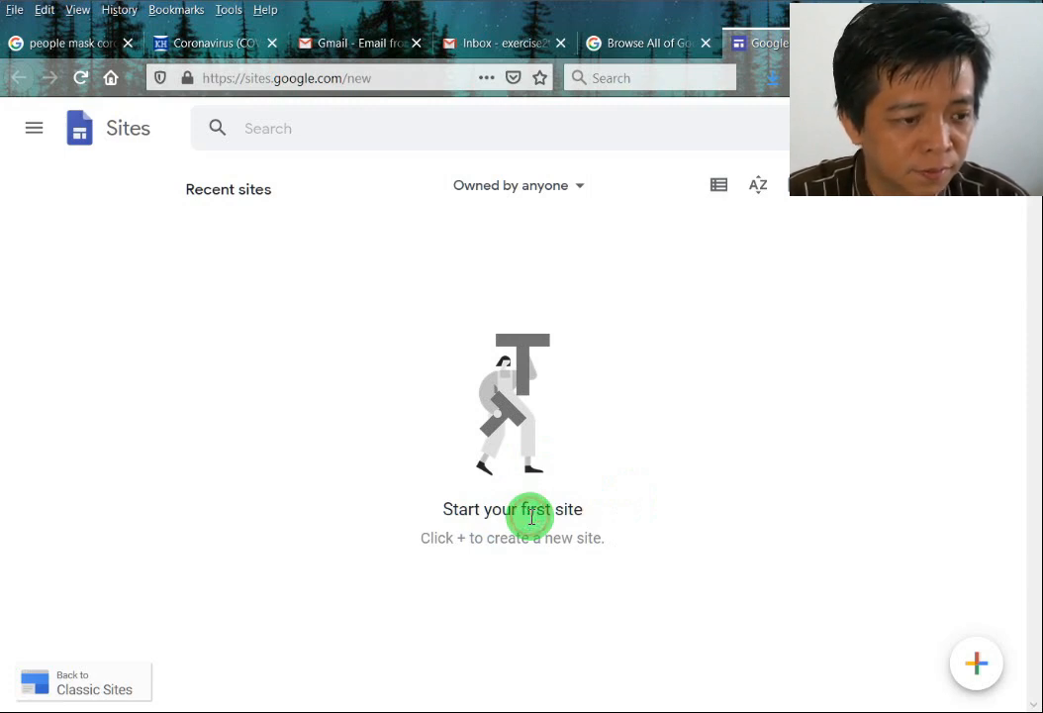
{"action": "mouse_move", "coordinate": [590, 562]}
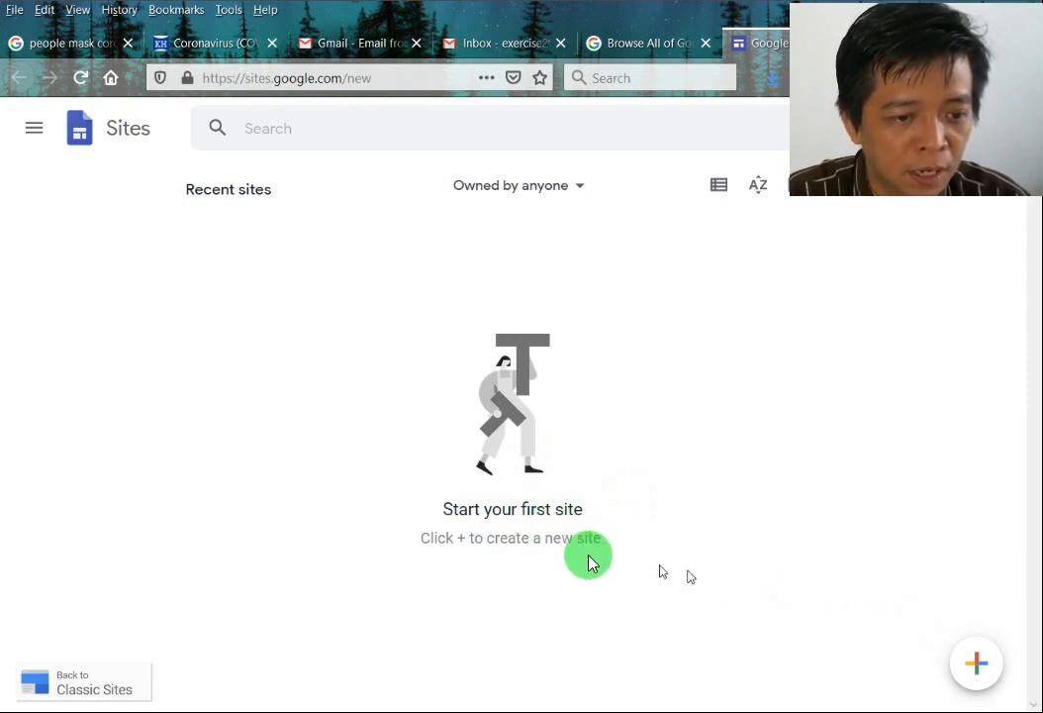
{"action": "mouse_move", "coordinate": [907, 650]}
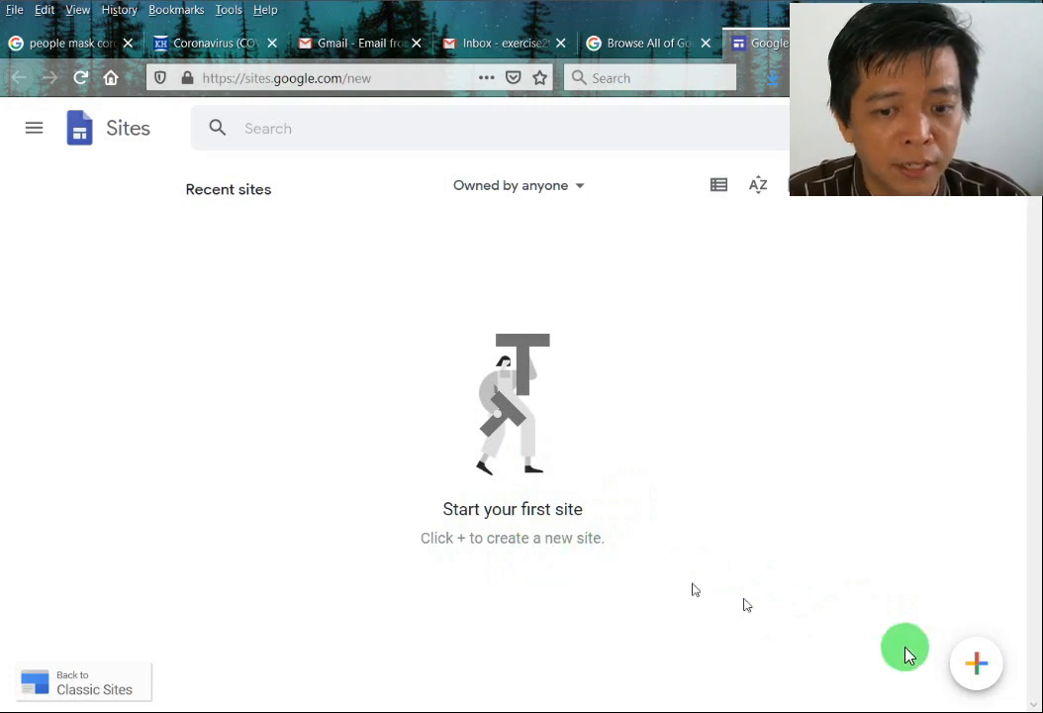
{"action": "mouse_move", "coordinate": [972, 663]}
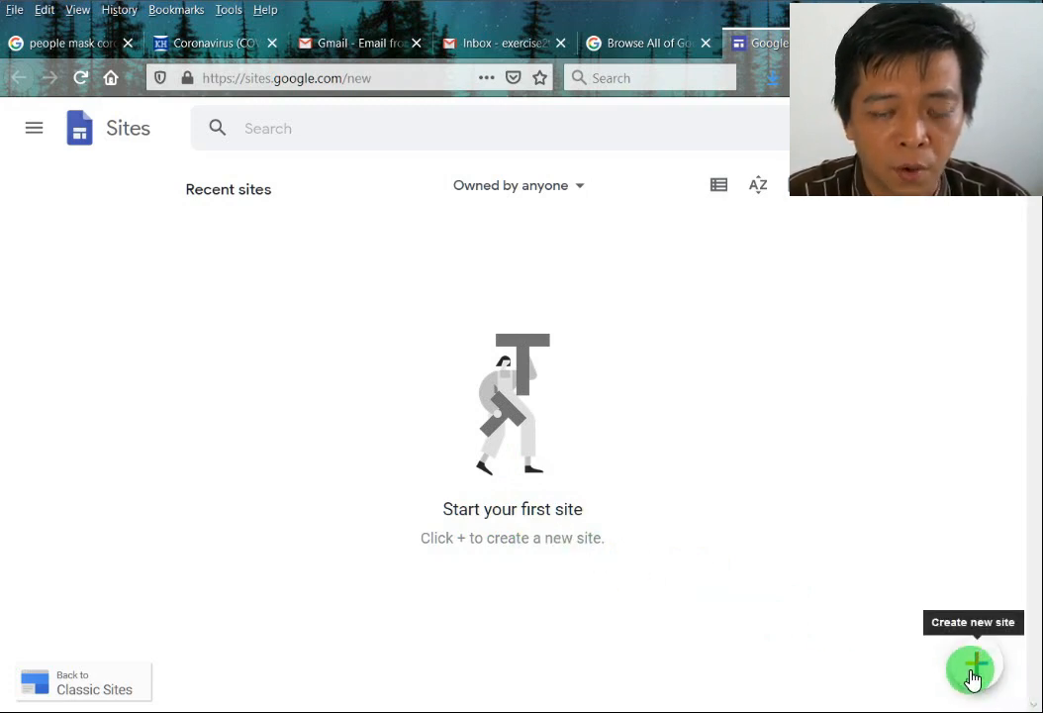
- Create a new site and name its header 'Corona Virus - Quick Info'
{"action": "left_click", "coordinate": [972, 665]}
{"action": "type", "text": "C"}
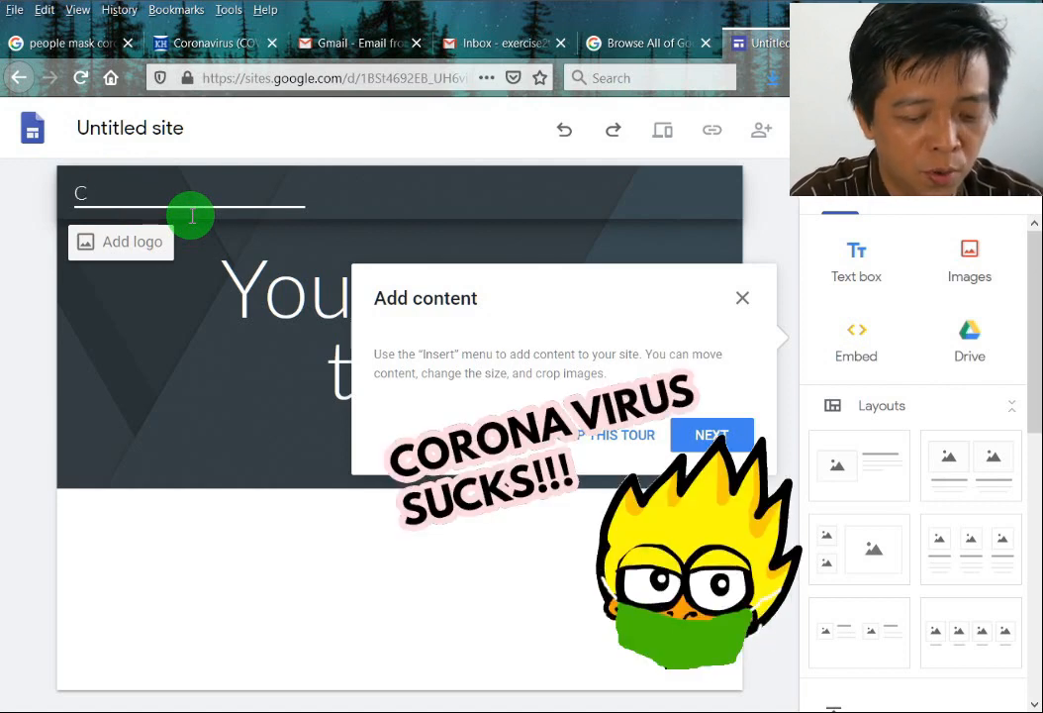
{"action": "type", "text": "orona Virus"}
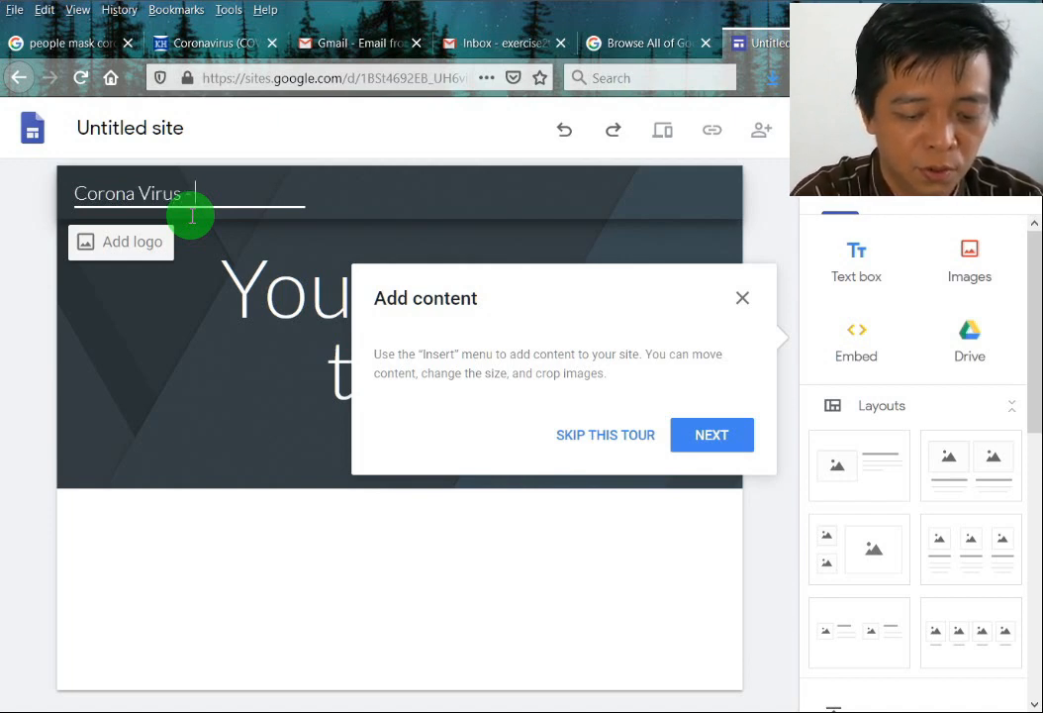
{"action": "type", "text": "- Quick I"}
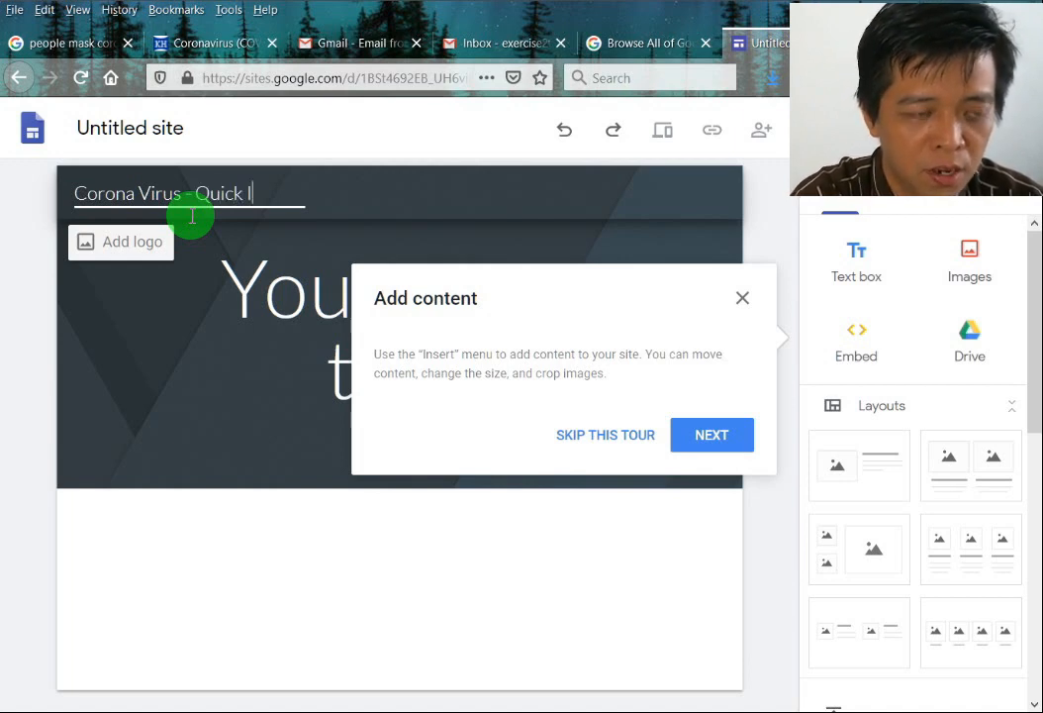
{"action": "type", "text": "nfo"}
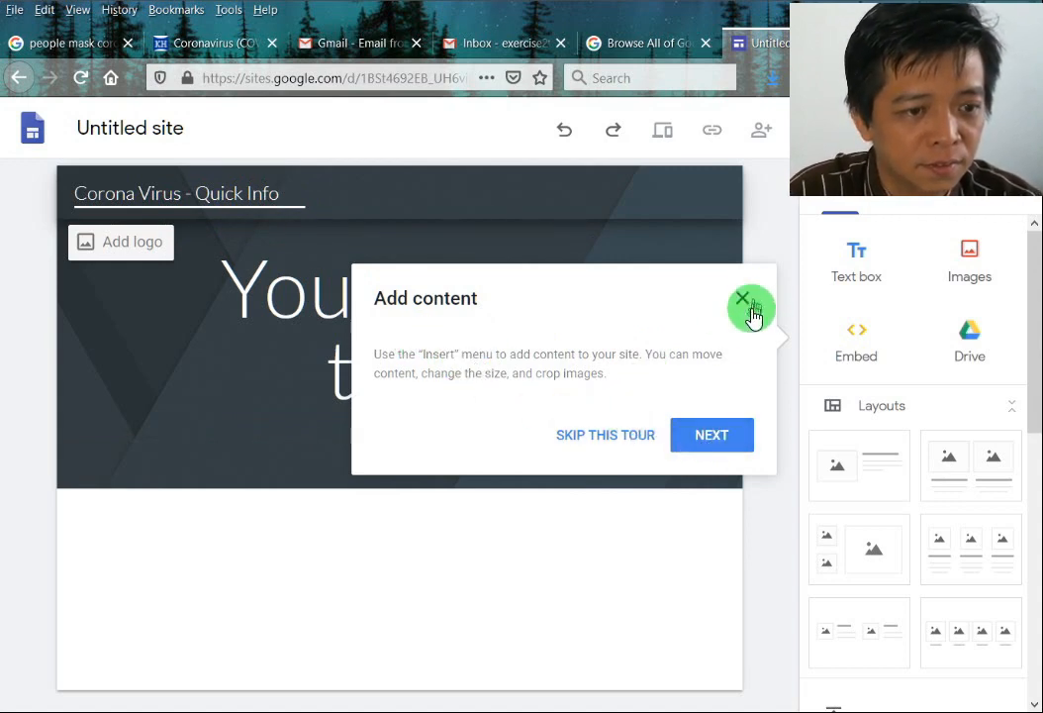
- Dismiss the tour and retitle the page 'Corona Virus', widened to fit one line
{"action": "left_click", "coordinate": [752, 297]}
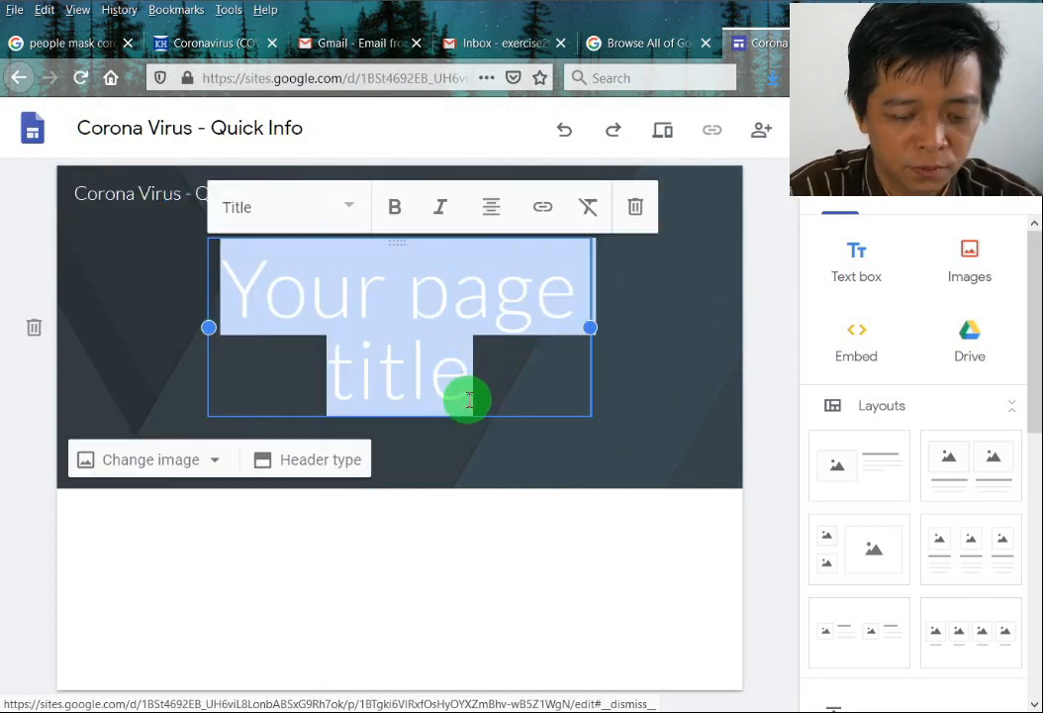
{"action": "type", "text": "Corona"}
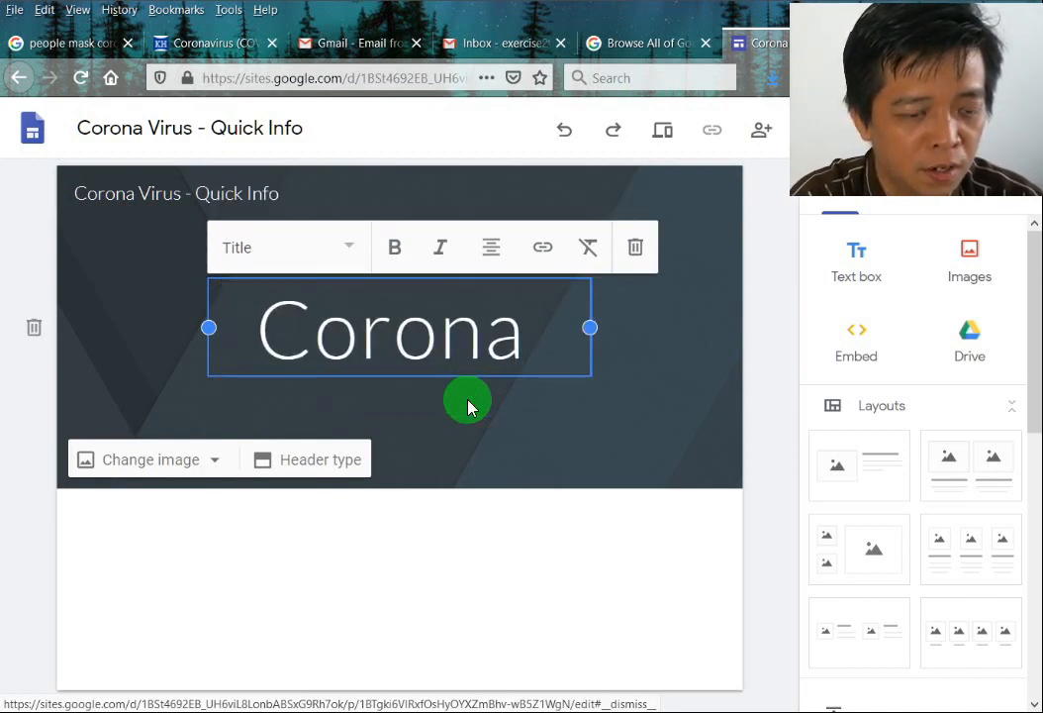
{"action": "type", "text": "Virus"}
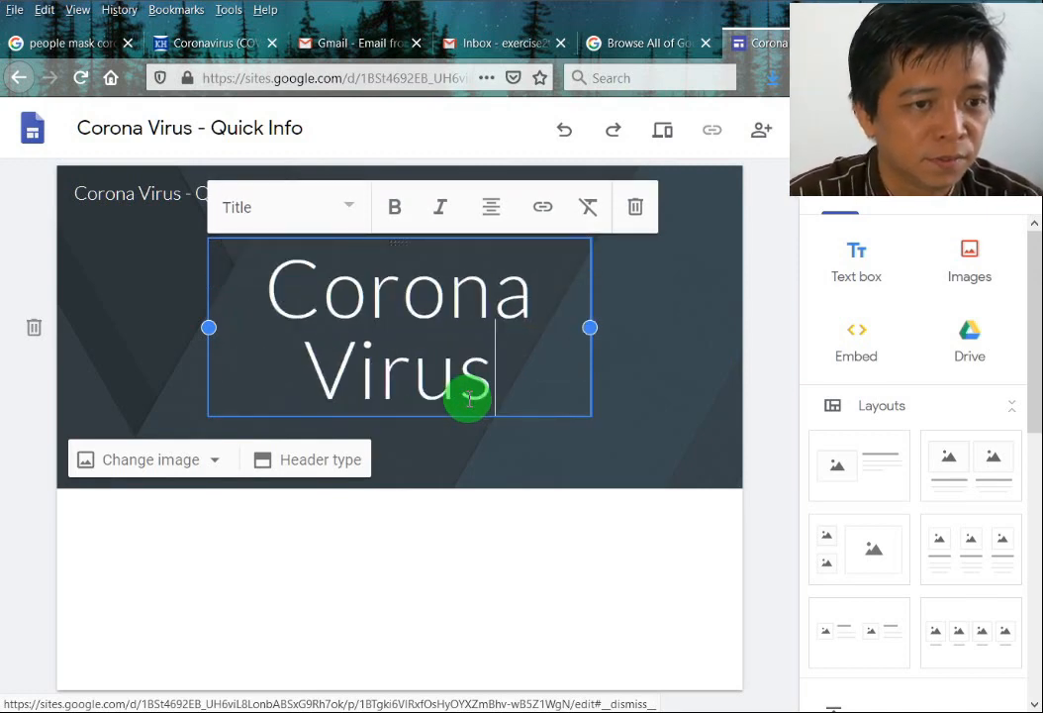
{"action": "mouse_move", "coordinate": [609, 356]}
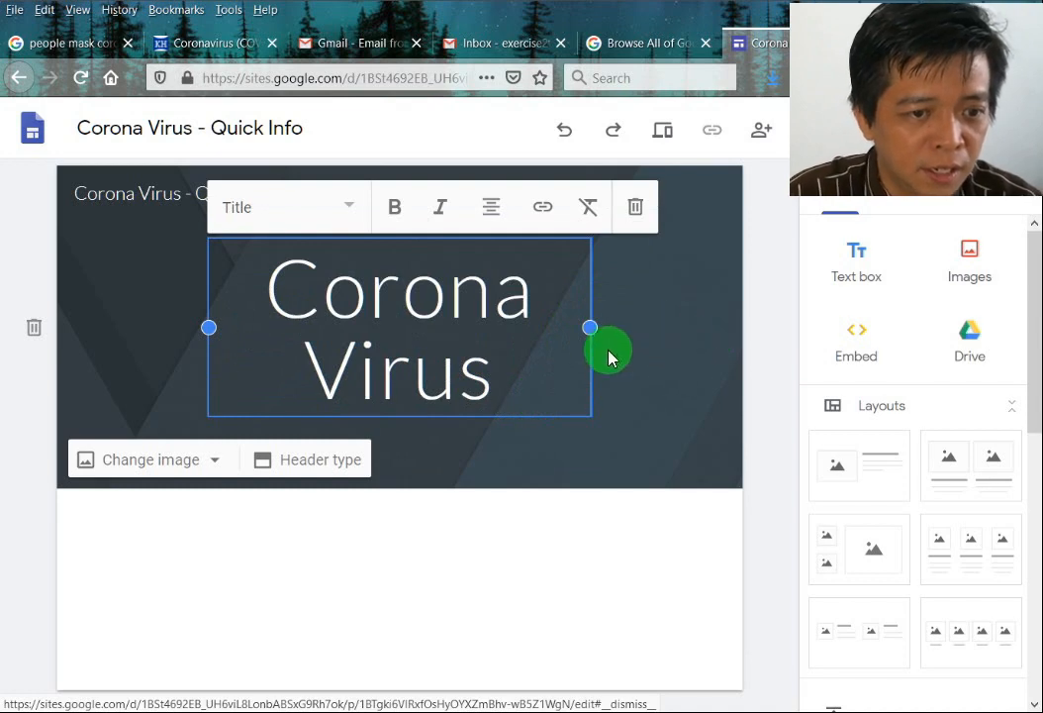
{"action": "left_click_drag", "start_coordinate": [590, 327], "coordinate": [716, 333]}
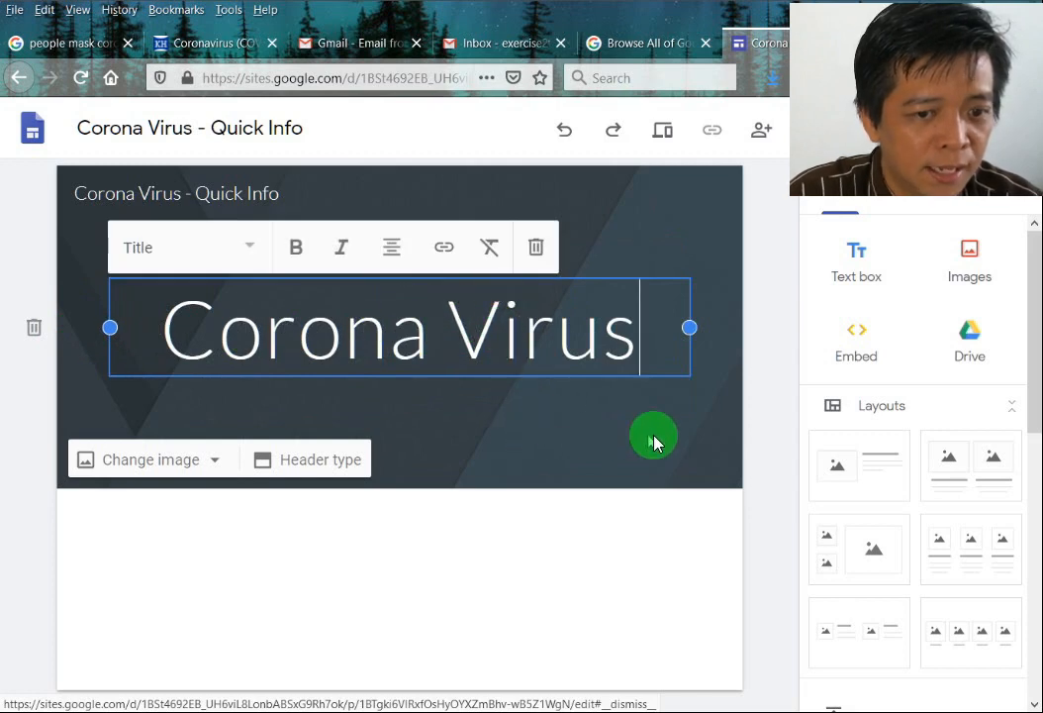
{"action": "mouse_move", "coordinate": [570, 277]}
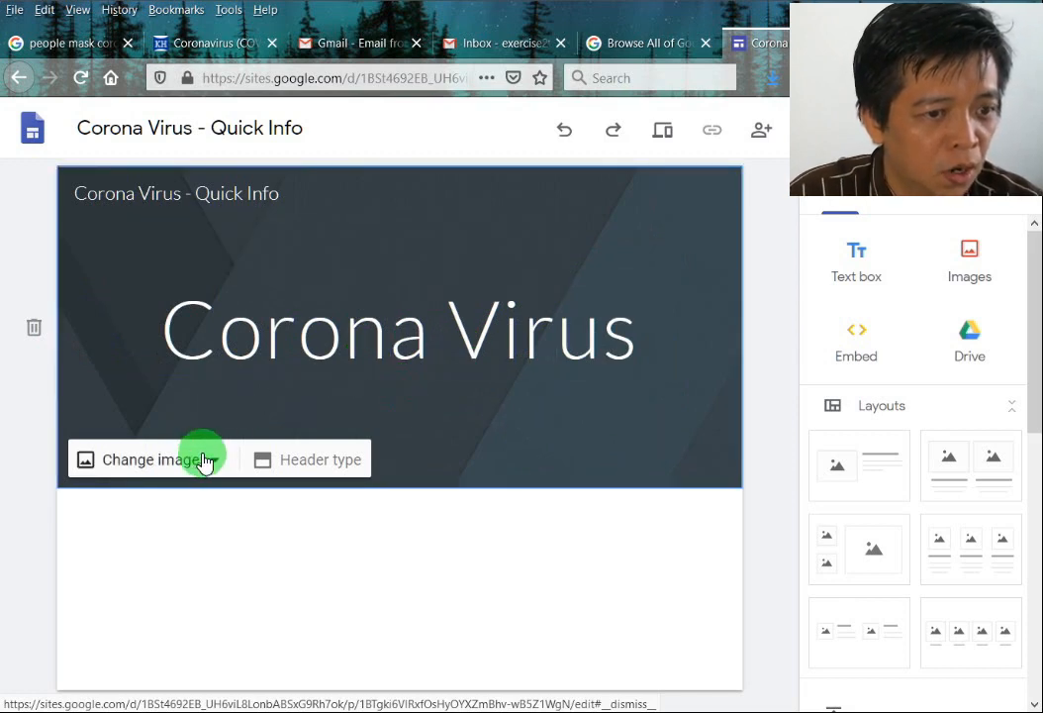
- Choose to upload a custom image for the page header from the computer
{"action": "left_click", "coordinate": [398, 328]}
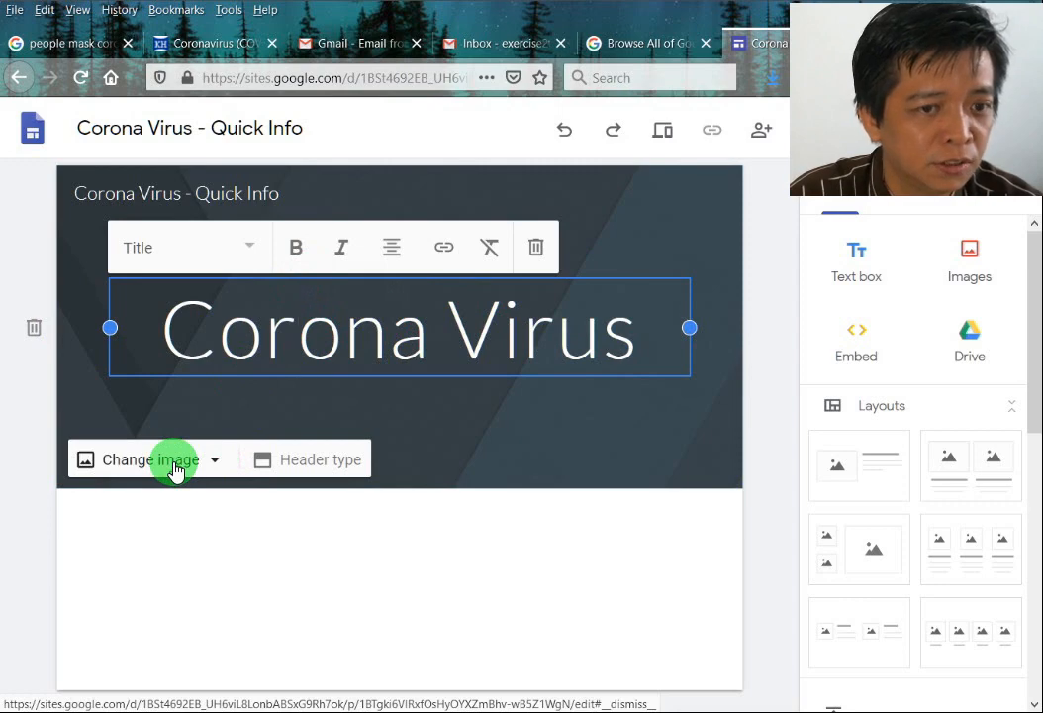
{"action": "left_click", "coordinate": [148, 460]}
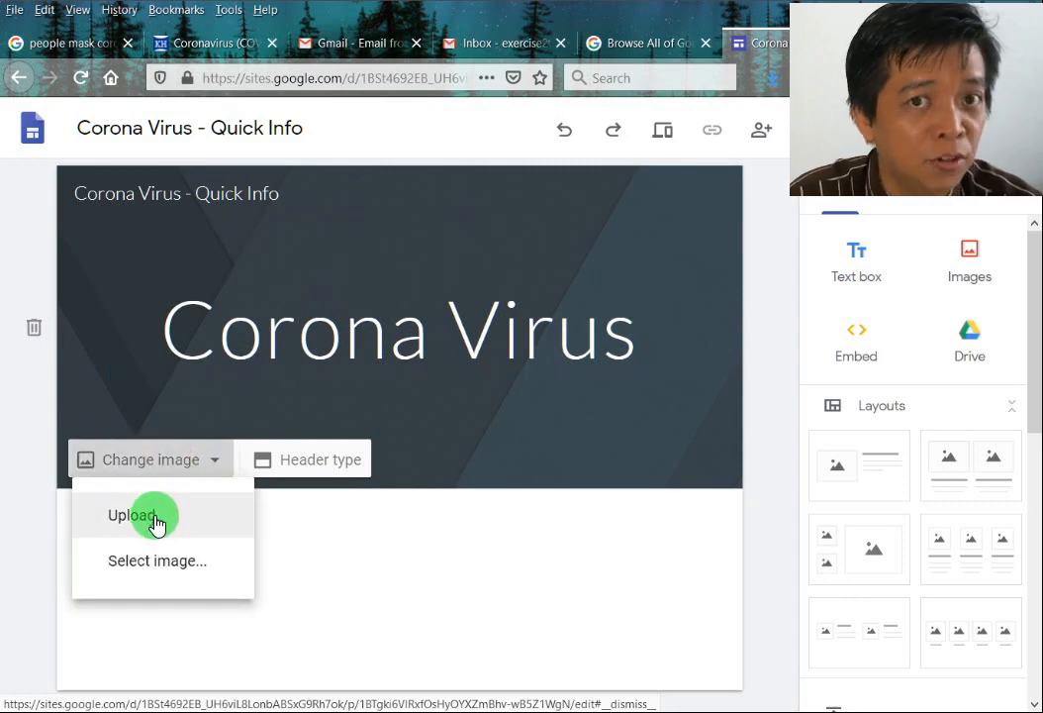
{"action": "left_click", "coordinate": [131, 515]}
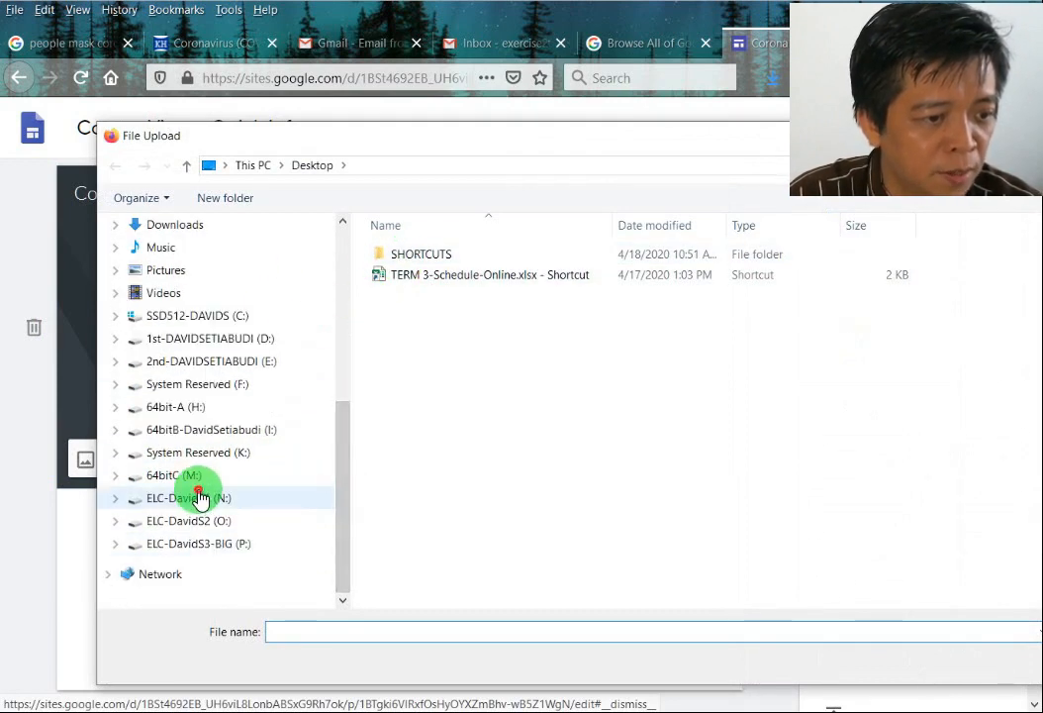
{"action": "left_click", "coordinate": [188, 499]}
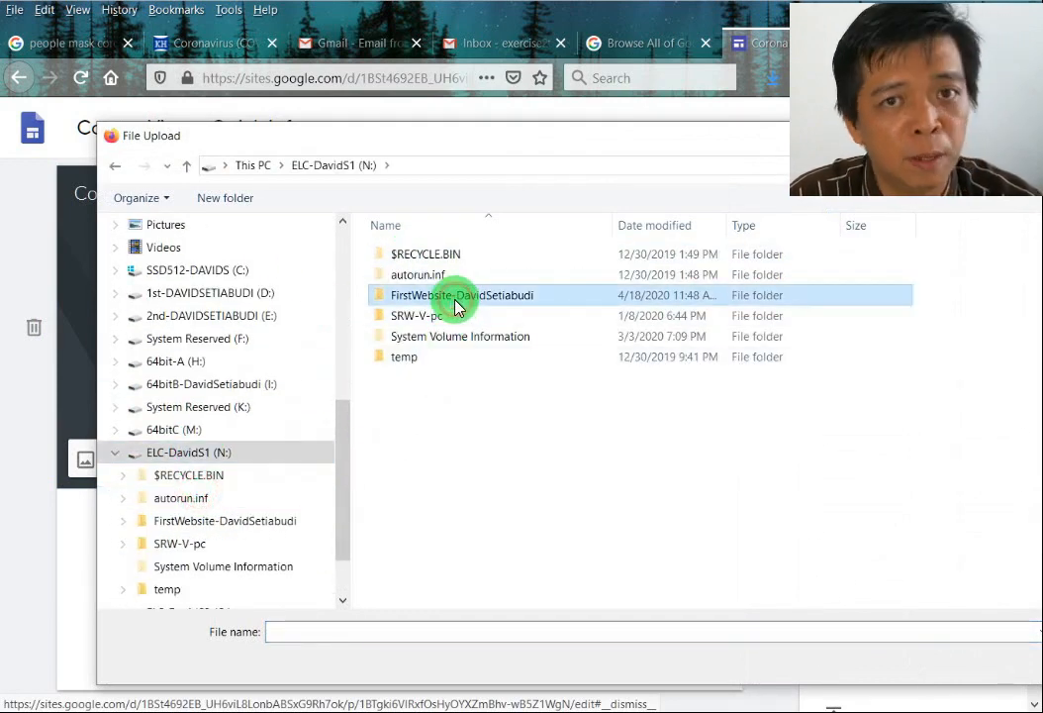
- Apply header-web-corona.jpg from the project's images folder as the header background
{"action": "double_click", "coordinate": [461, 295]}
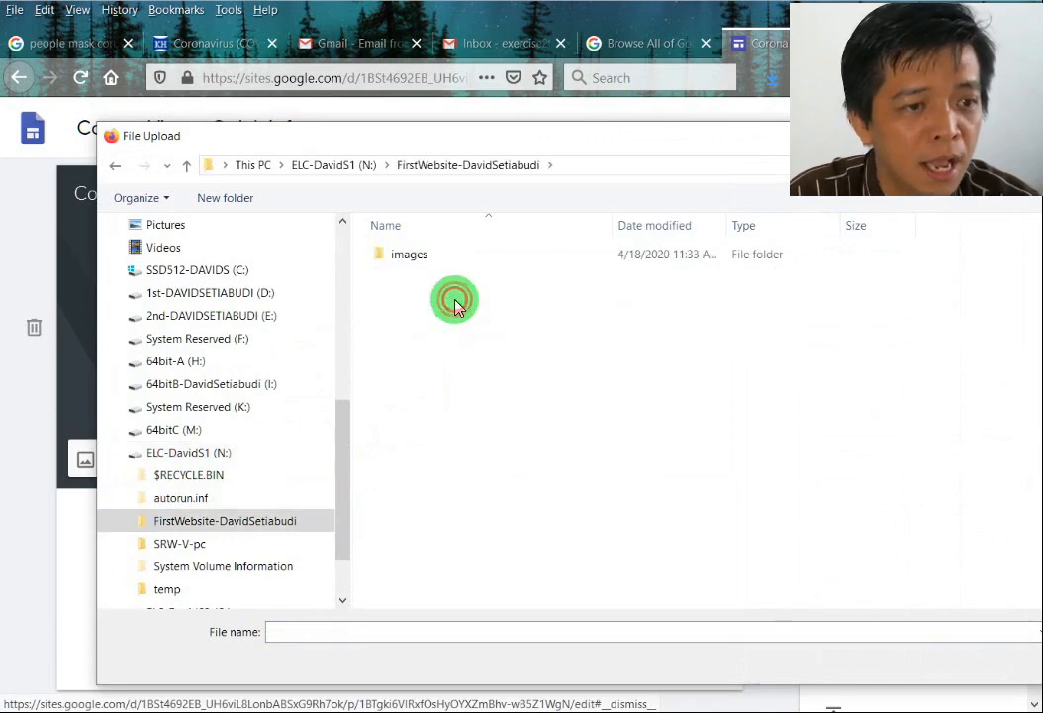
{"action": "left_click", "coordinate": [408, 253]}
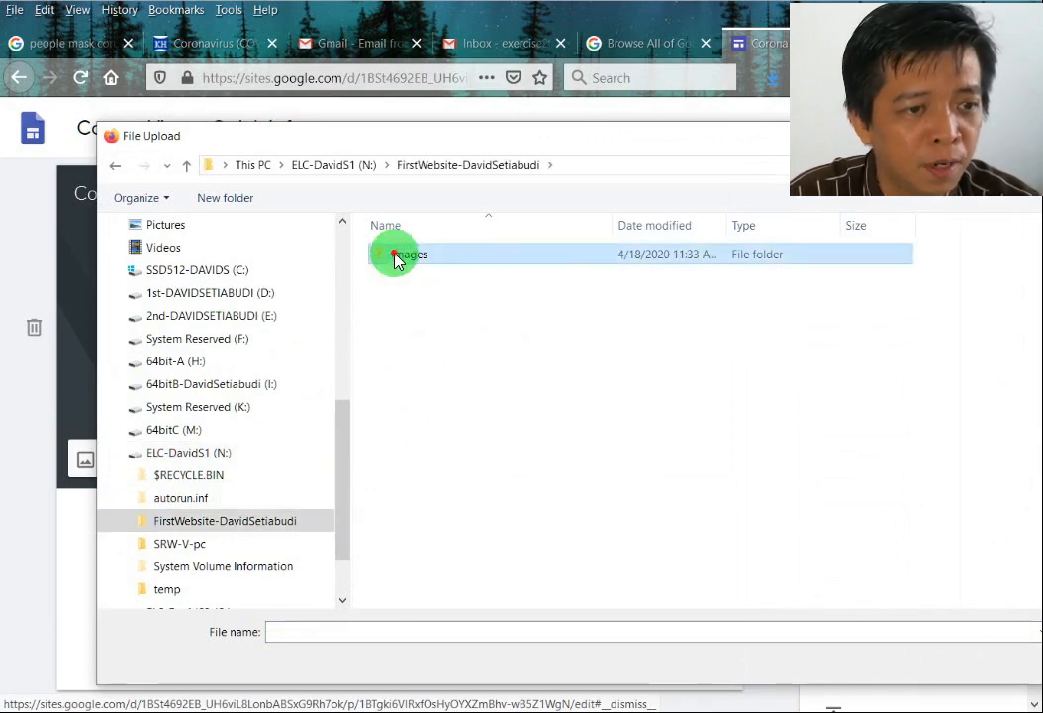
{"action": "double_click", "coordinate": [404, 253]}
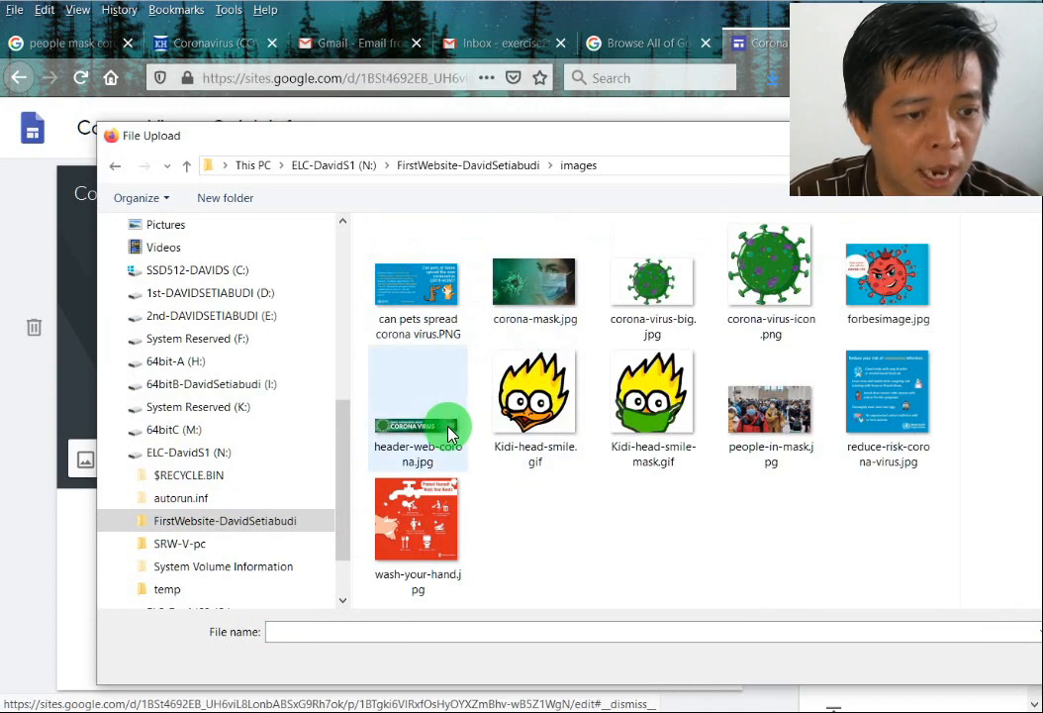
{"action": "left_click", "coordinate": [417, 406]}
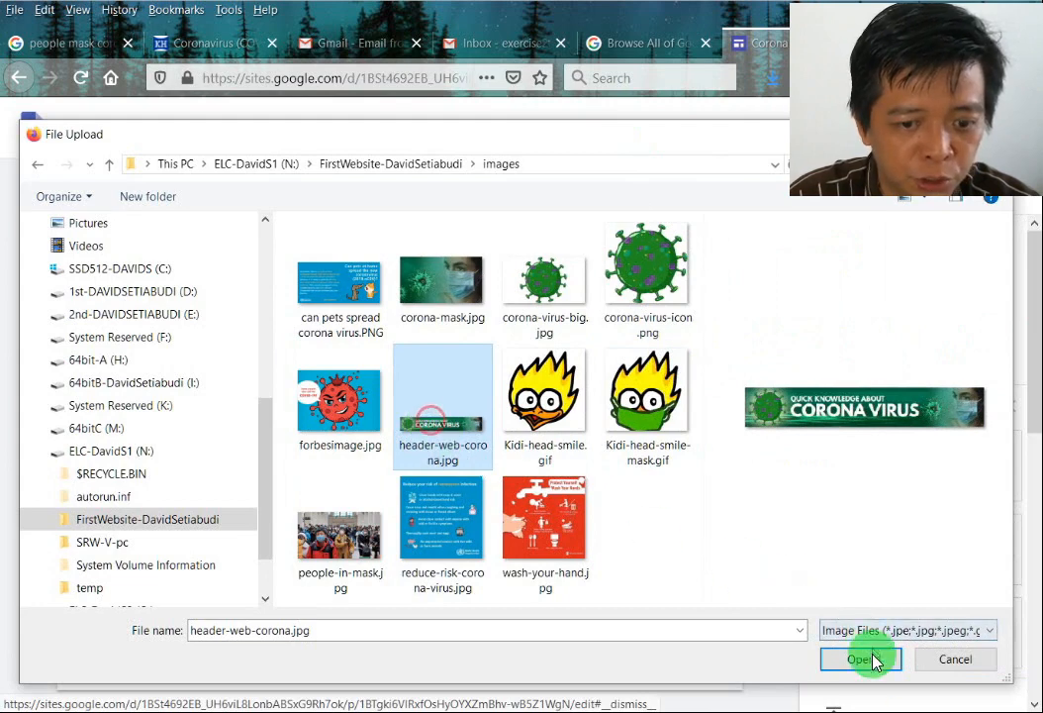
{"action": "left_click", "coordinate": [859, 657]}
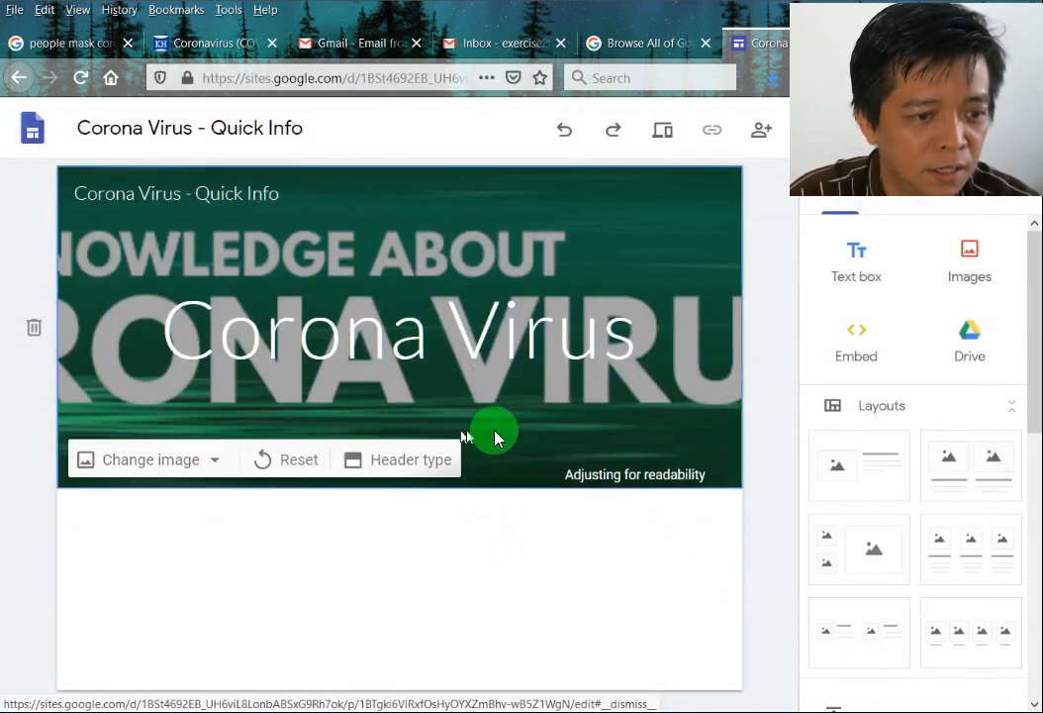
{"action": "mouse_move", "coordinate": [436, 427]}
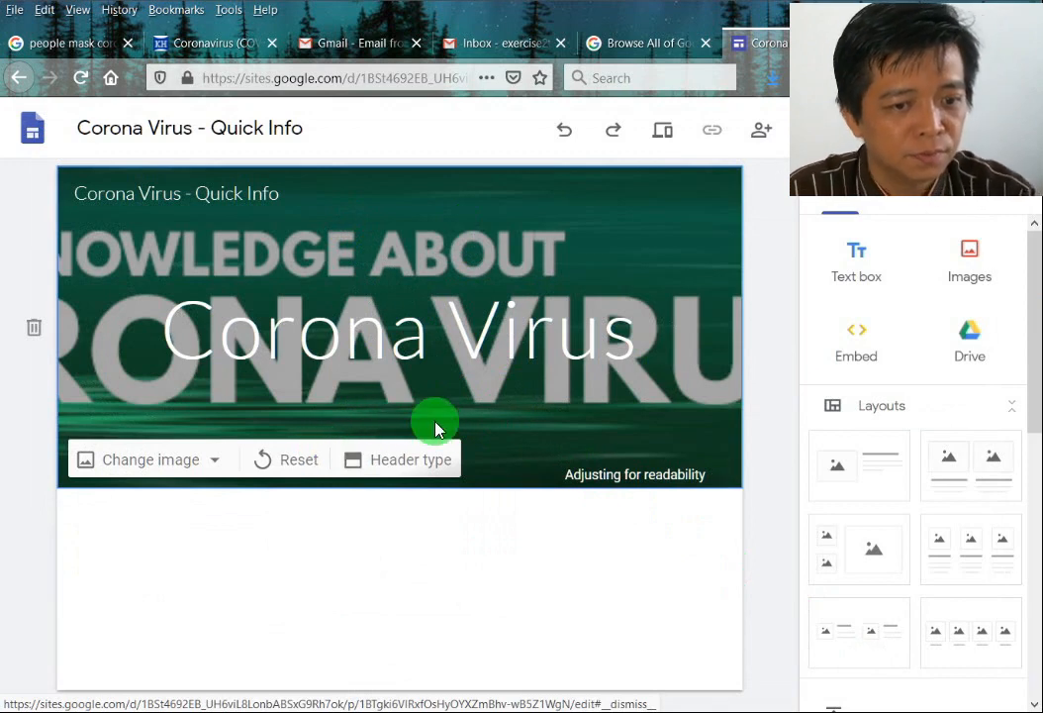
{"action": "mouse_move", "coordinate": [651, 481]}
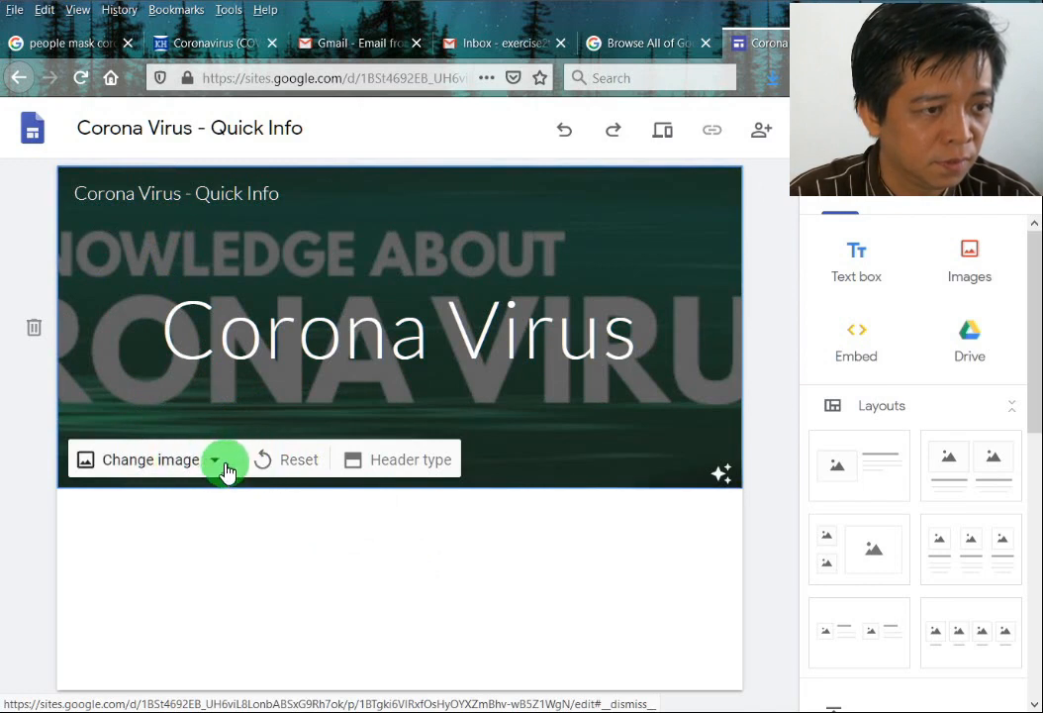
{"action": "left_click", "coordinate": [395, 327]}
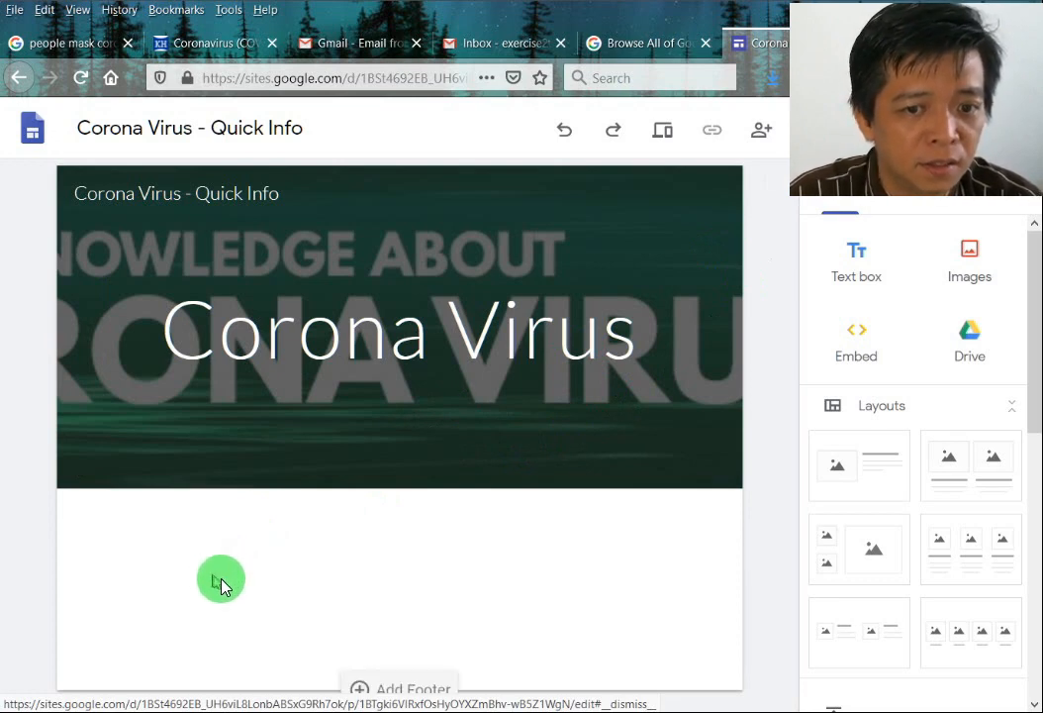
{"action": "mouse_move", "coordinate": [855, 261]}
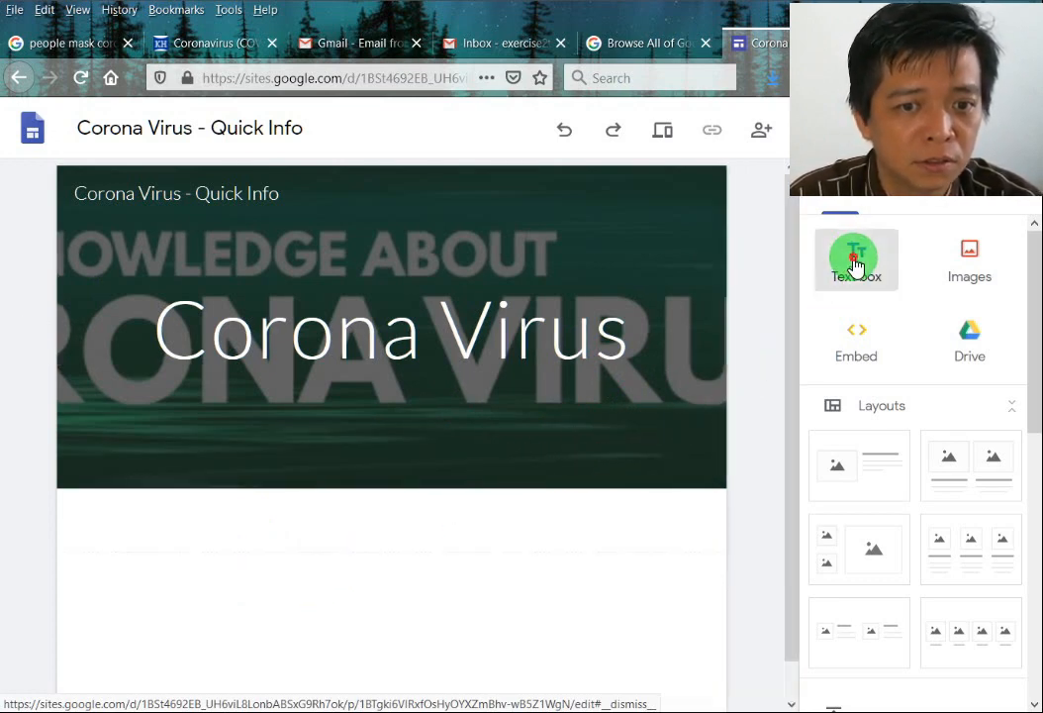
- Add a text box reading 'Quick info about Corona Virus' below the header
{"action": "left_click", "coordinate": [855, 259]}
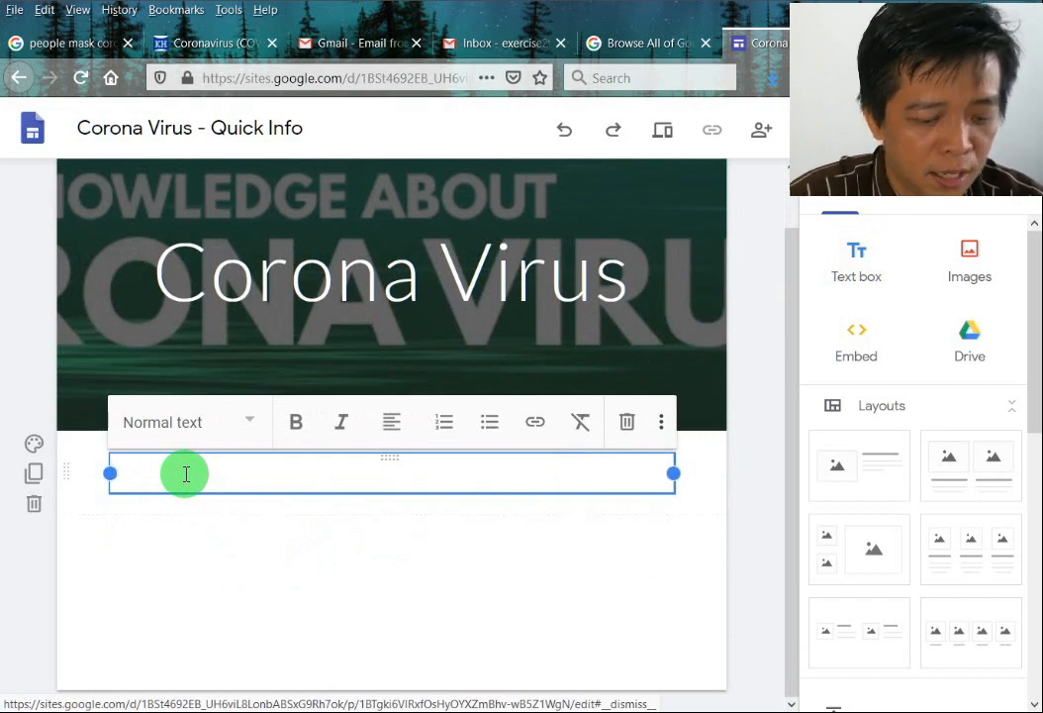
{"action": "type", "text": "Quick"}
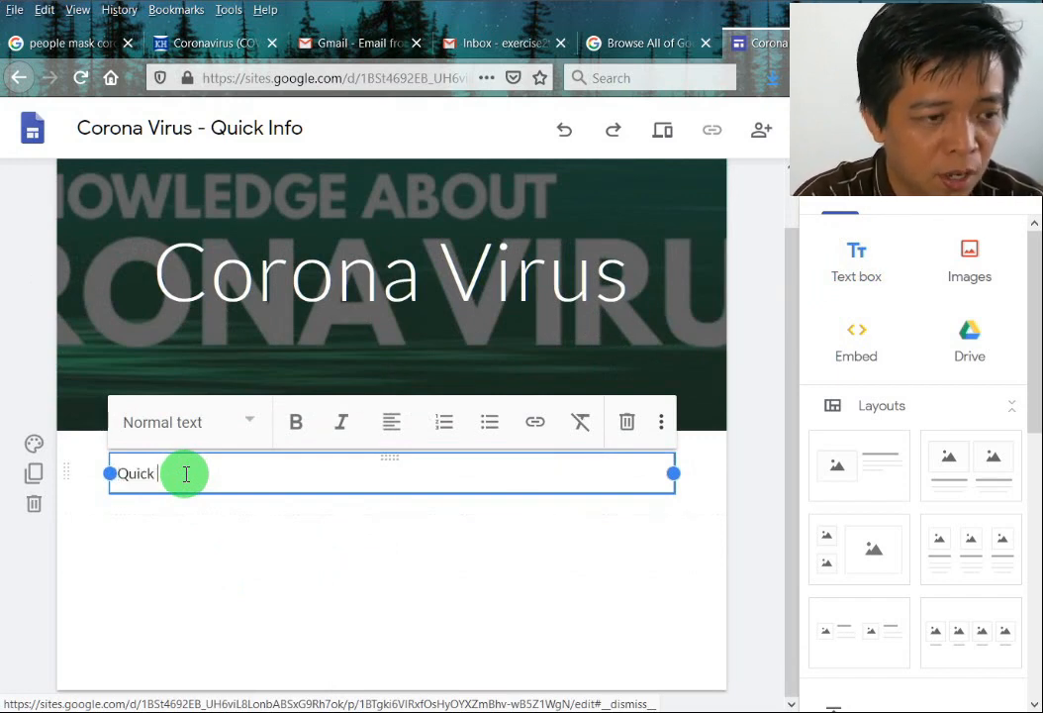
{"action": "type", "text": "info about"}
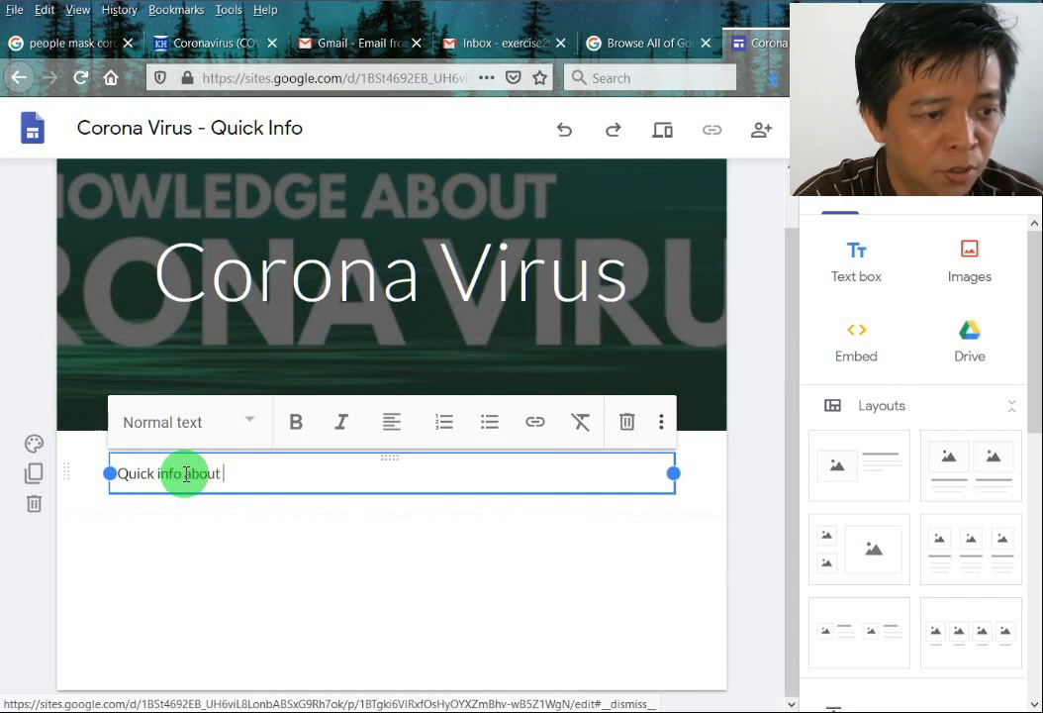
{"action": "type", "text": "Corona"}
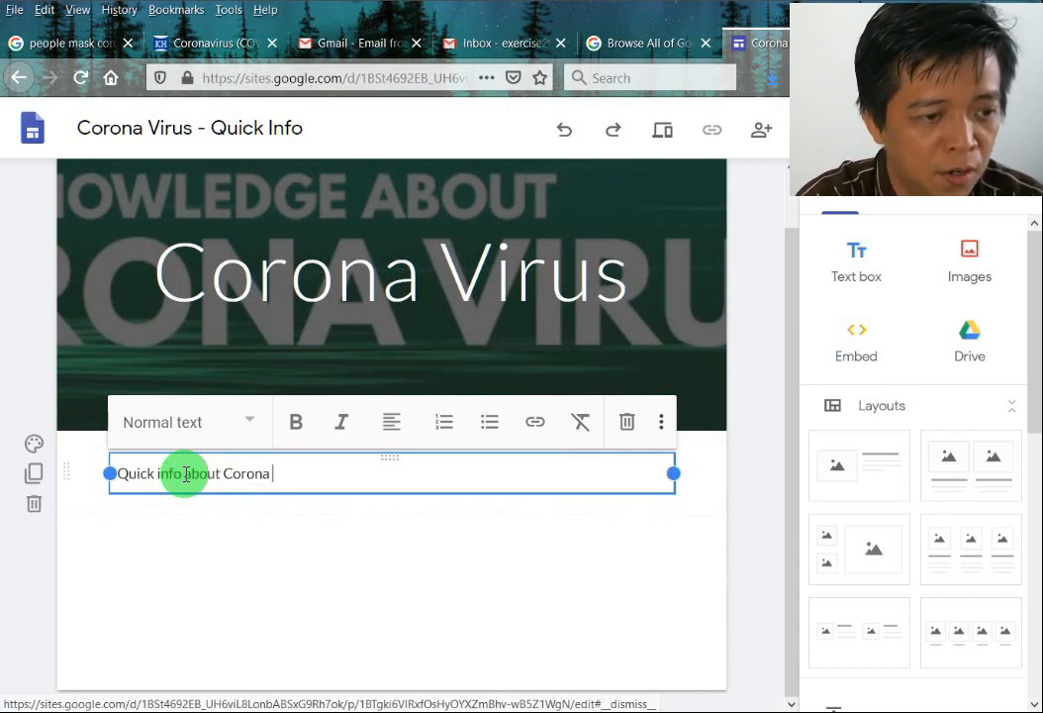
{"action": "type", "text": "Virus"}
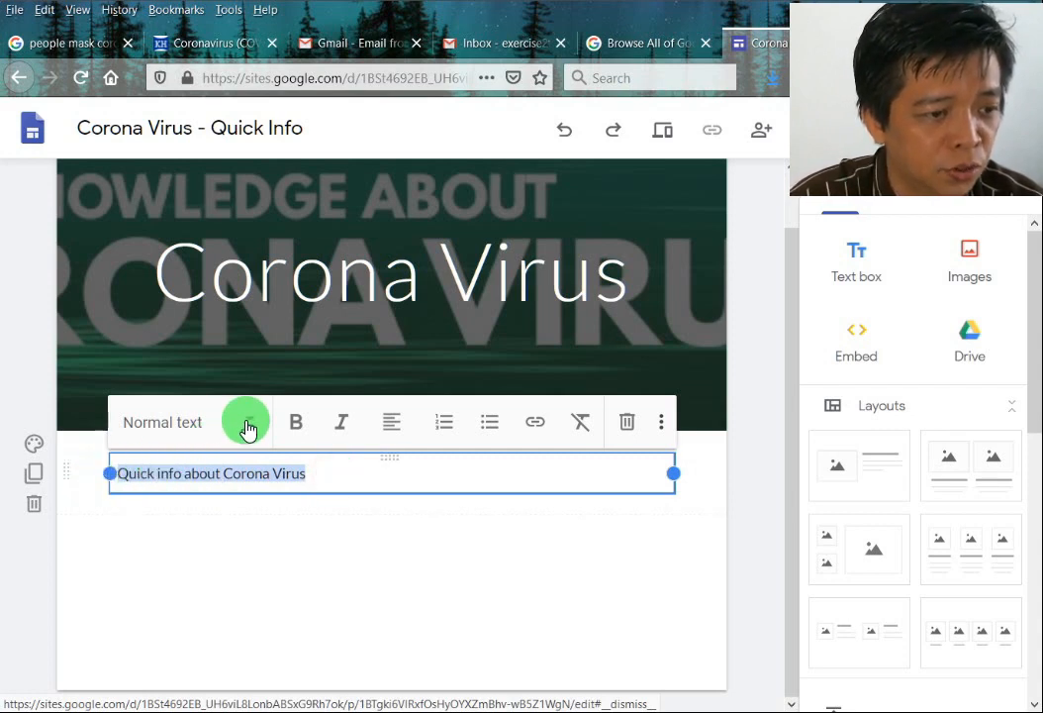
- Style the line as Title and remove 'about', leaving 'Quick info: Corona Virus'
{"action": "left_click", "coordinate": [163, 422]}
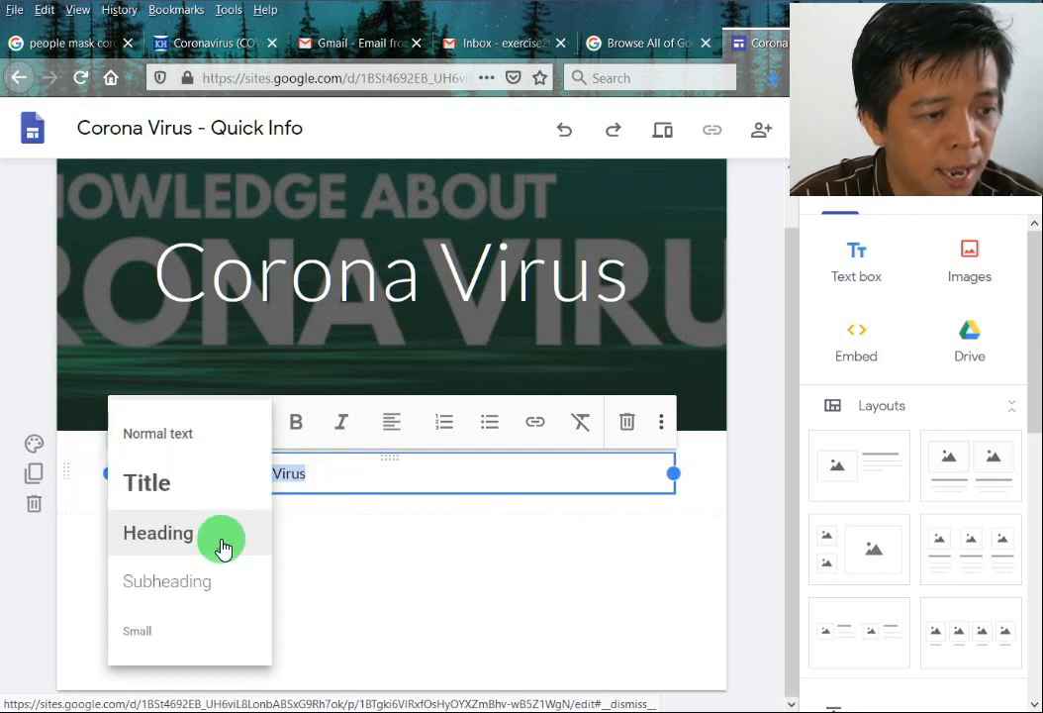
{"action": "mouse_move", "coordinate": [208, 491]}
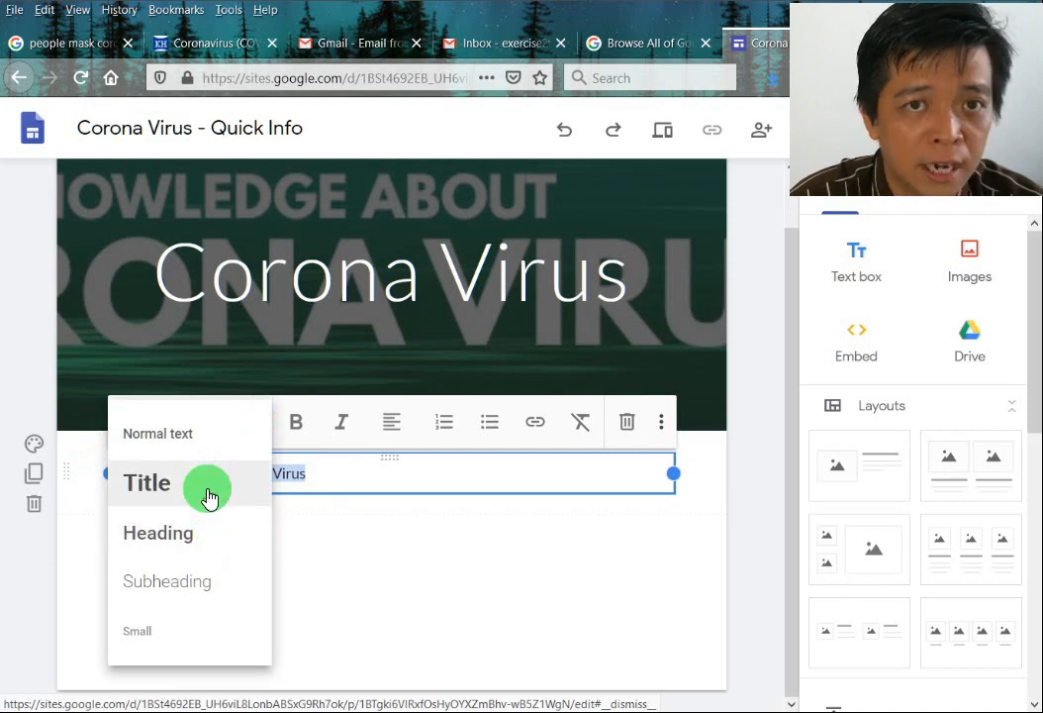
{"action": "mouse_move", "coordinate": [210, 443]}
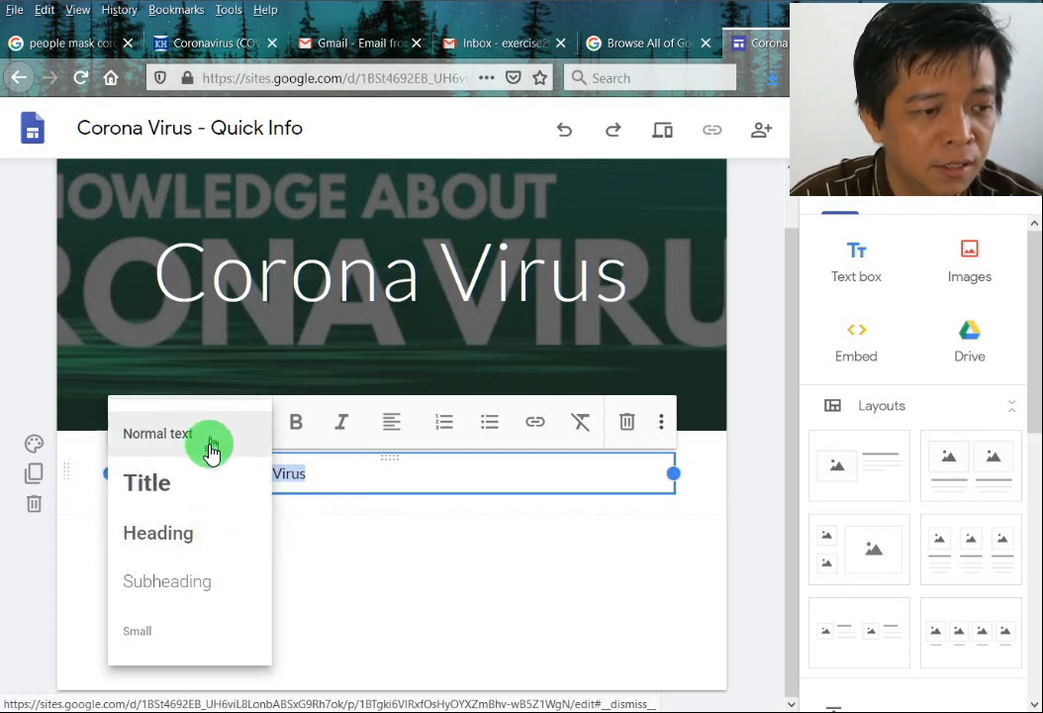
{"action": "left_click", "coordinate": [147, 483]}
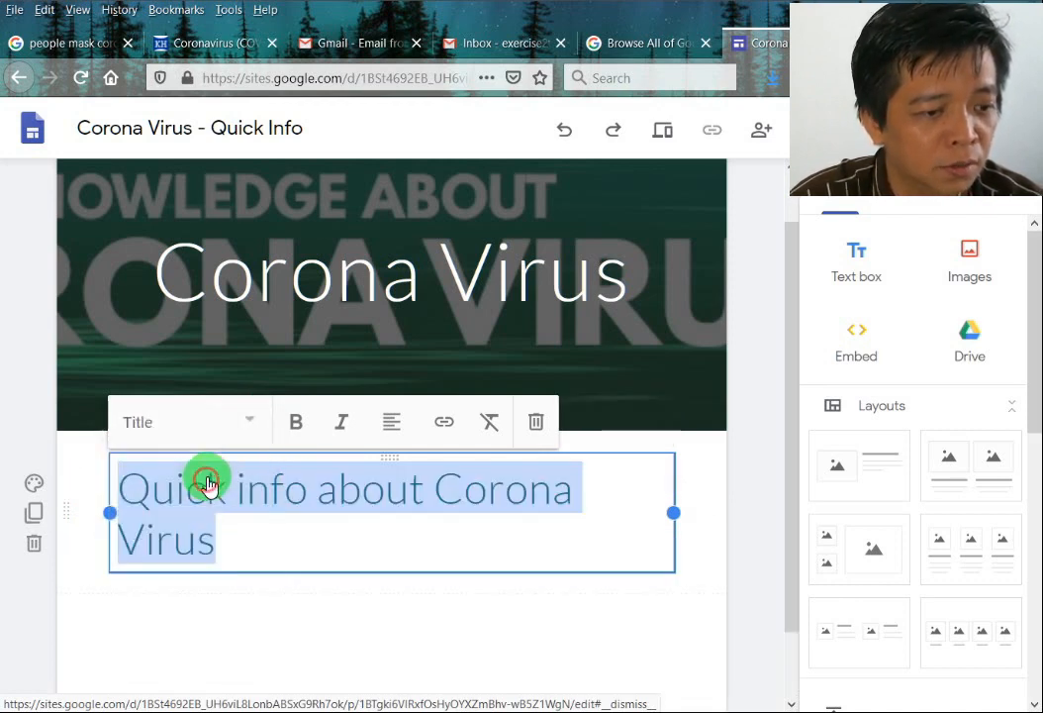
{"action": "mouse_move", "coordinate": [374, 505]}
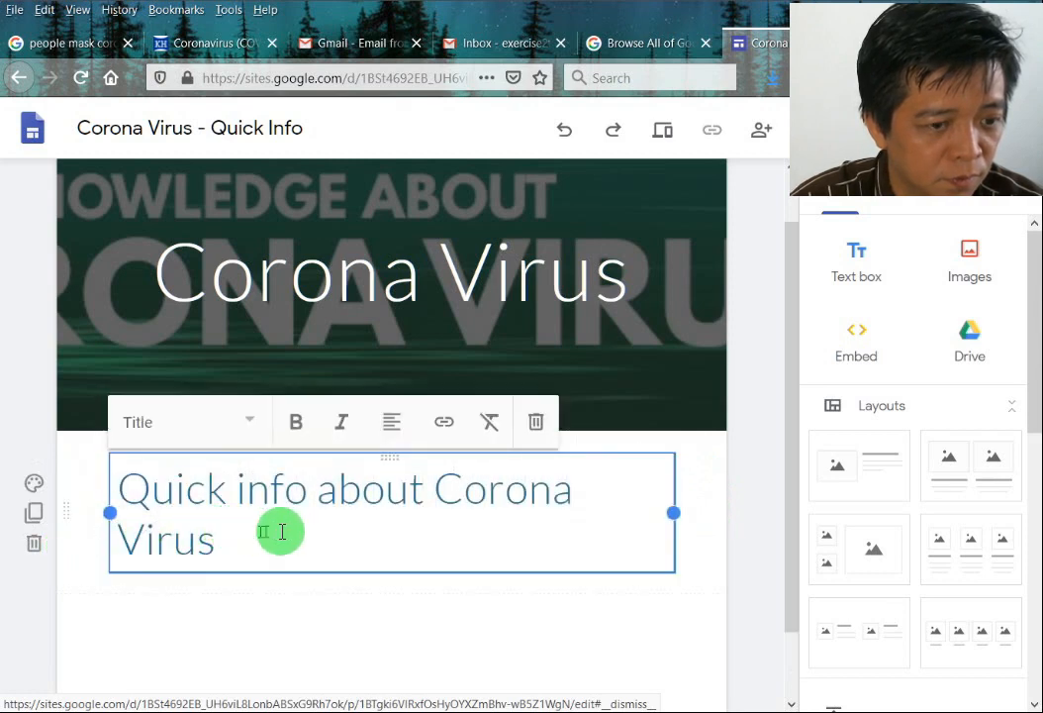
{"action": "mouse_move", "coordinate": [731, 471]}
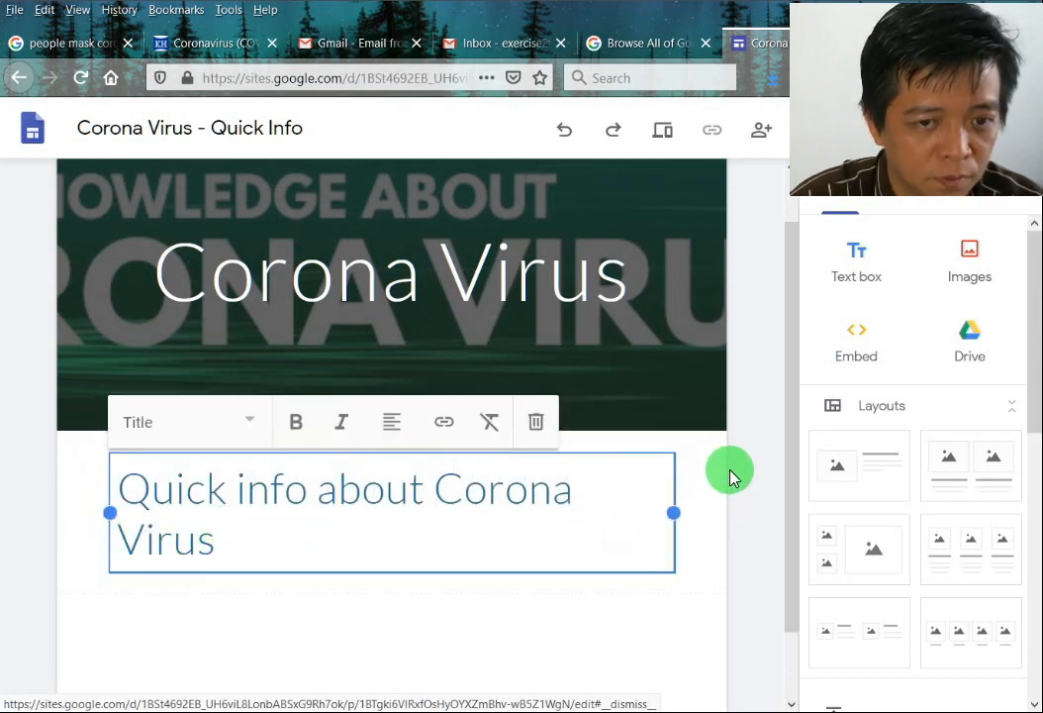
{"action": "mouse_move", "coordinate": [968, 275]}
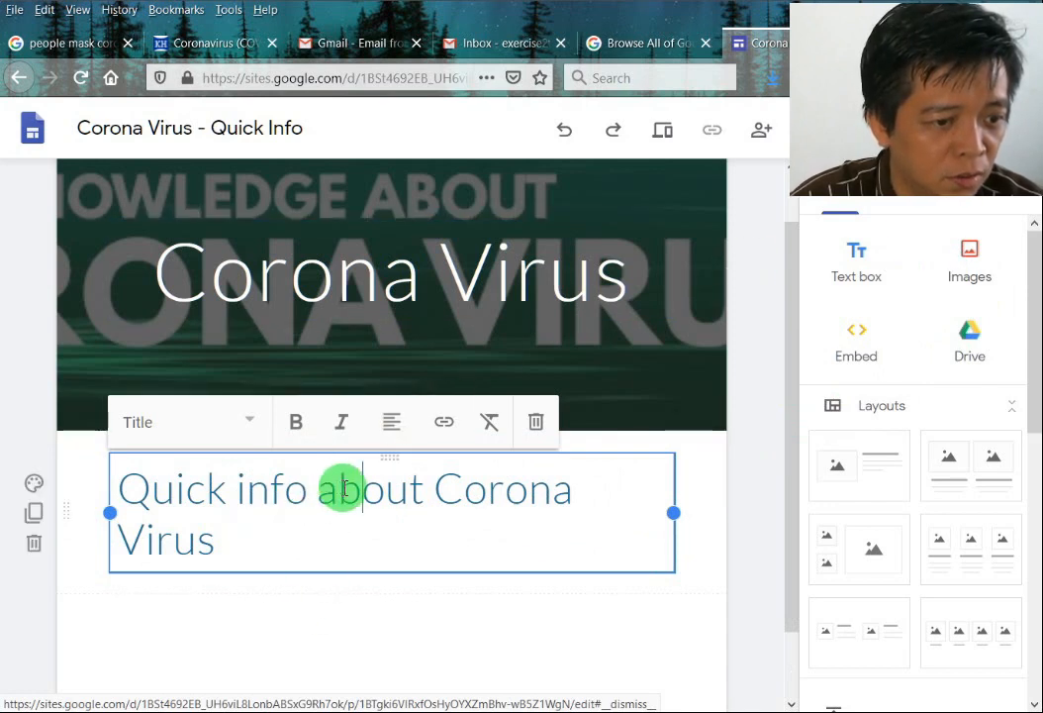
{"action": "double_click", "coordinate": [366, 487]}
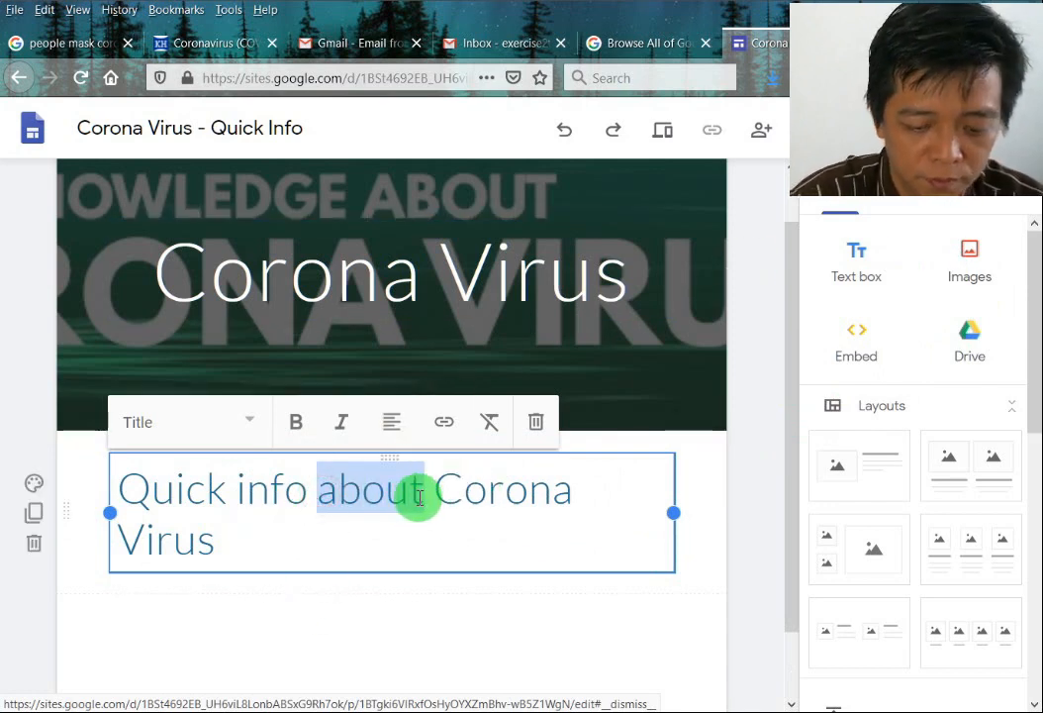
{"action": "key", "text": "Delete"}
{"action": "type", "text": ":"}
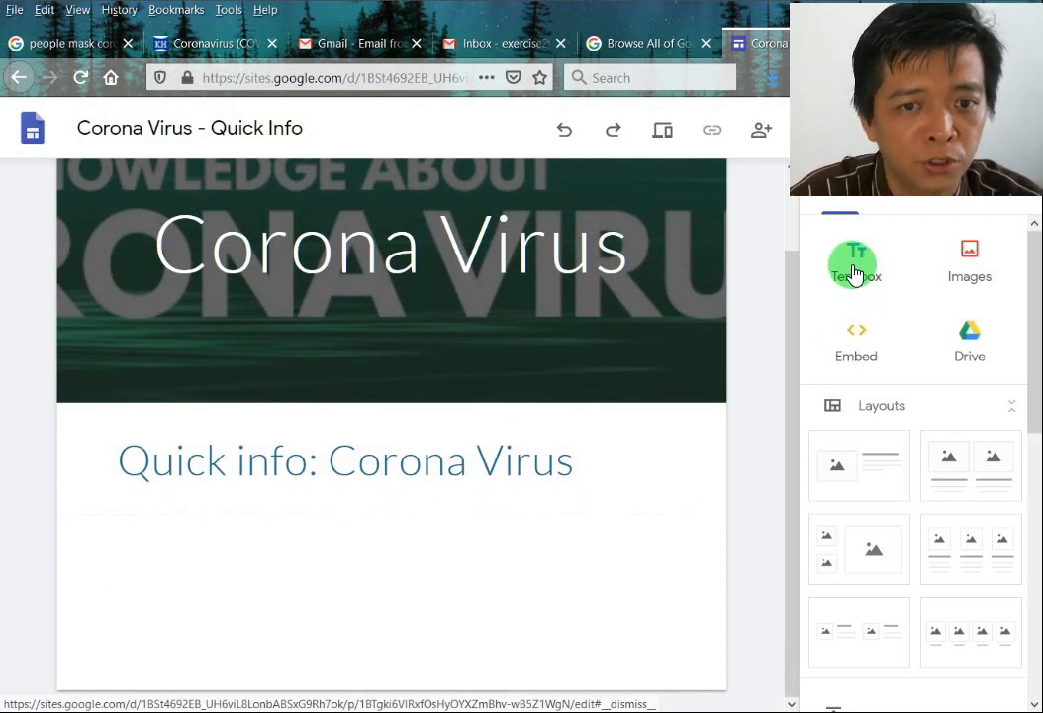
- Add a 'Source:' text box and make the KidsHealth coronavirus URL a link
{"action": "left_click", "coordinate": [855, 261]}
{"action": "type", "text": "Source: https://kidshealth.org/en/parents/coronavirus.html"}
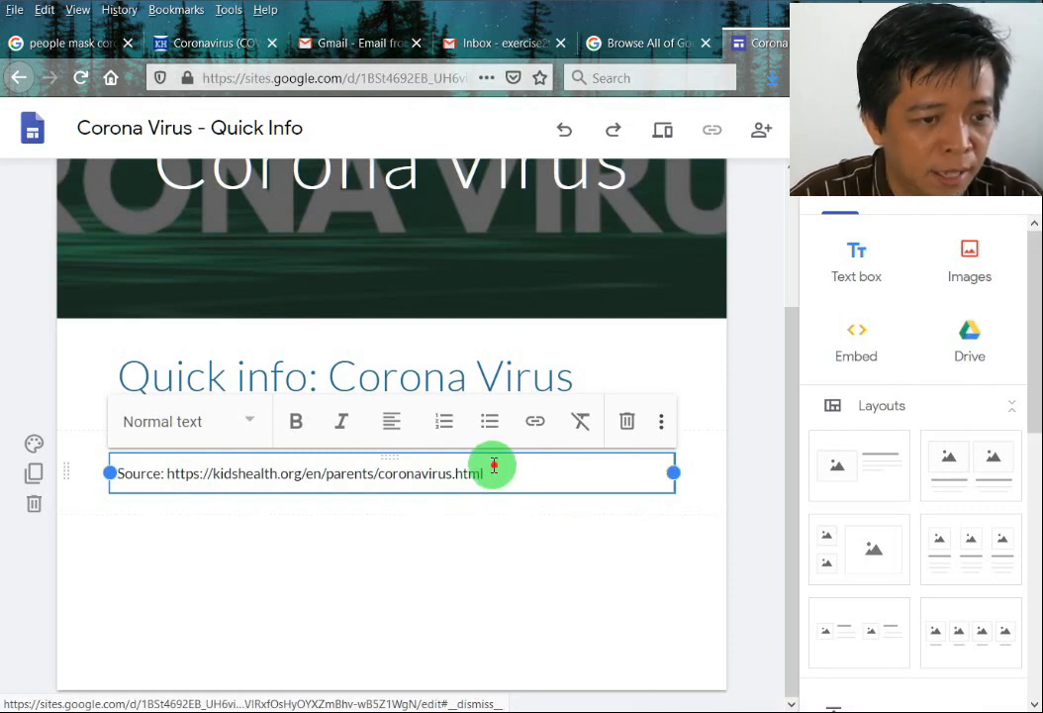
{"action": "left_click_drag", "start_coordinate": [484, 474], "coordinate": [168, 473]}
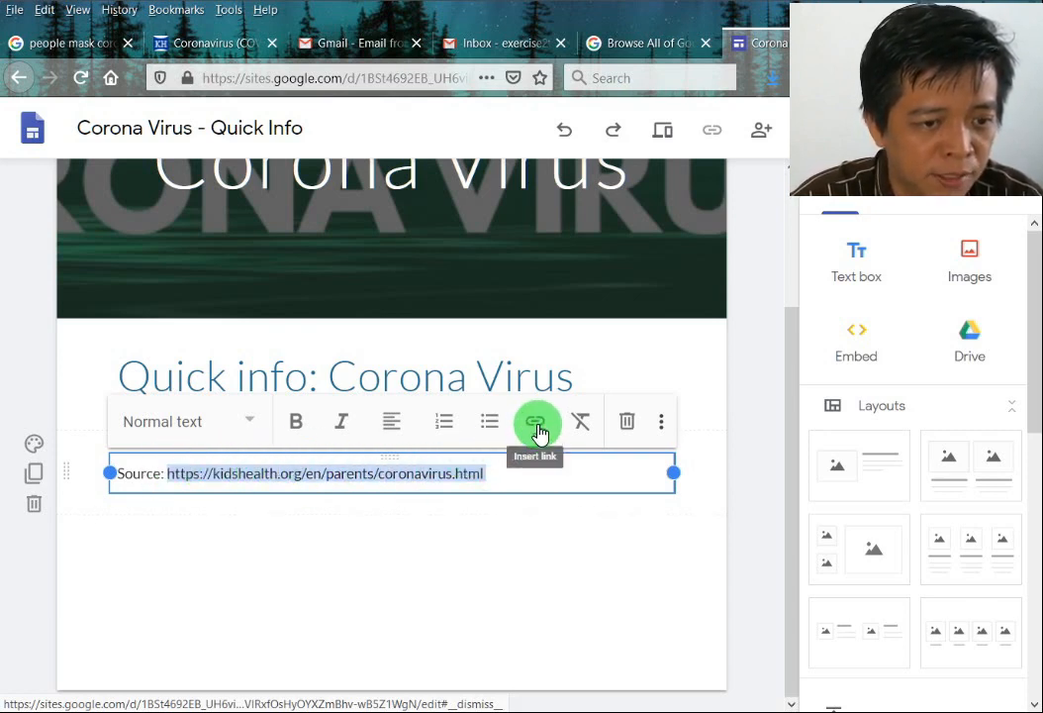
{"action": "mouse_move", "coordinate": [491, 481]}
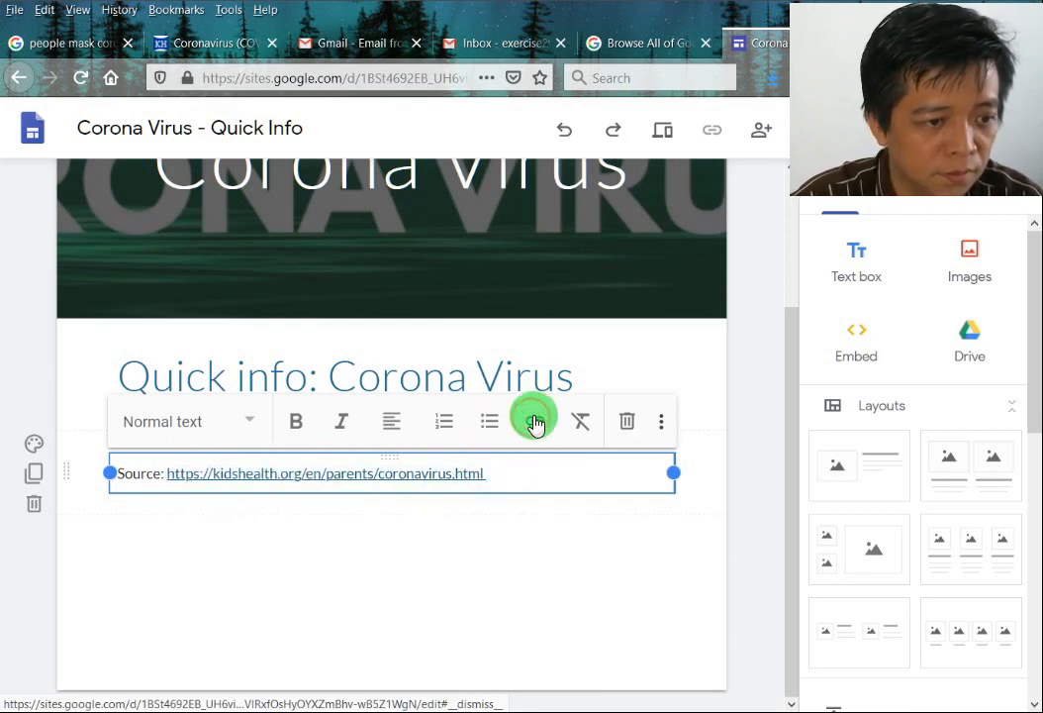
{"action": "left_click", "coordinate": [455, 517]}
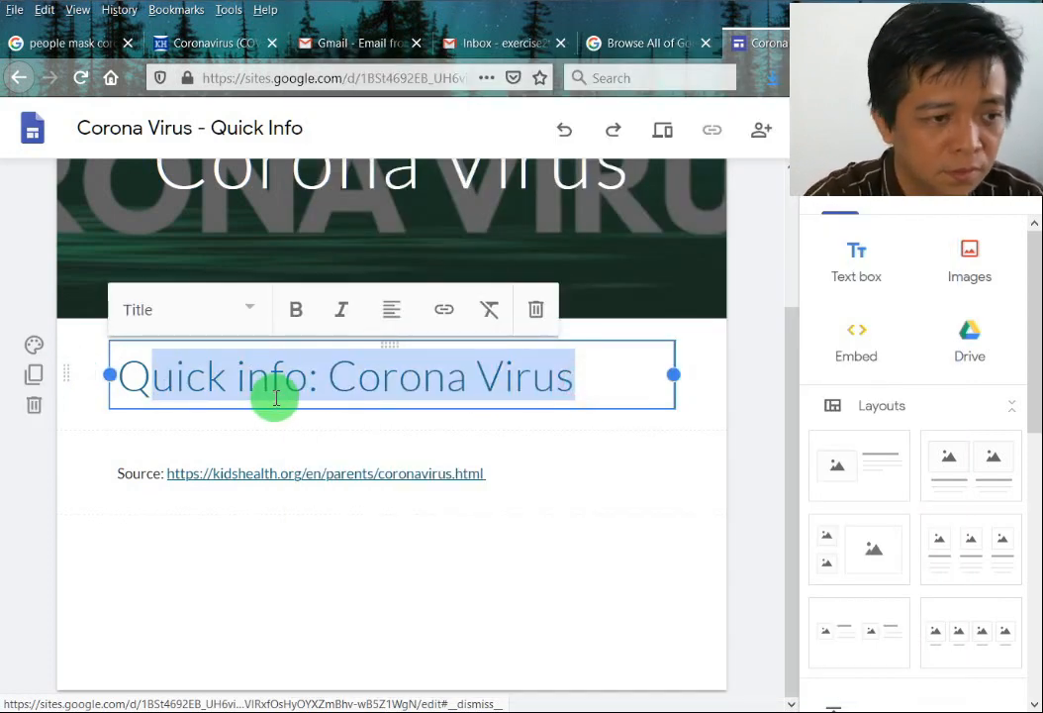
- Retype the title as 'Coronavirus (COVID-19)' with the word Coronavirus in bold
{"action": "type", "text": "Coronavirus (COVID-19)"}
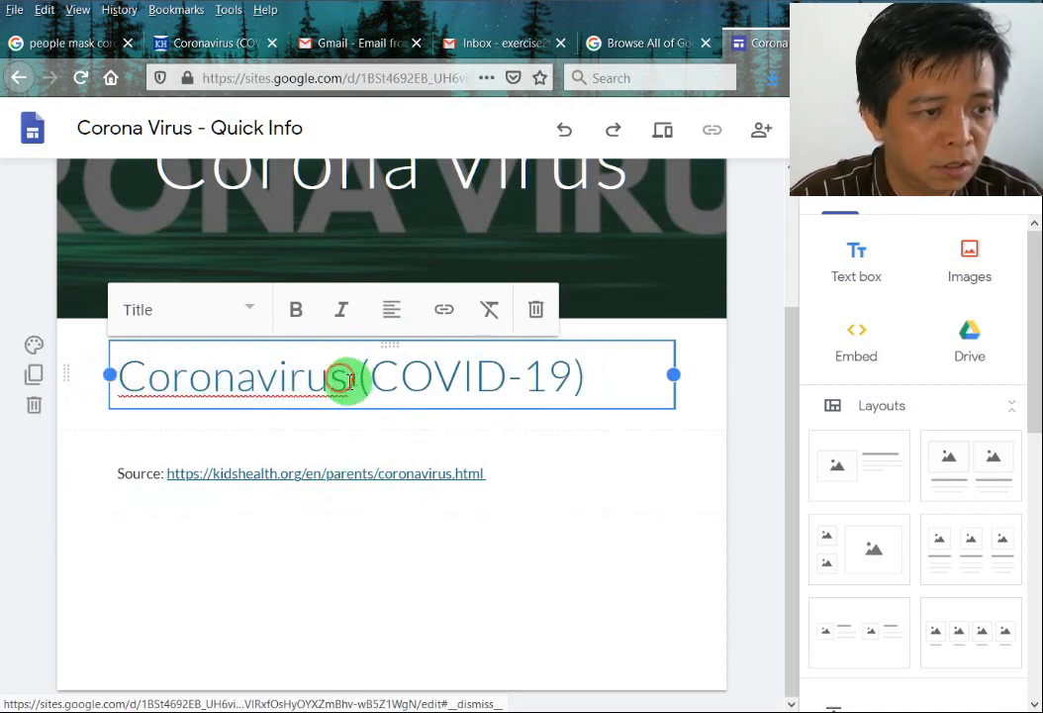
{"action": "left_click", "coordinate": [295, 308]}
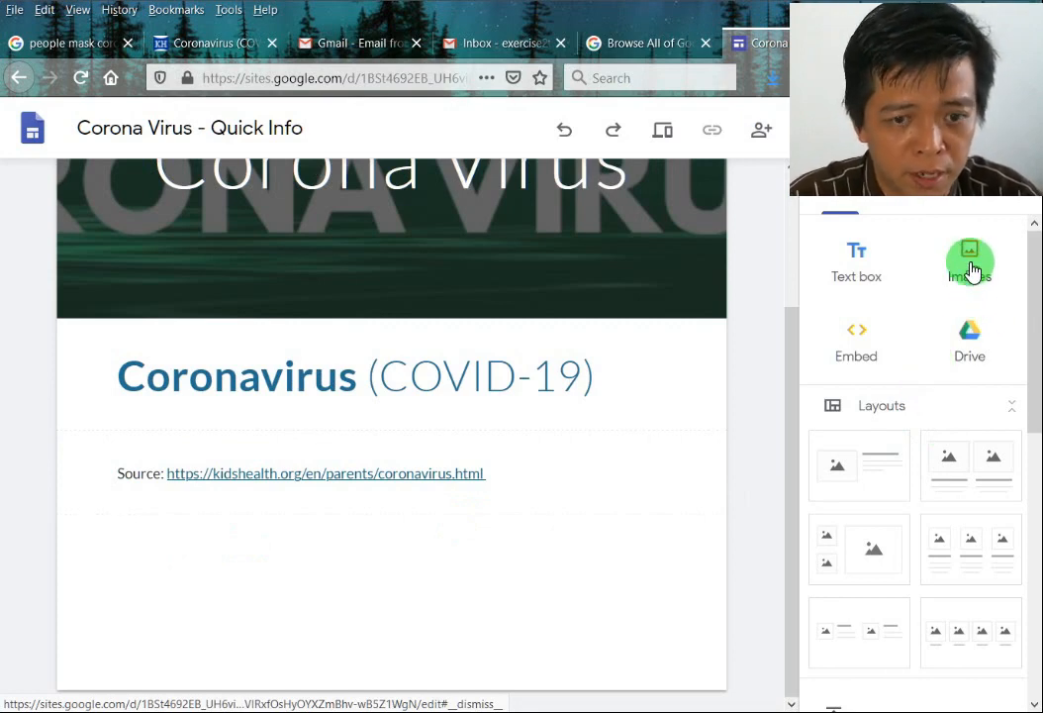
- Upload corona-virus-icon.png and place it as an image block below the source line
{"action": "left_click", "coordinate": [970, 261]}
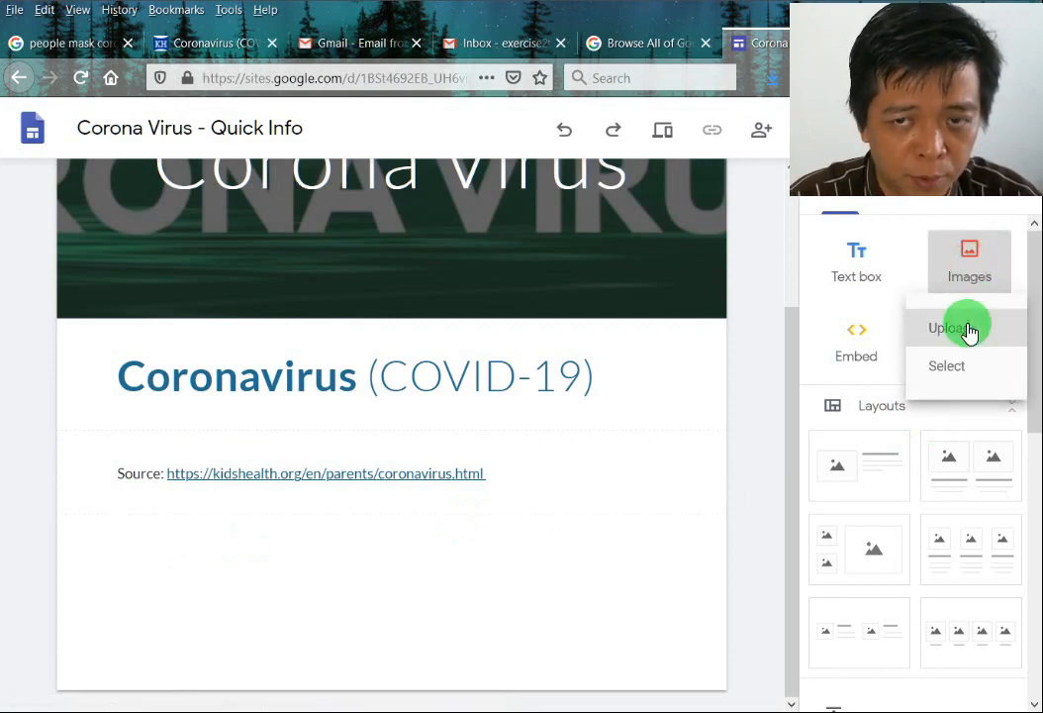
{"action": "left_click", "coordinate": [950, 329]}
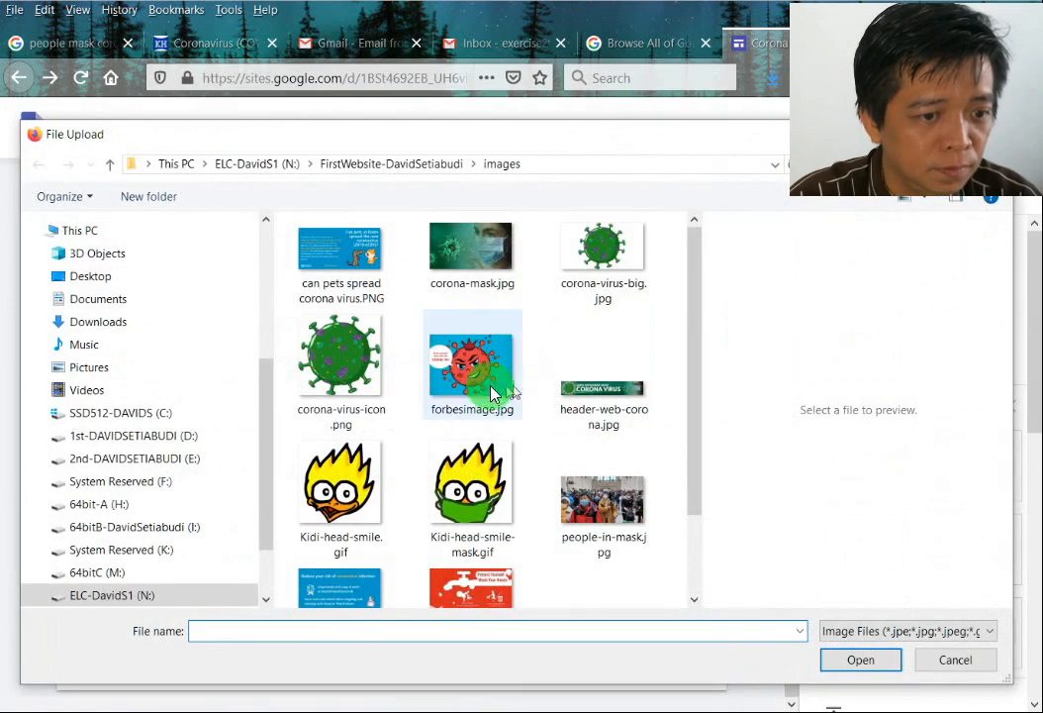
{"action": "left_click", "coordinate": [341, 483]}
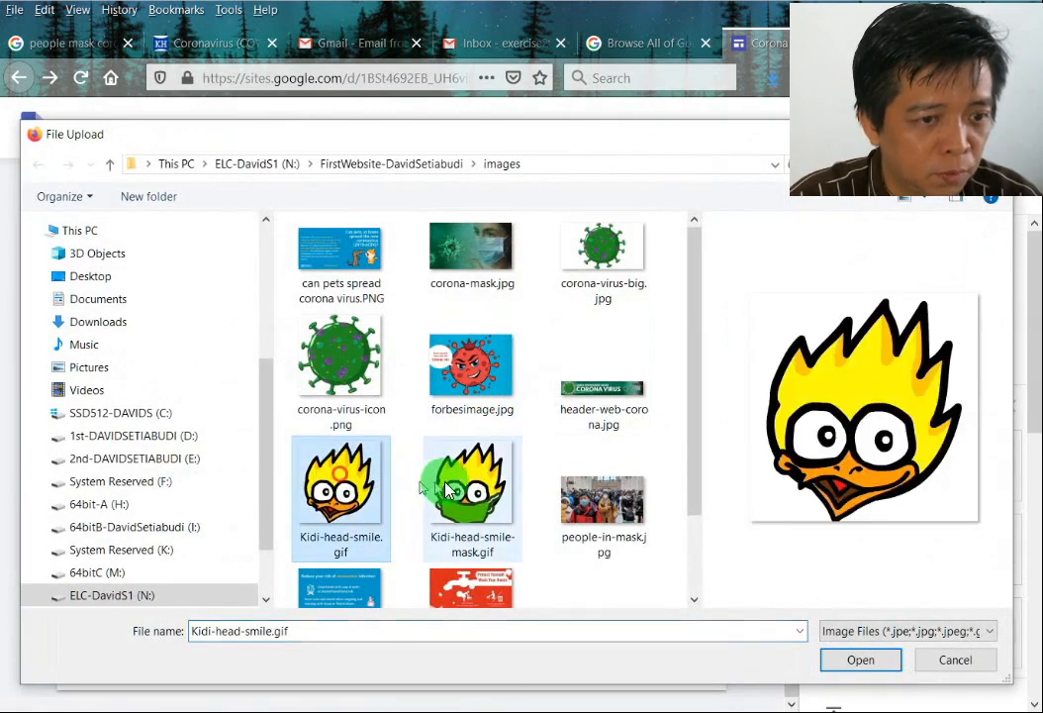
{"action": "left_click", "coordinate": [471, 485]}
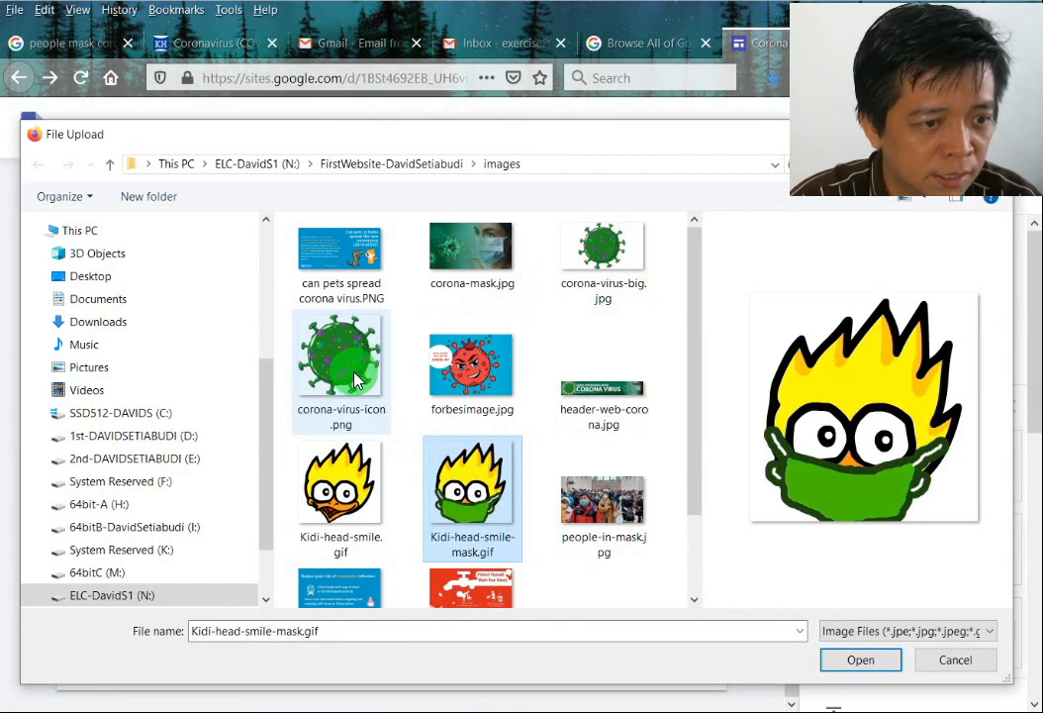
{"action": "left_click", "coordinate": [859, 659]}
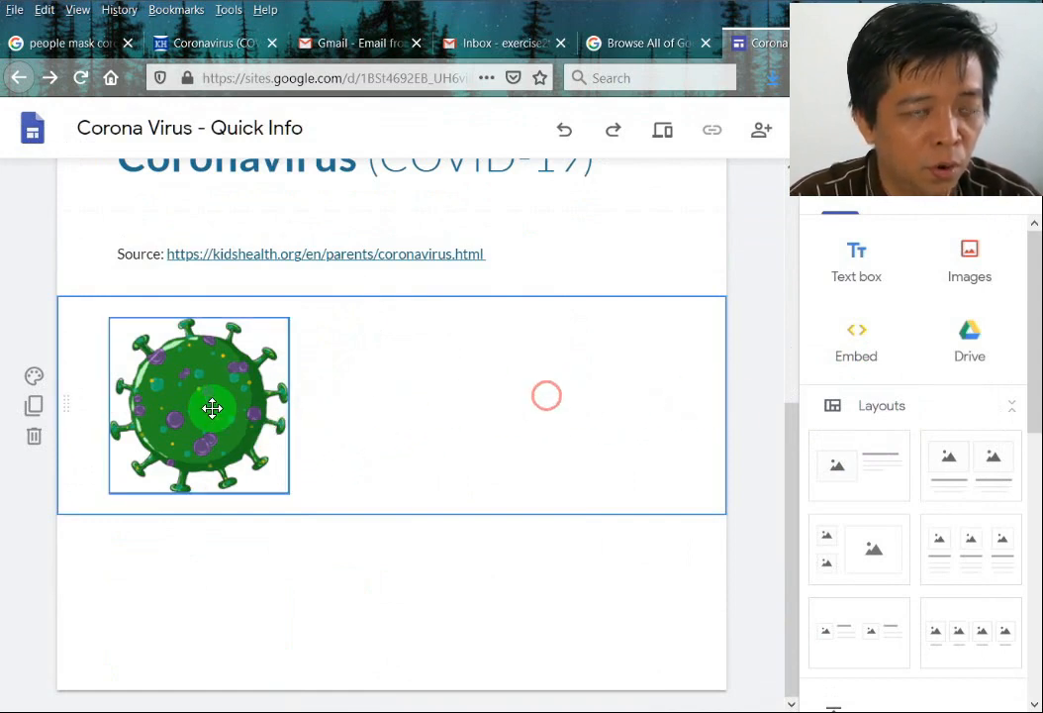
{"action": "left_click", "coordinate": [212, 408]}
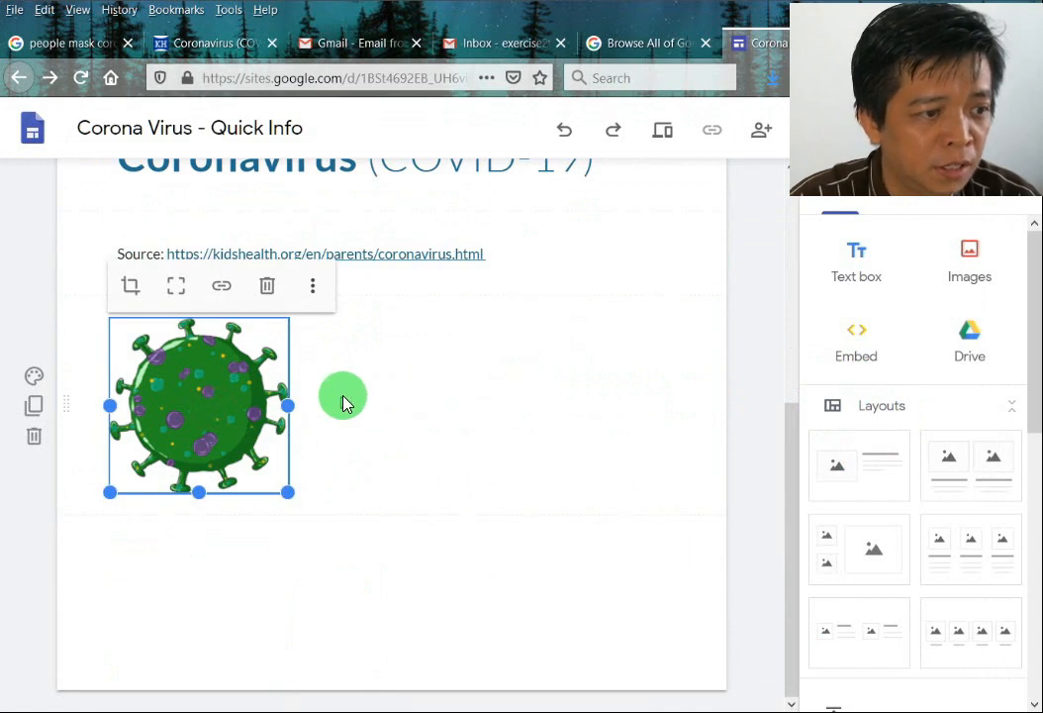
{"action": "mouse_move", "coordinate": [360, 376]}
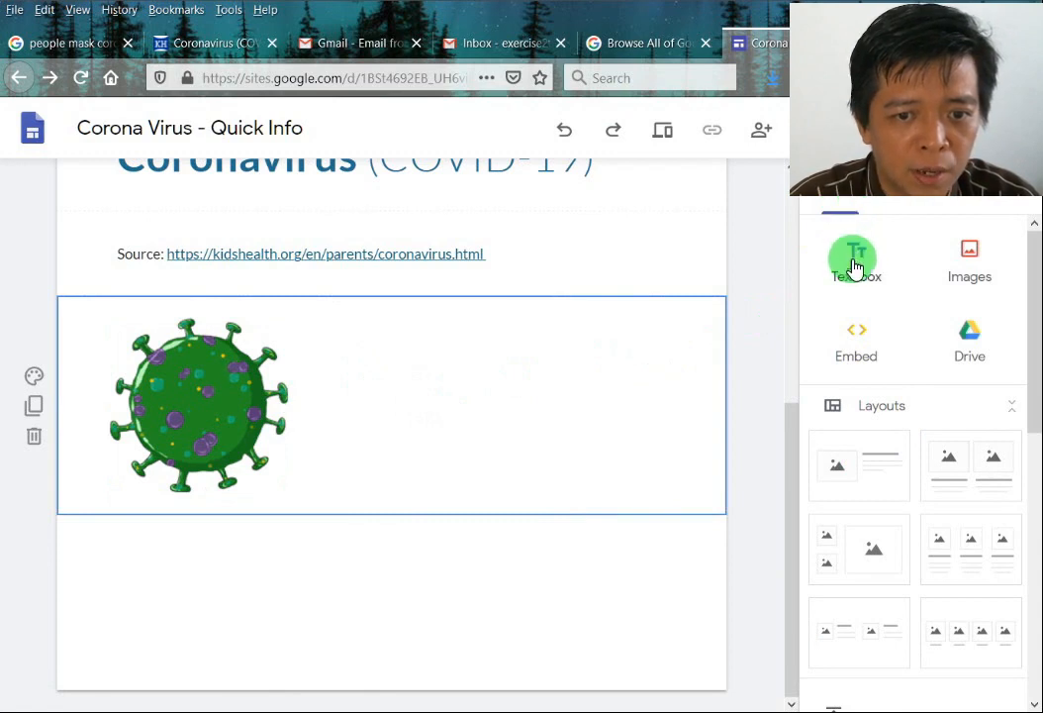
- Add a text box and fill it with the coronavirus info text copied from the Word document
{"action": "left_click", "coordinate": [855, 261]}
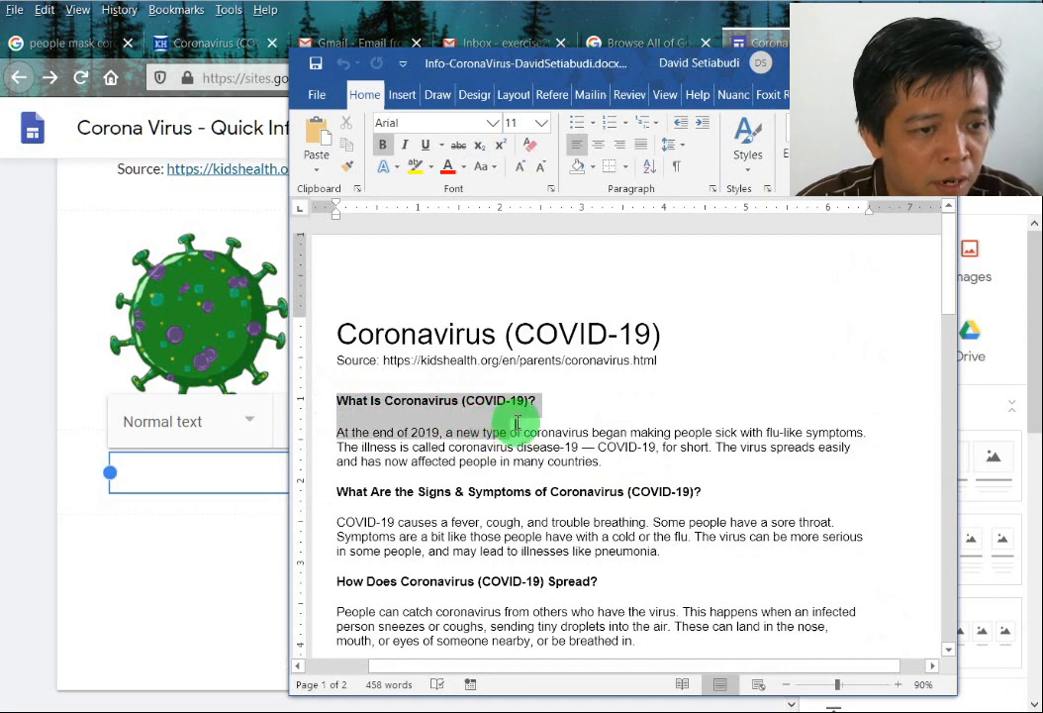
{"action": "left_click_drag", "start_coordinate": [518, 432], "coordinate": [703, 471]}
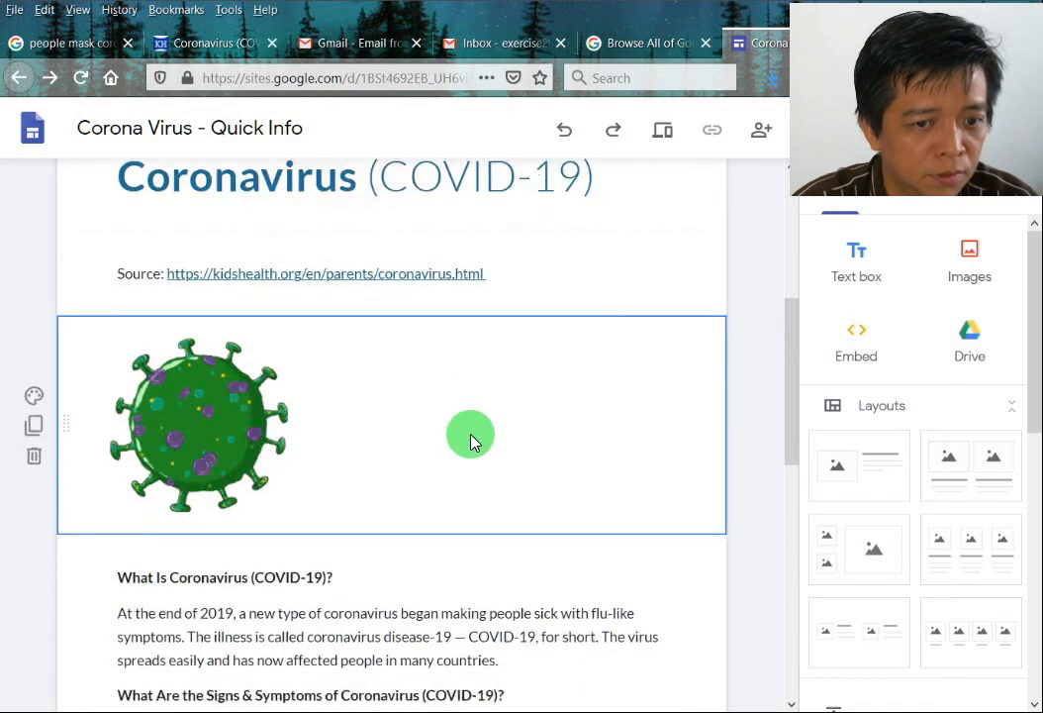
{"action": "scroll", "scroll_direction": "down", "scroll_amount": 3}
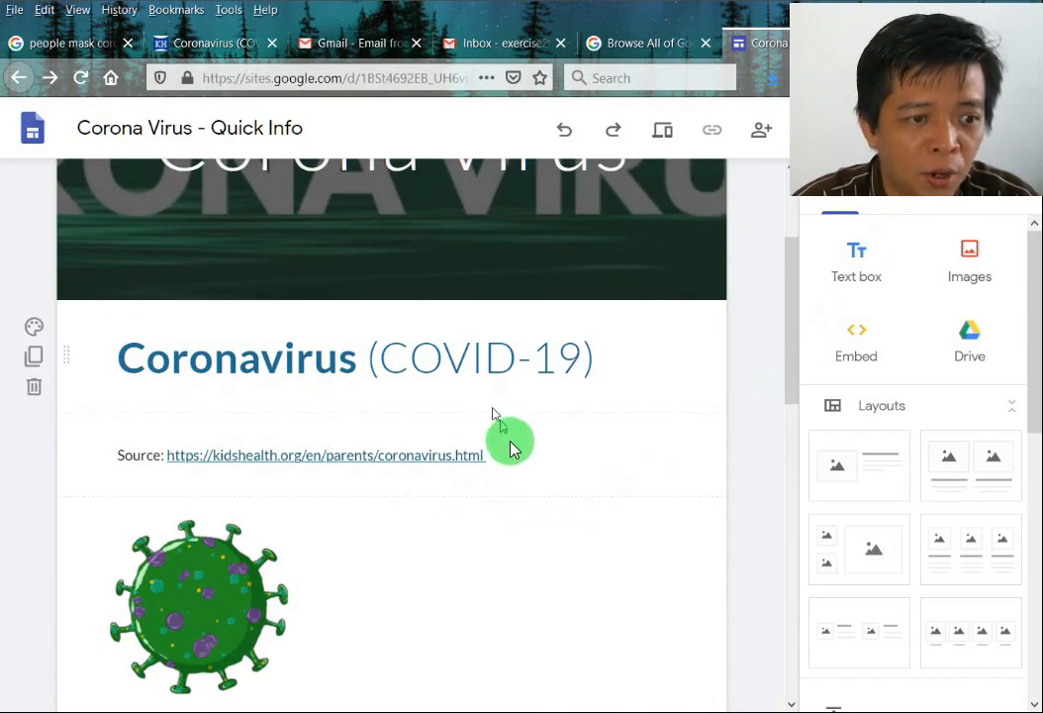
{"action": "scroll", "scroll_direction": "down", "scroll_amount": 3}
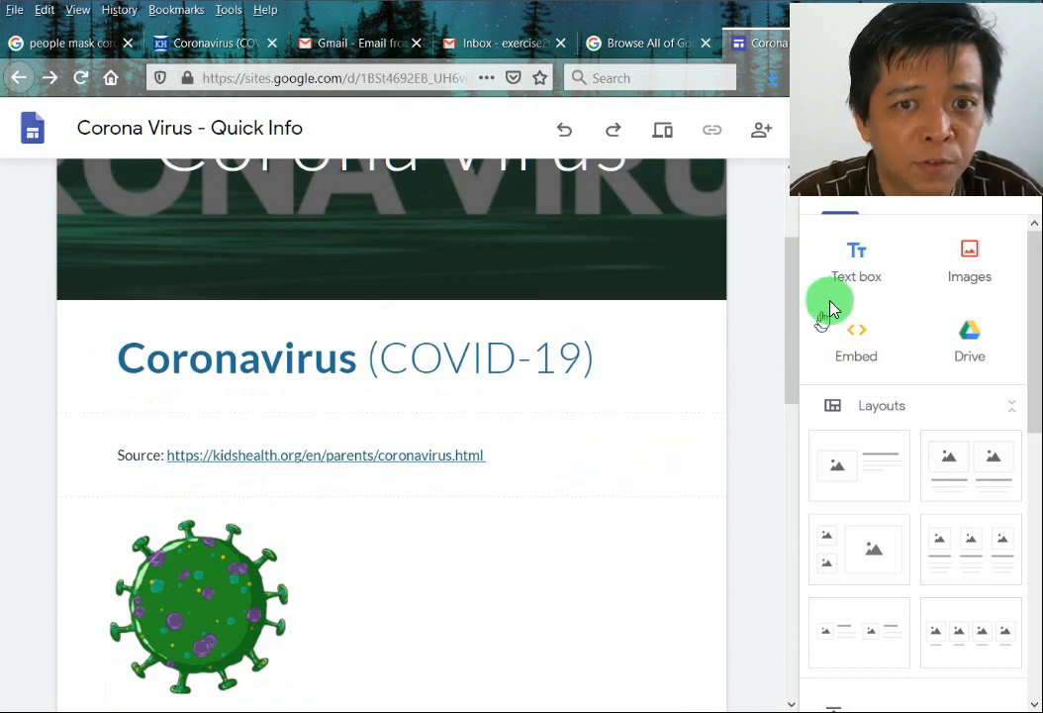
- Set the publish web address to coronavirusquickinfo and copy the full site URL
{"action": "left_click", "coordinate": [558, 228]}
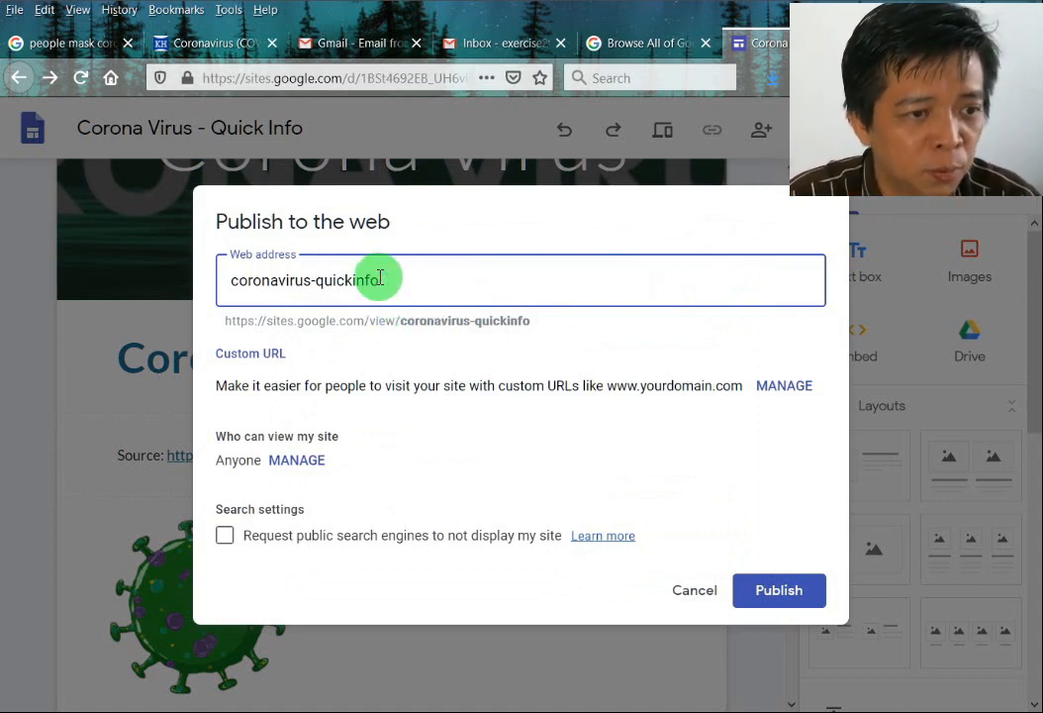
{"action": "double_click", "coordinate": [346, 281]}
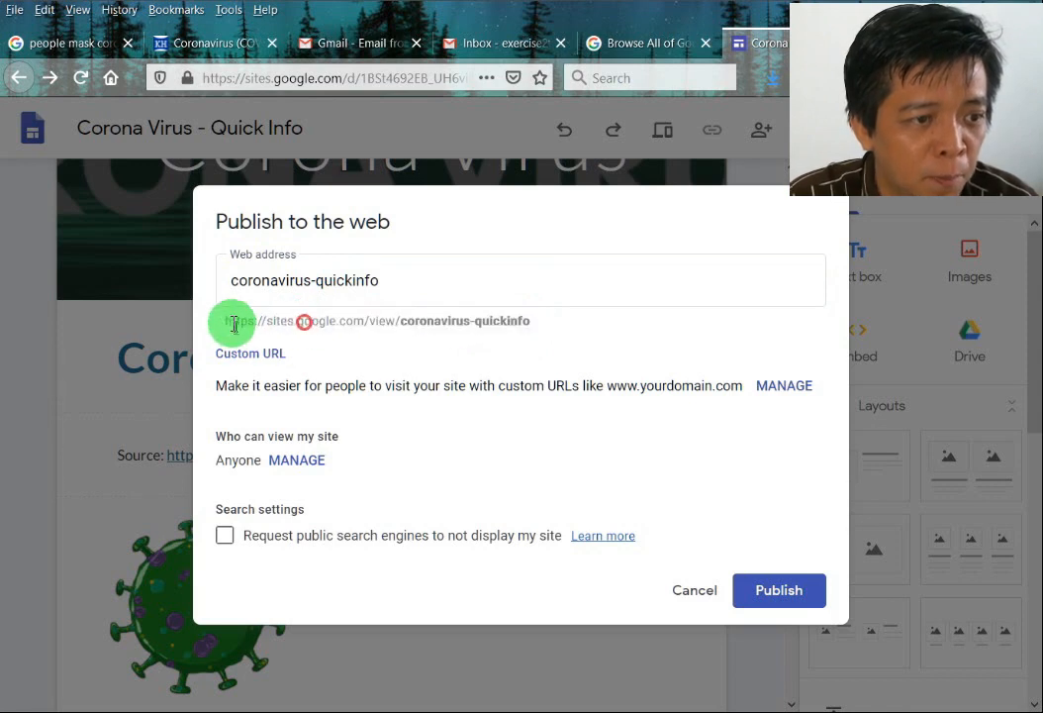
{"action": "double_click", "coordinate": [242, 320]}
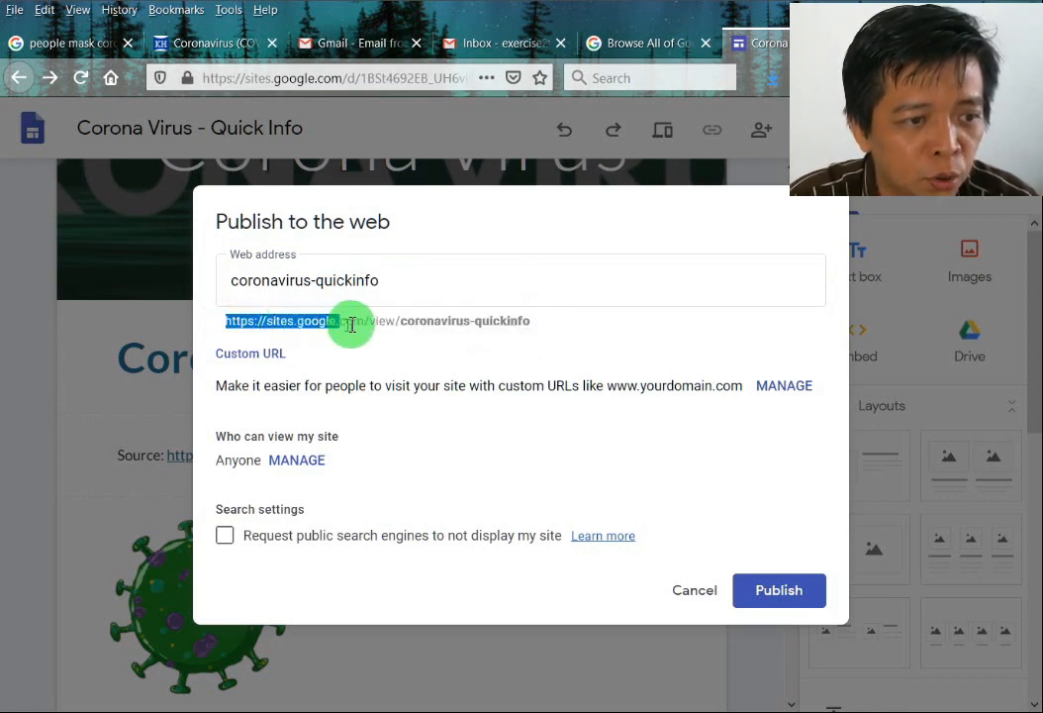
{"action": "mouse_move", "coordinate": [360, 325]}
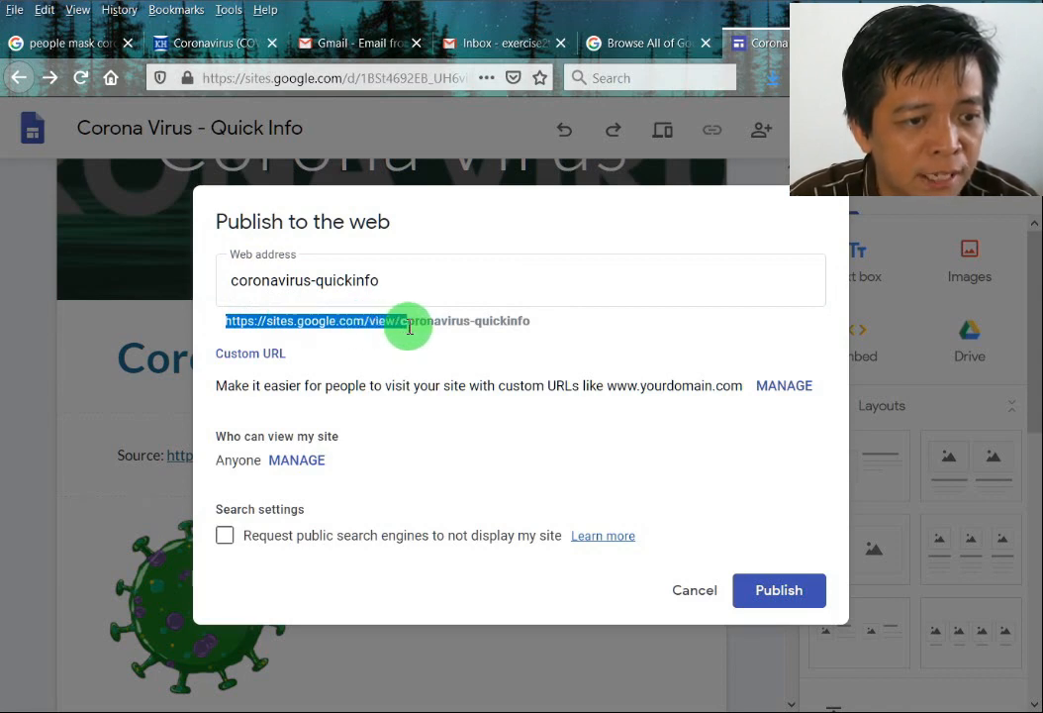
{"action": "mouse_move", "coordinate": [351, 285]}
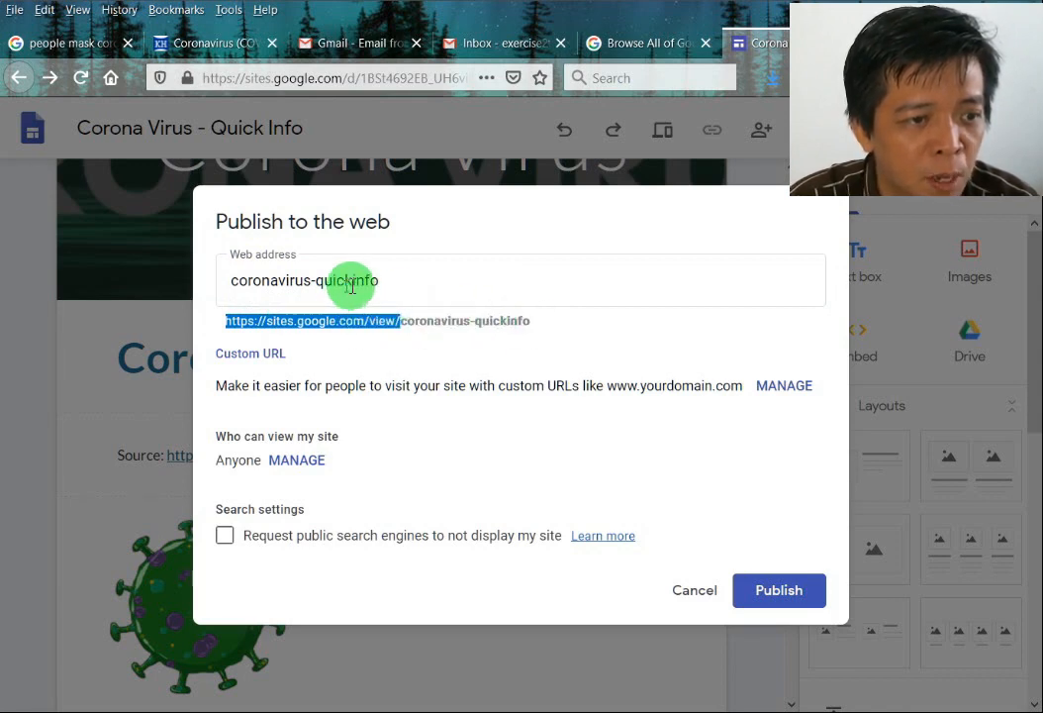
{"action": "double_click", "coordinate": [353, 281]}
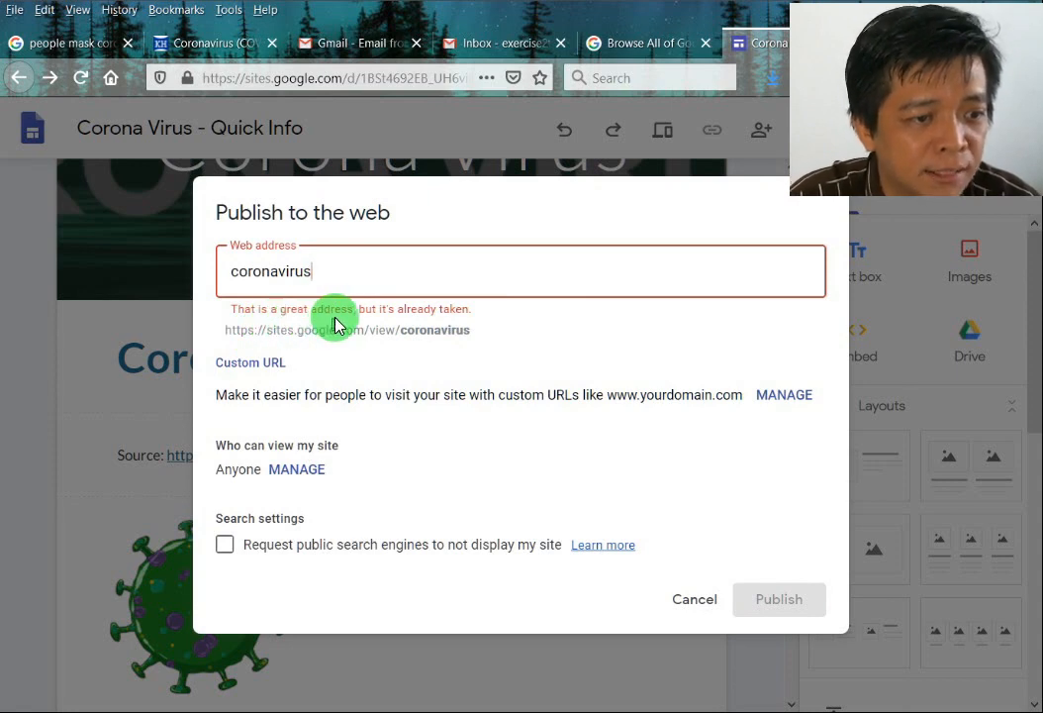
{"action": "mouse_move", "coordinate": [368, 320]}
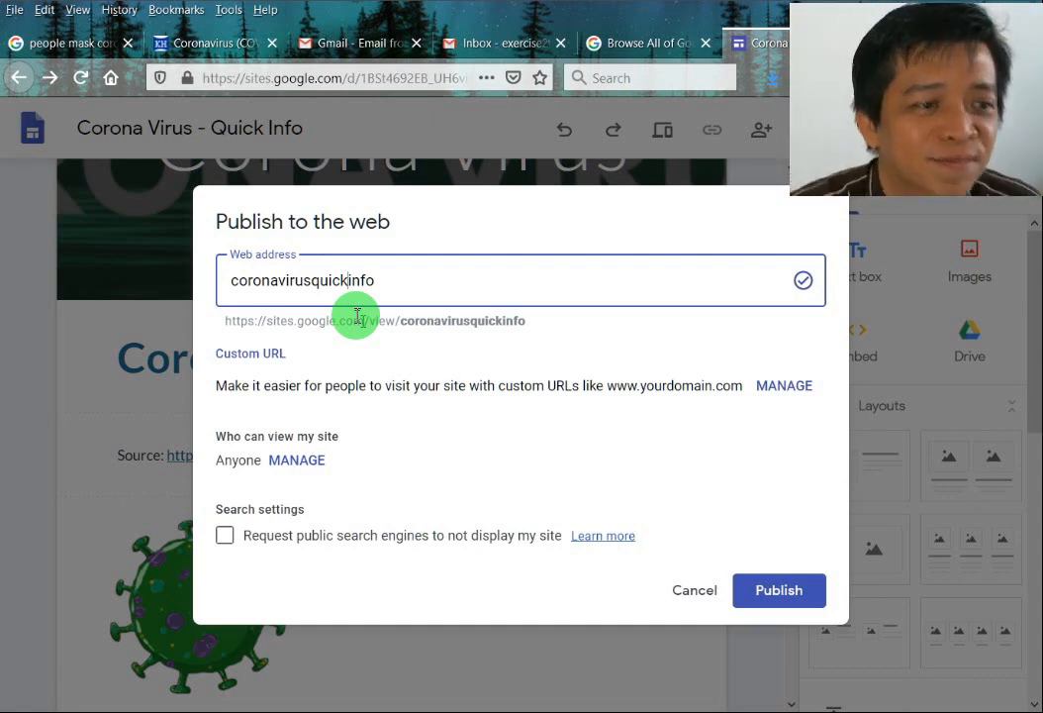
{"action": "mouse_move", "coordinate": [555, 326]}
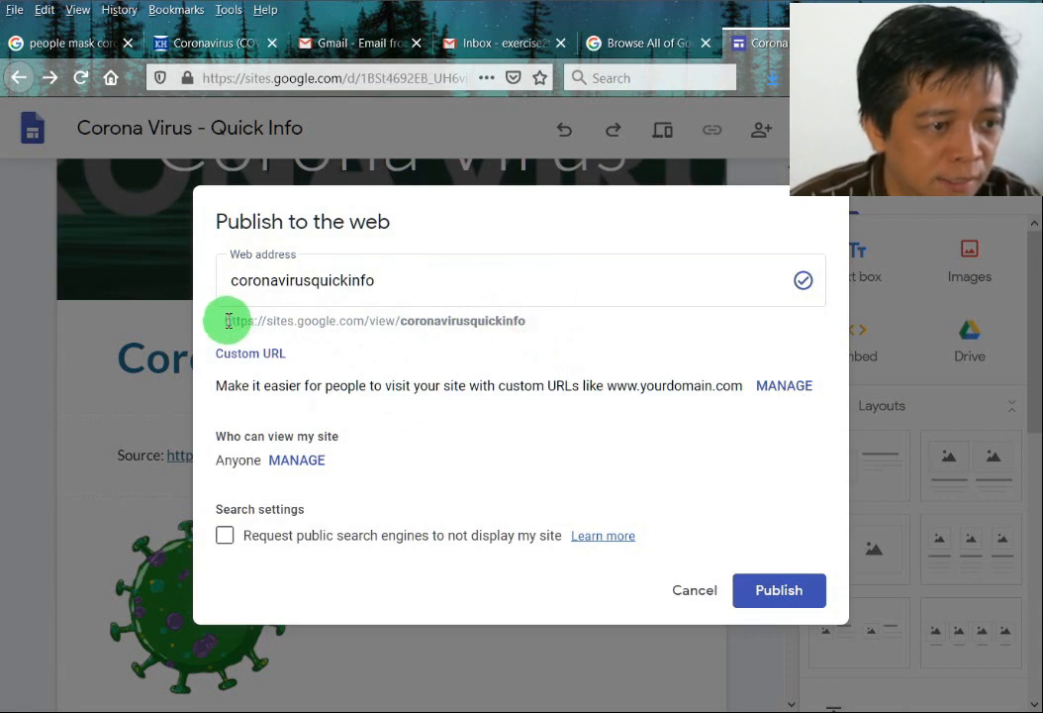
{"action": "left_click_drag", "start_coordinate": [227, 320], "coordinate": [527, 320]}
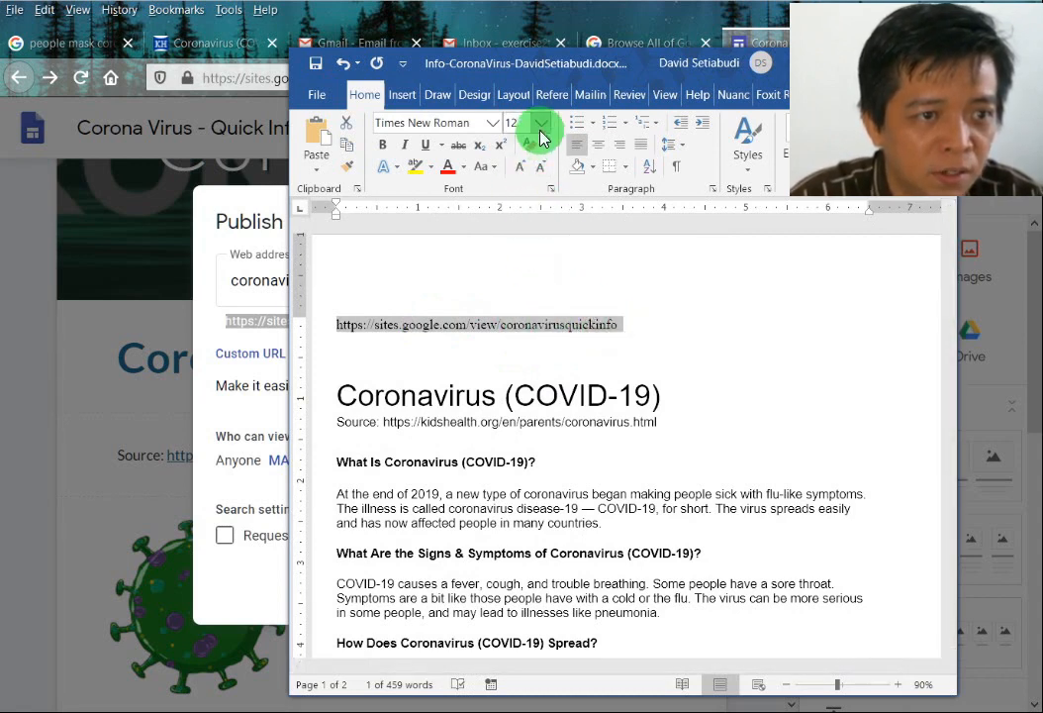
- Paste the site URL above the Coronavirus (COVID-19) heading in the Word document
{"action": "left_click", "coordinate": [436, 123]}
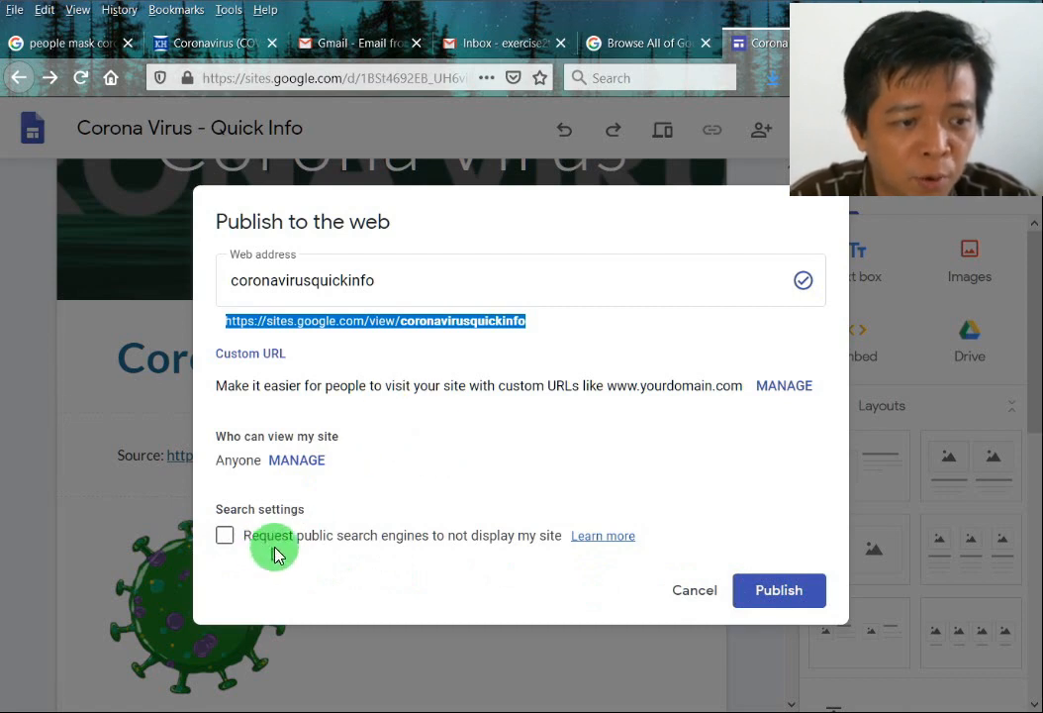
{"action": "mouse_move", "coordinate": [479, 550]}
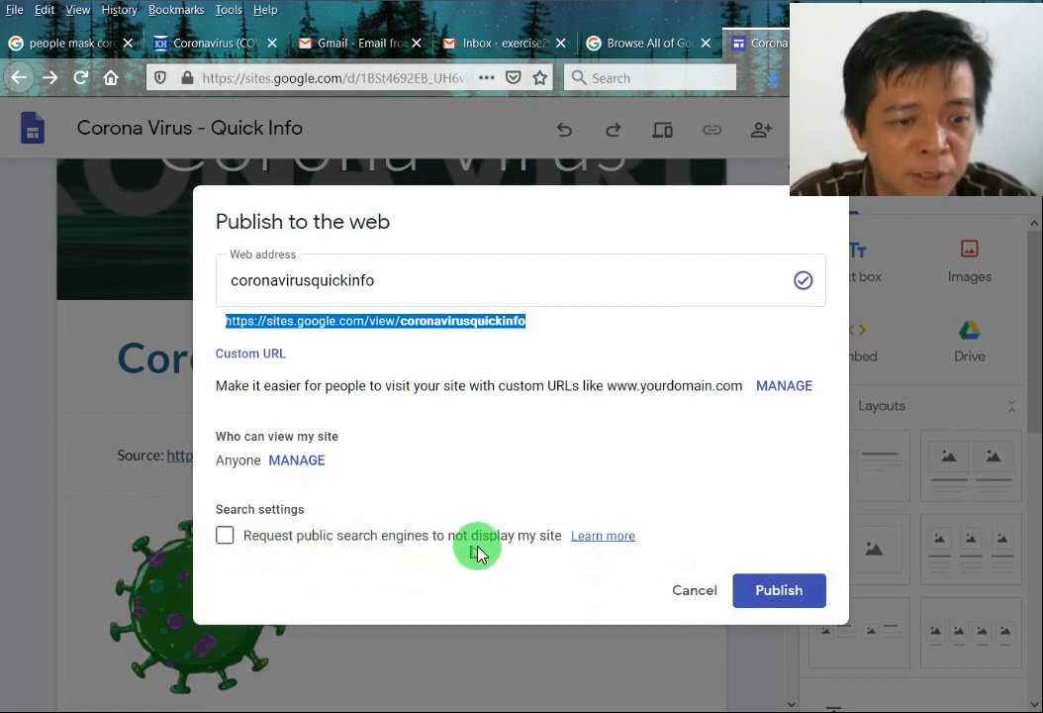
{"action": "mouse_move", "coordinate": [519, 547]}
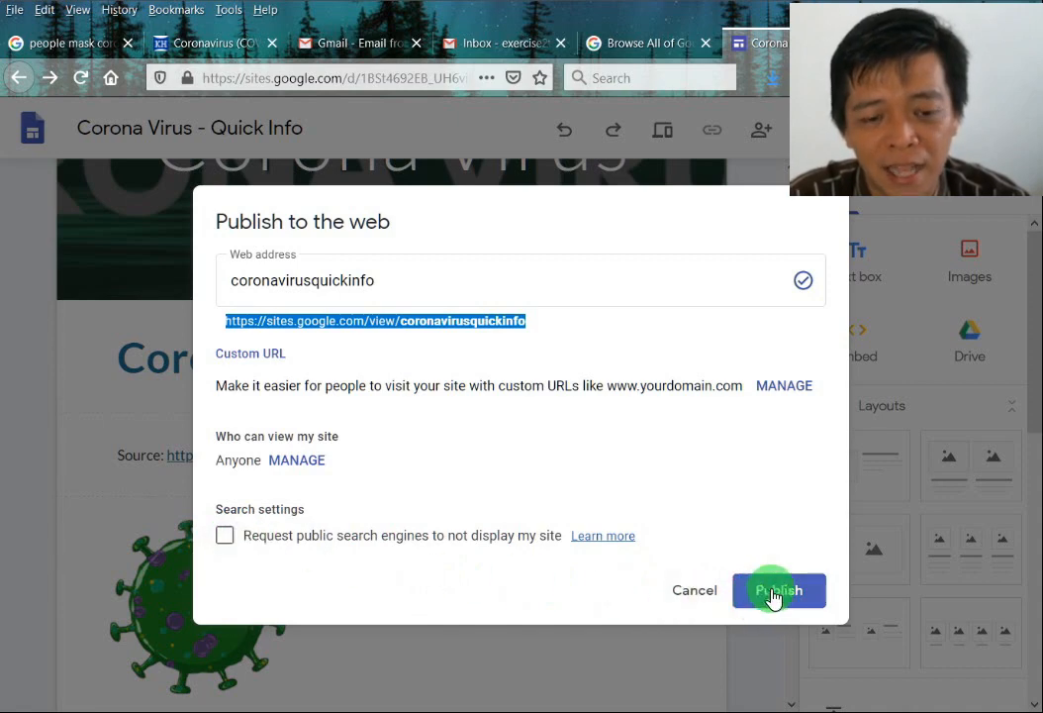
- Publish the site at the coronavirusquickinfo address
{"action": "left_click", "coordinate": [778, 589]}
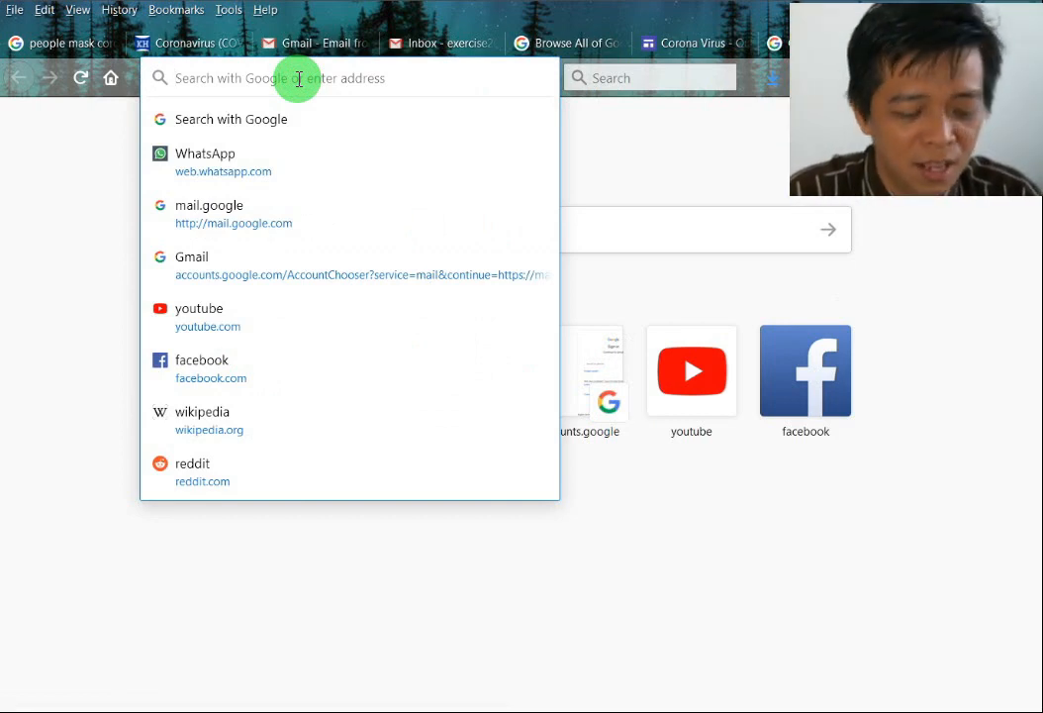
- Enter the address sites.google.com/view/coronavirusquickinfo in a new Firefox tab
{"action": "type", "text": "https://sites.google.com/view/coronavirusquickinfo"}
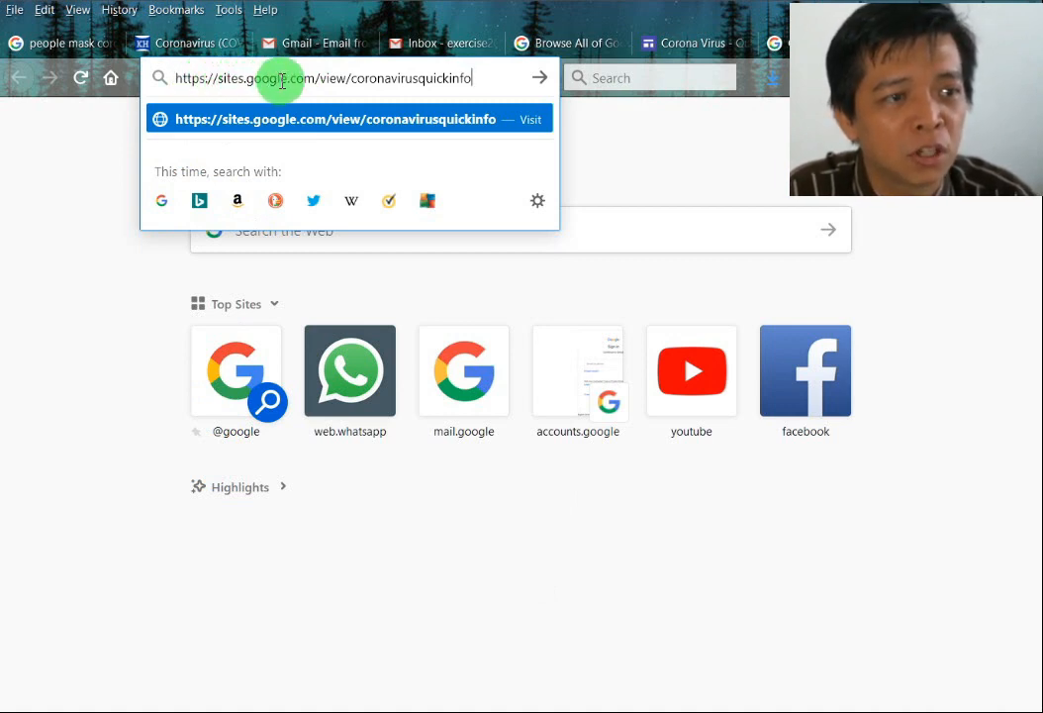
{"action": "mouse_move", "coordinate": [332, 83]}
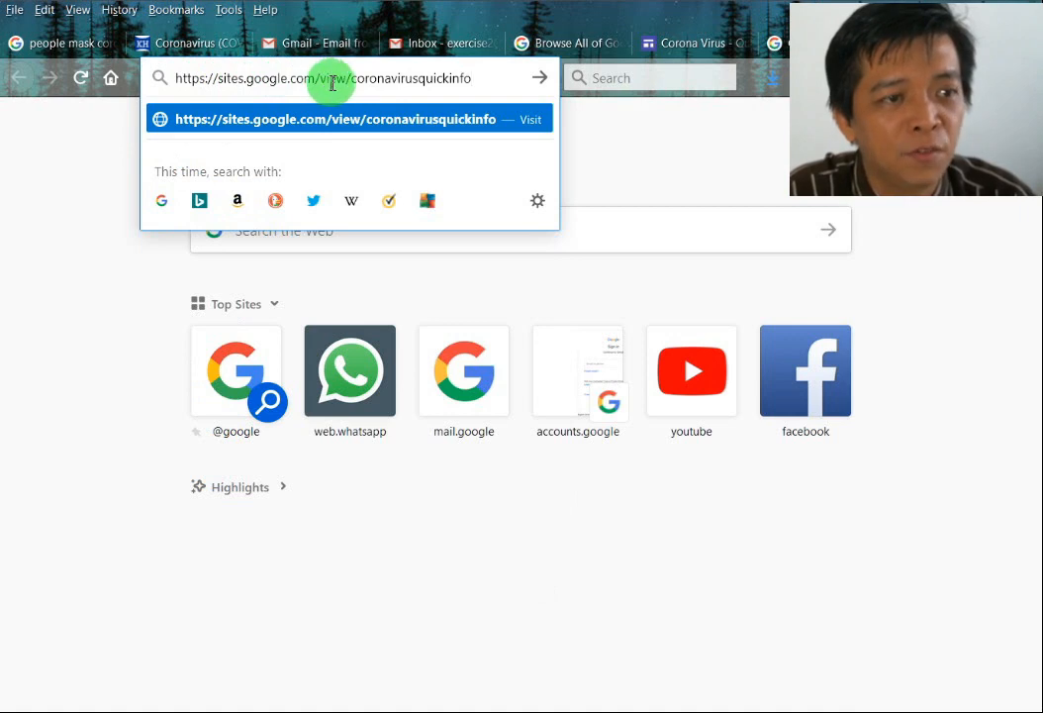
{"action": "mouse_move", "coordinate": [408, 79]}
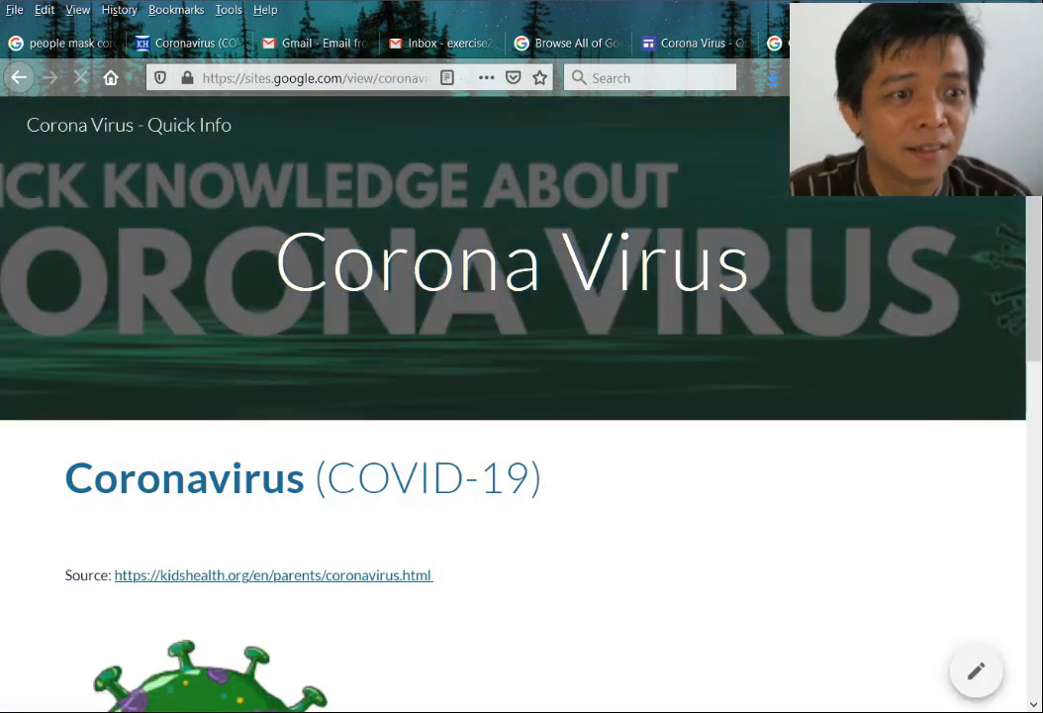
{"action": "scroll", "scroll_direction": "down", "scroll_amount": 3}
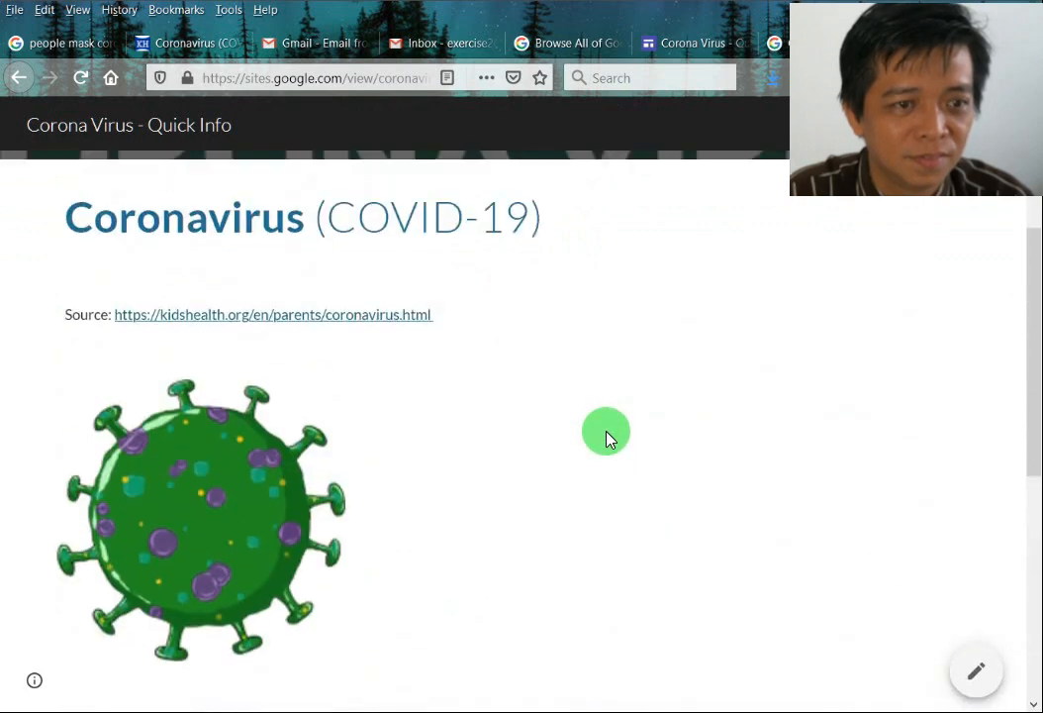
{"action": "scroll", "scroll_direction": "up", "scroll_amount": 3}
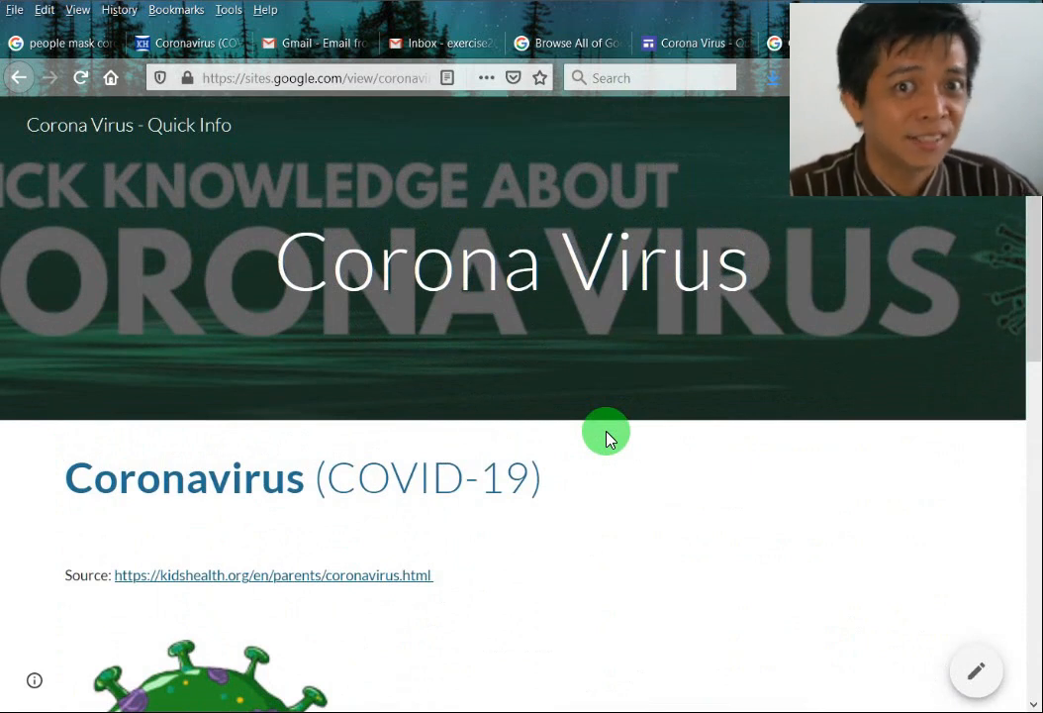
{"action": "mouse_move", "coordinate": [408, 360]}
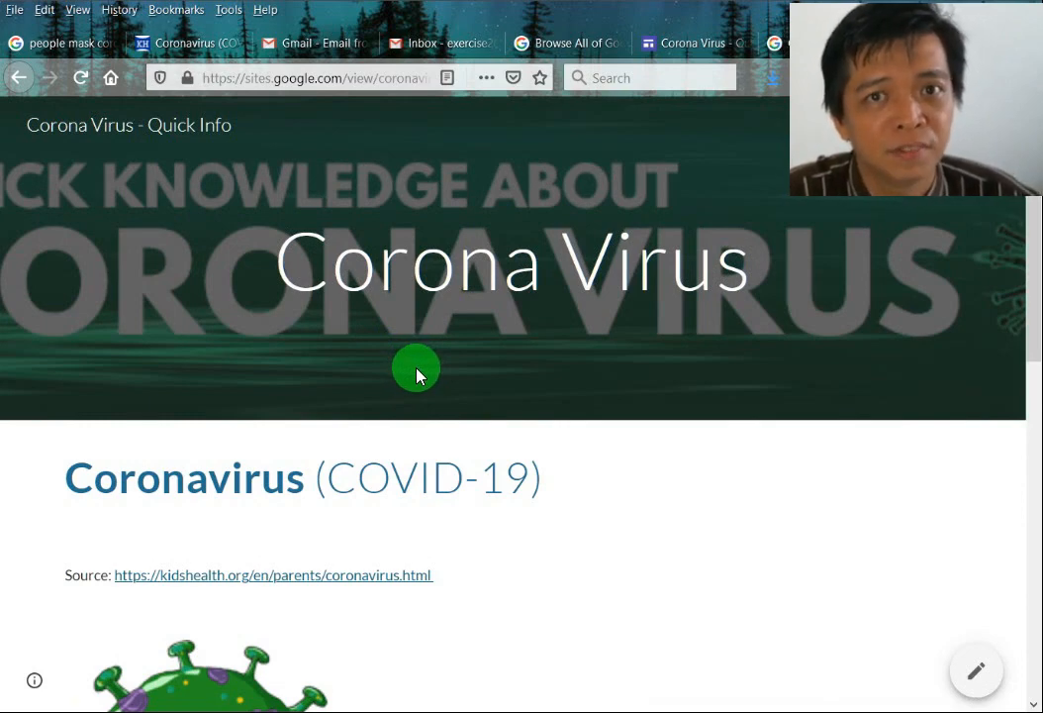
{"action": "scroll", "scroll_direction": "down", "scroll_amount": 3}
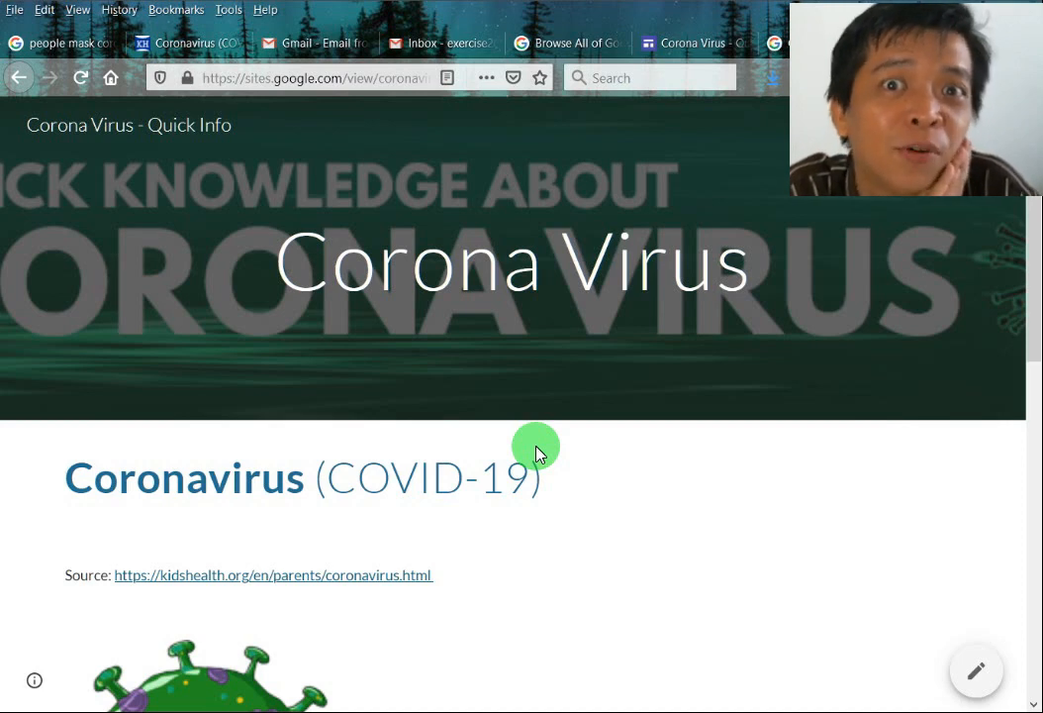
{"action": "mouse_move", "coordinate": [544, 409]}
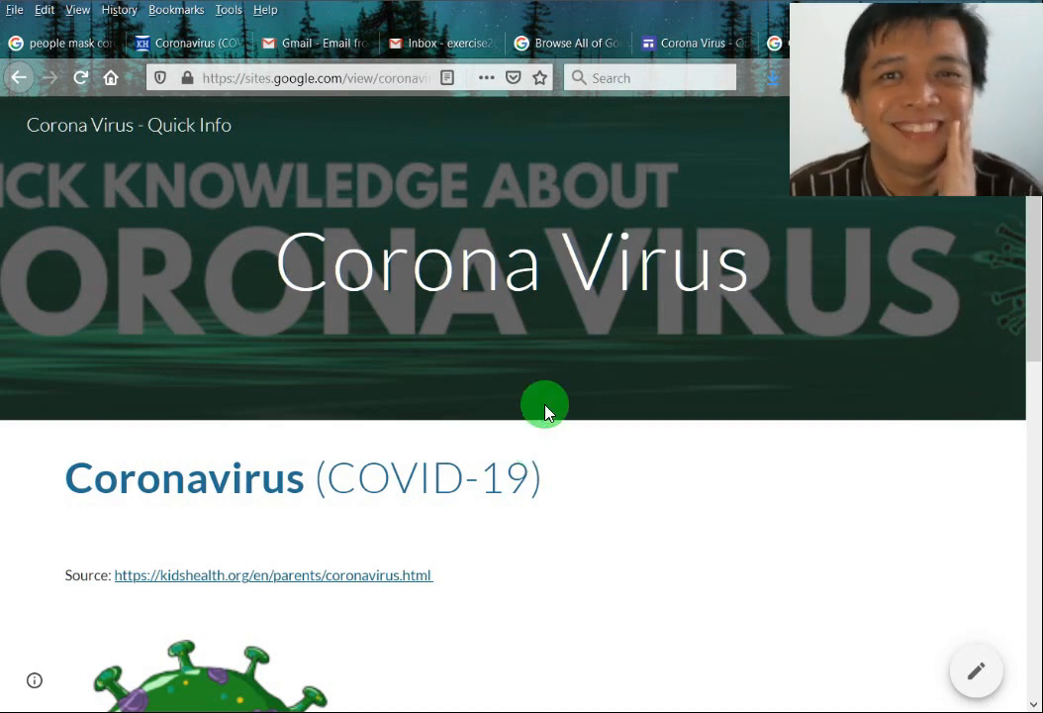